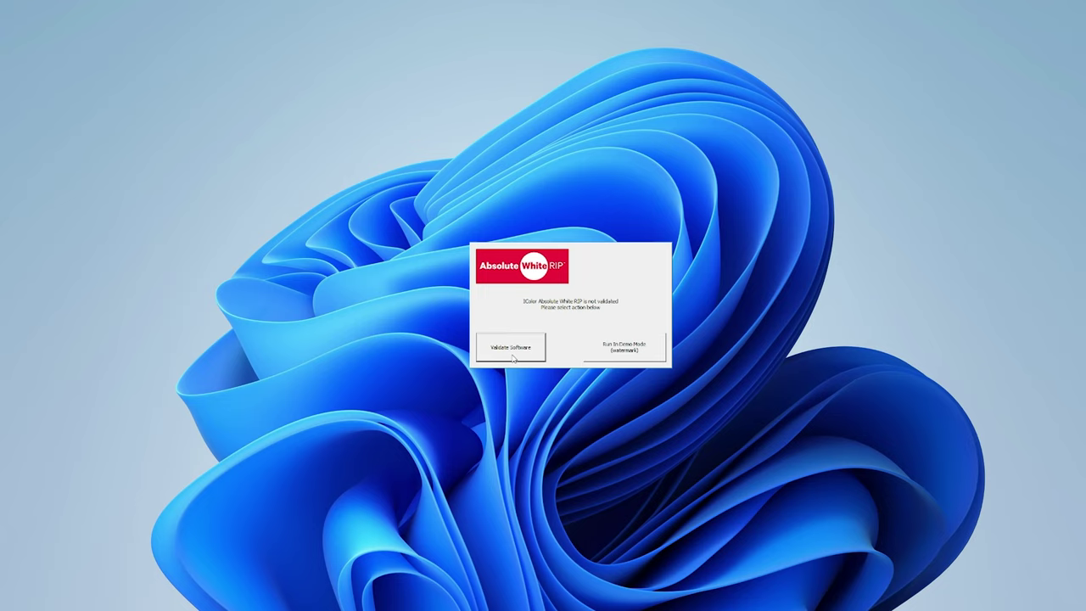
left_click(508, 346)
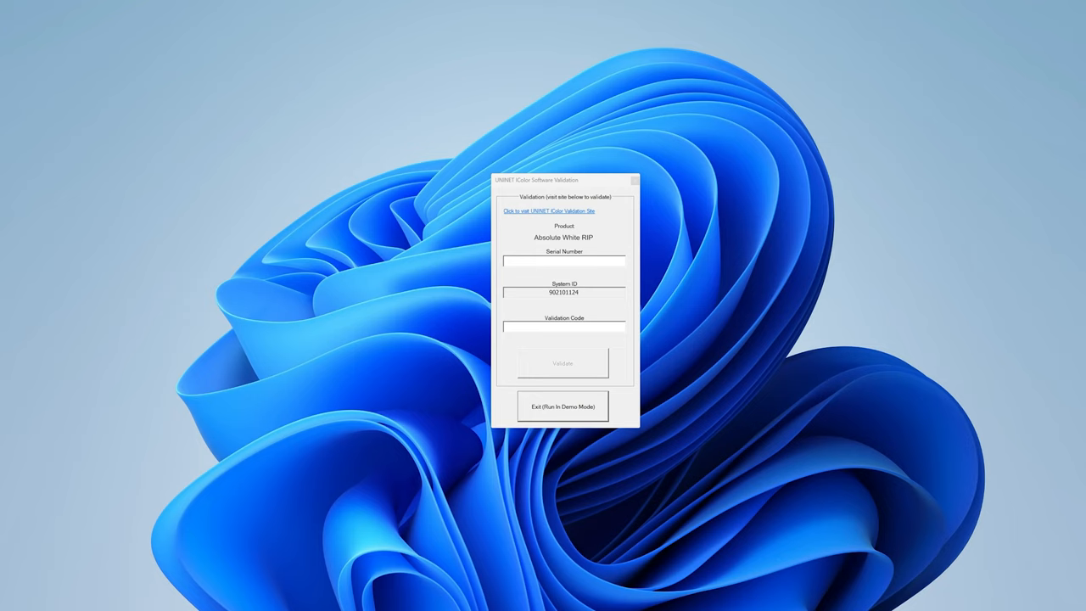
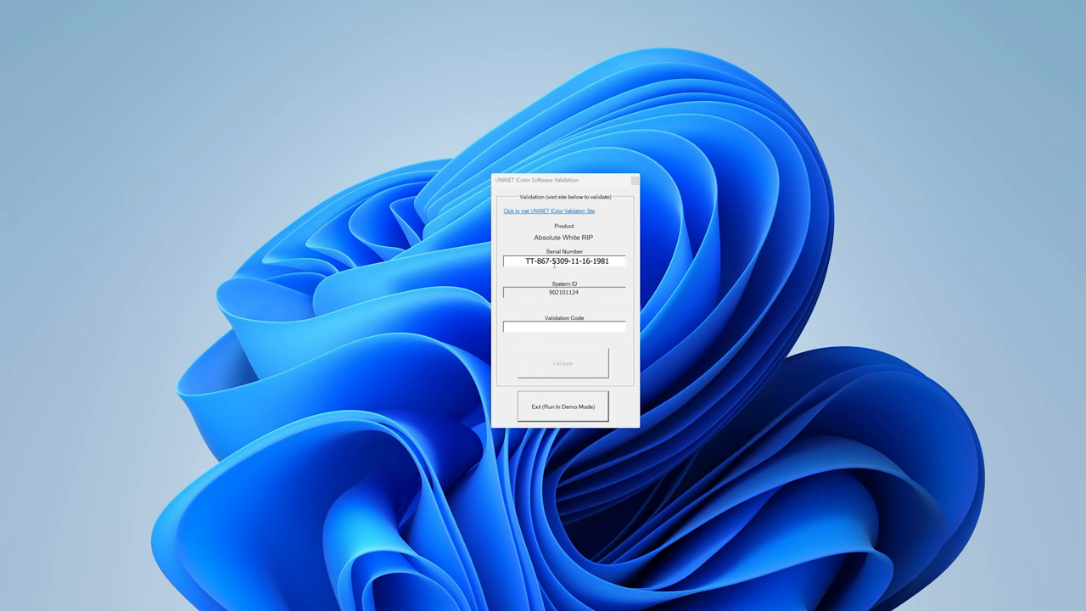
left_click(551, 209)
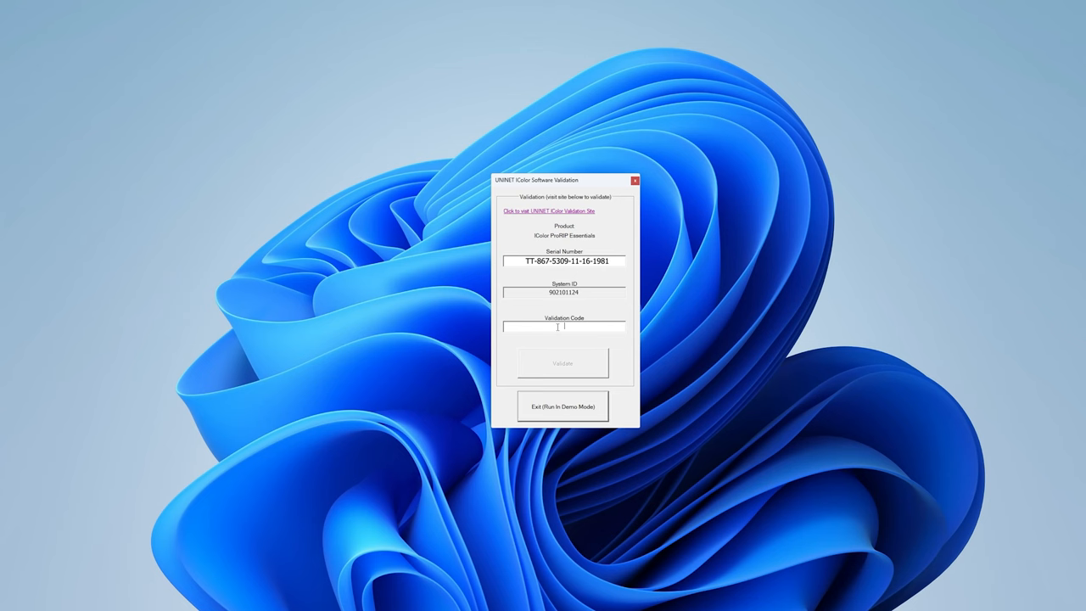
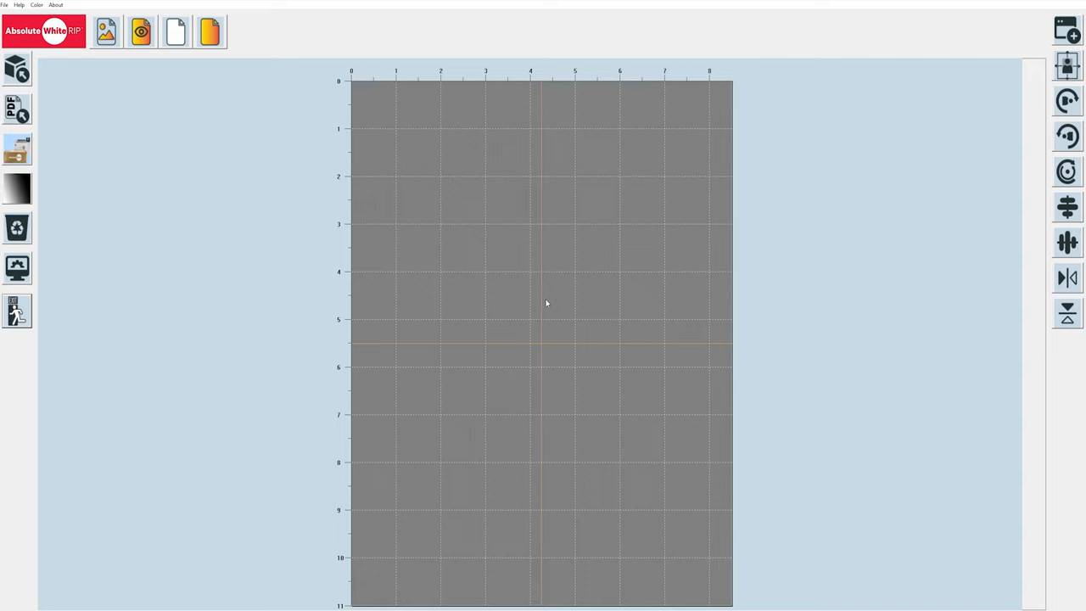
mouse_move(476, 301)
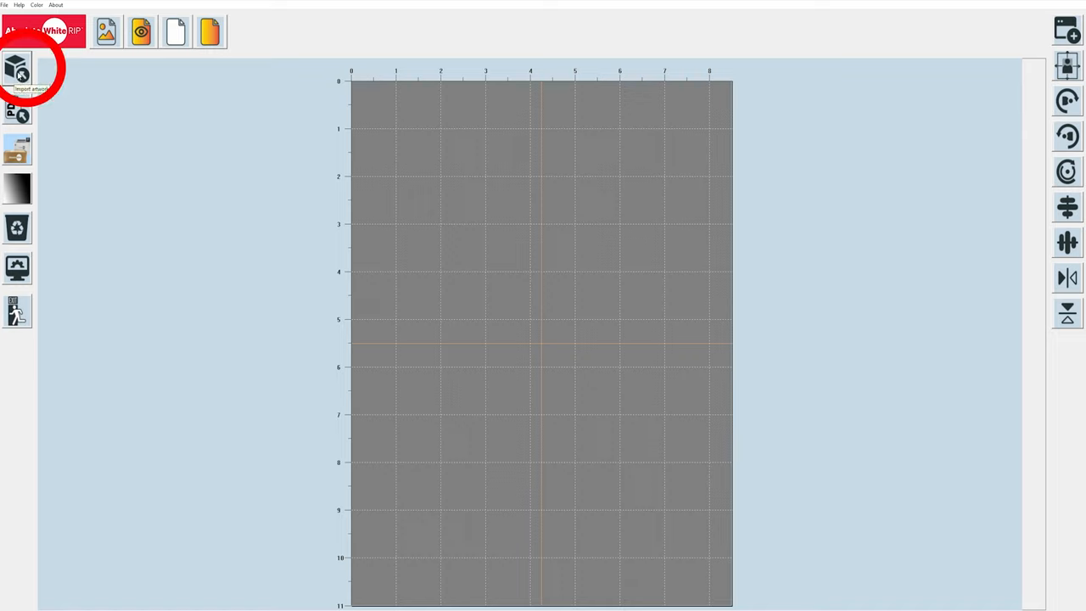
Import the Carnival_iColor_Letter artwork file onto the page layout
left_click(15, 65)
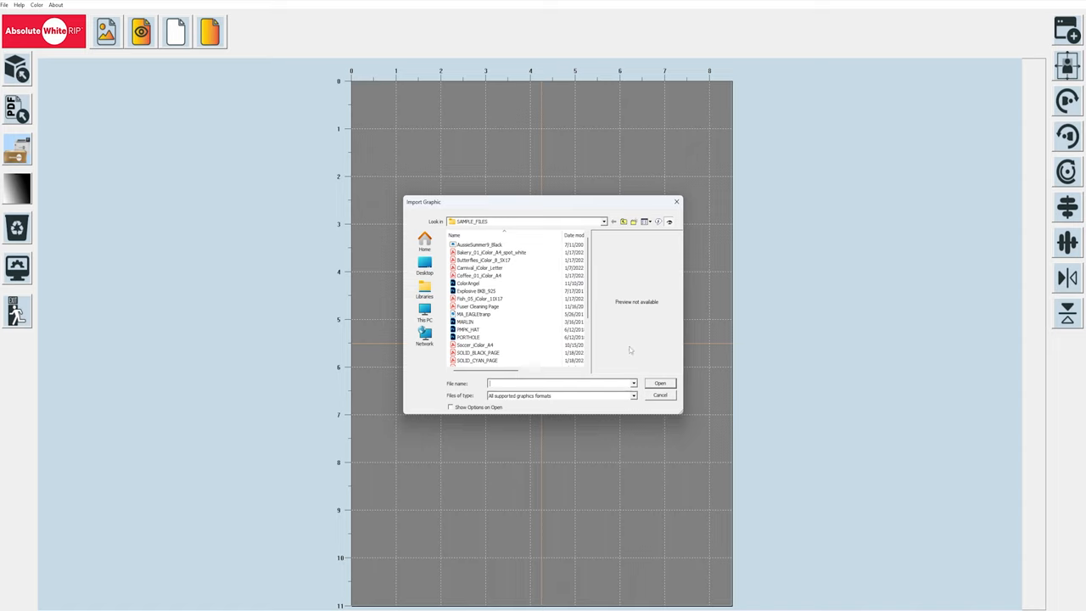
left_click(471, 338)
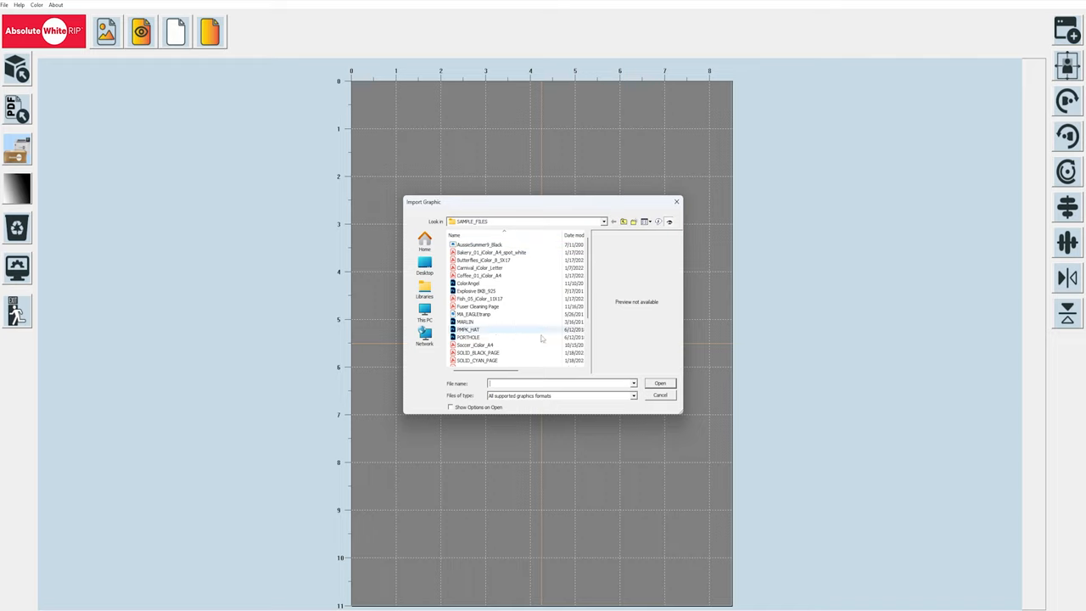
left_click(488, 267)
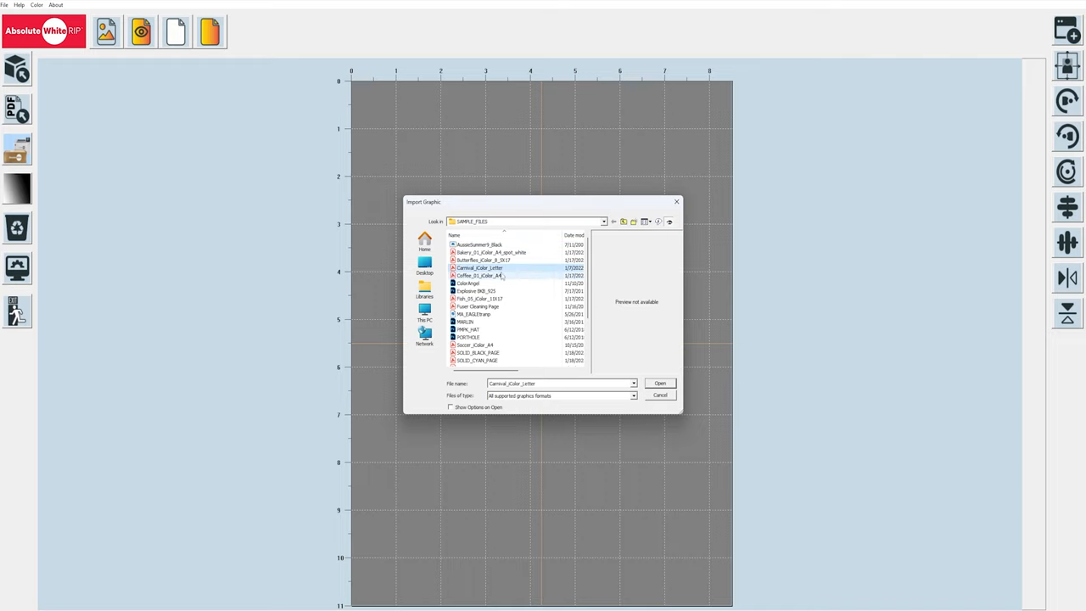
left_click(660, 384)
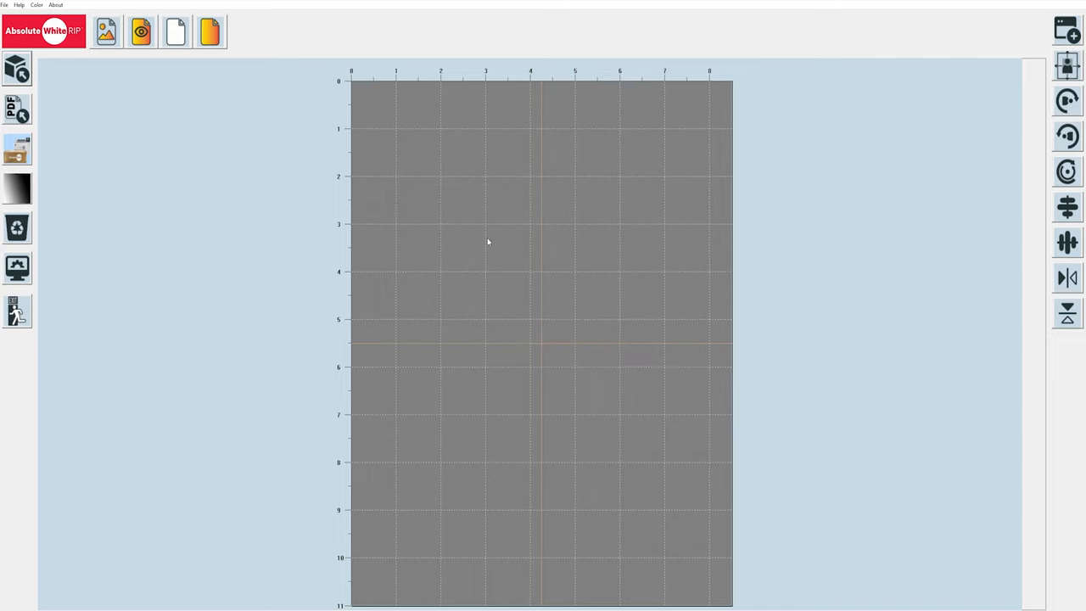
left_click(108, 31)
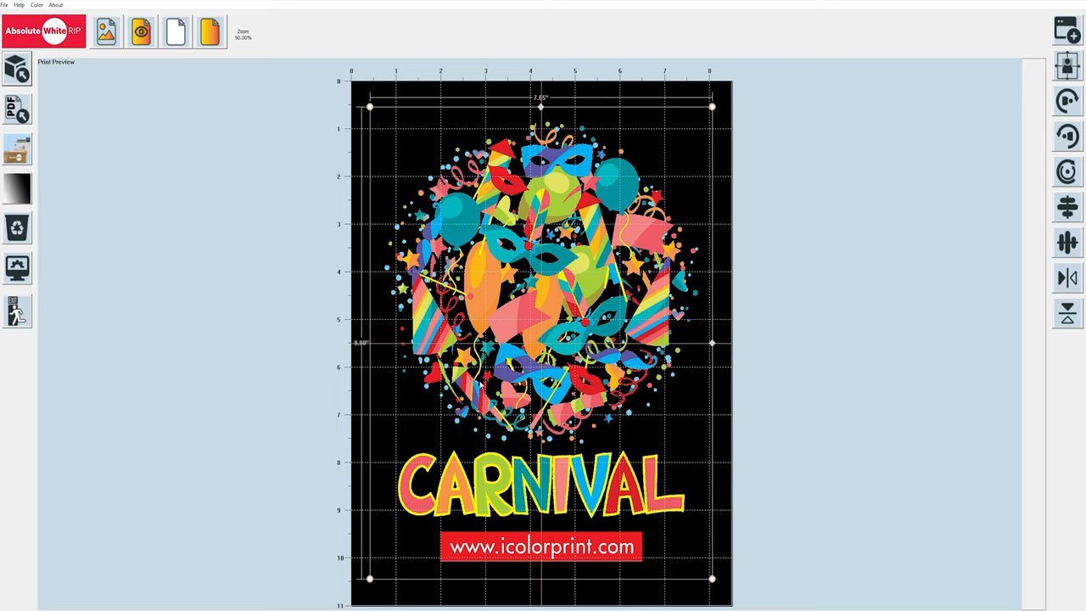
mouse_move(627, 178)
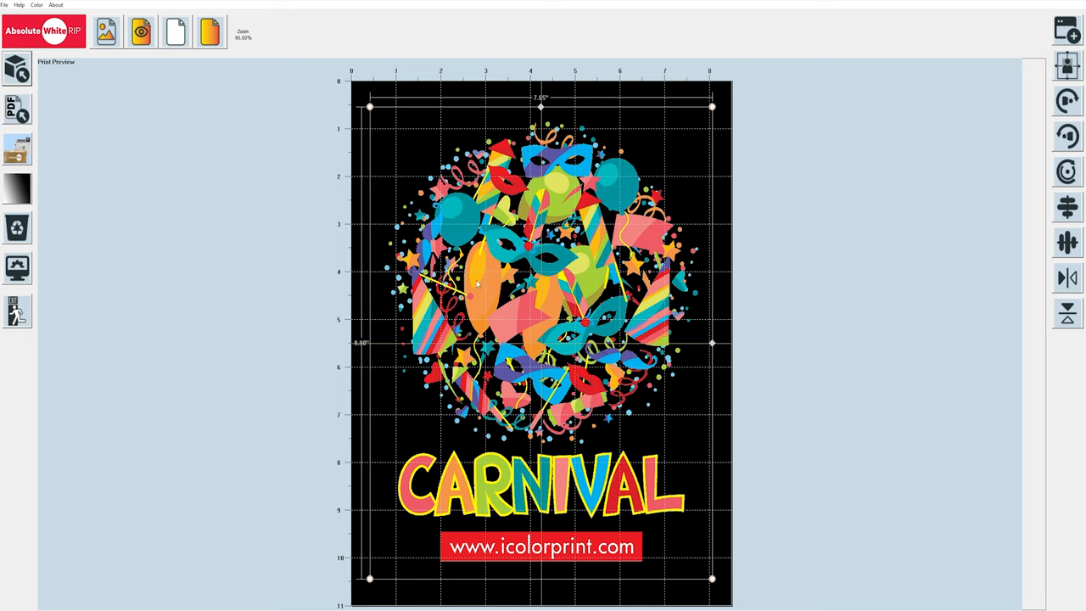
mouse_move(561, 193)
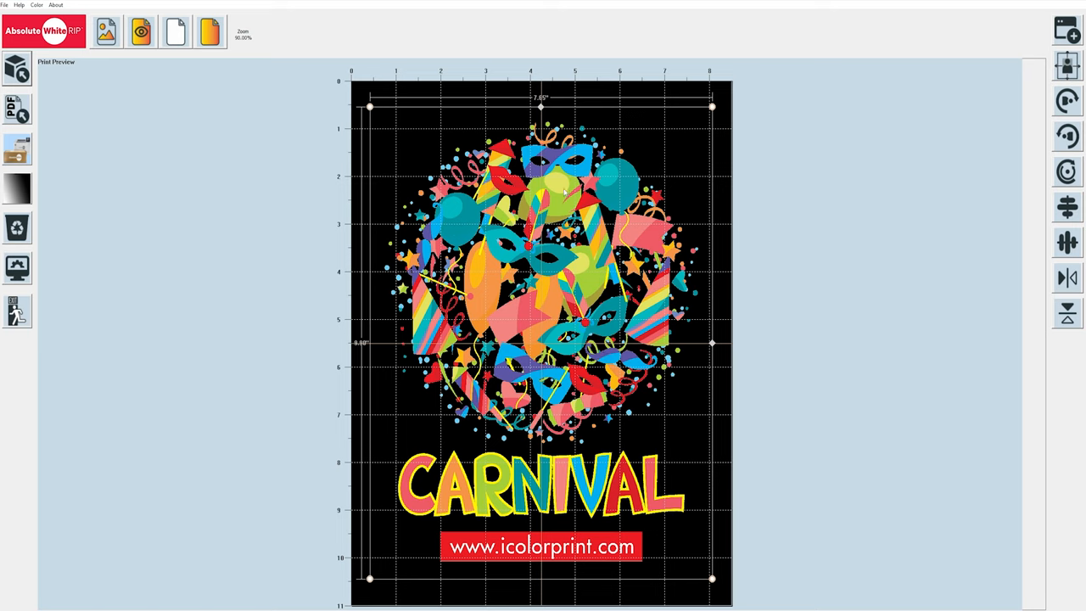
mouse_move(534, 173)
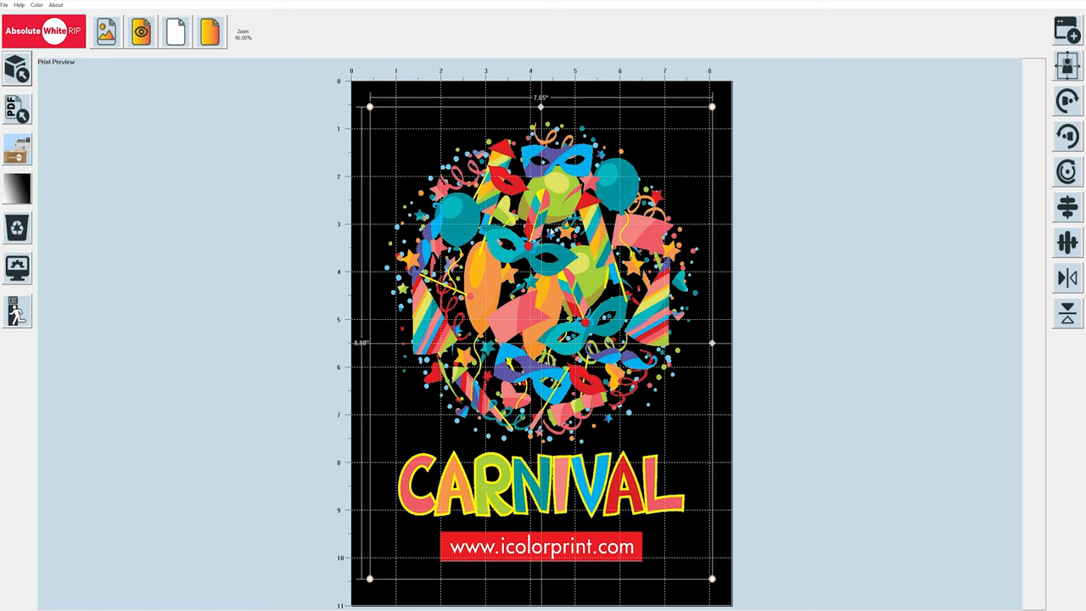
mouse_move(789, 223)
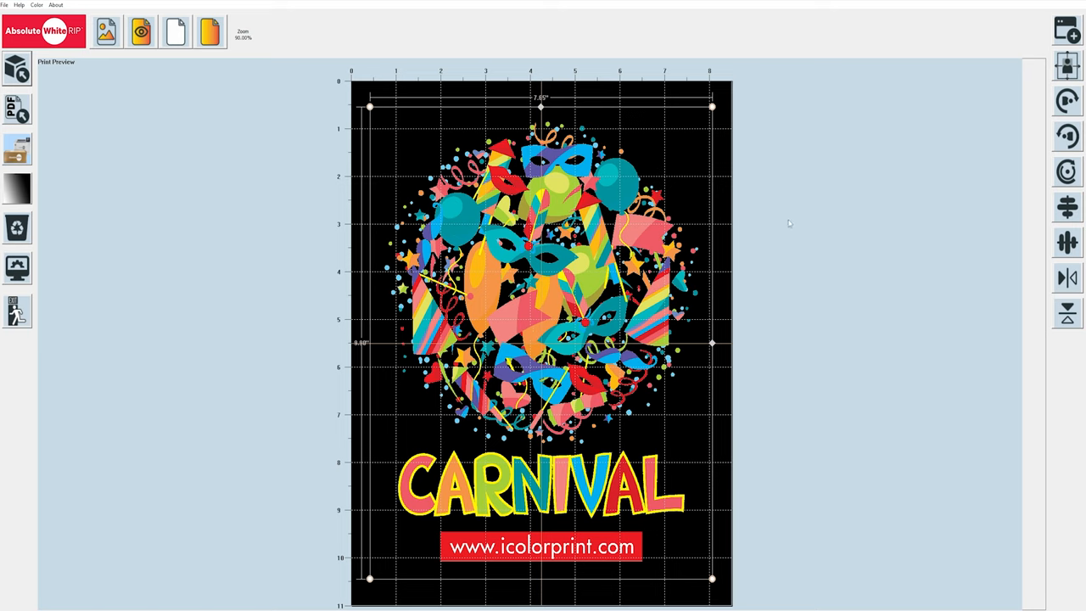
mouse_move(888, 166)
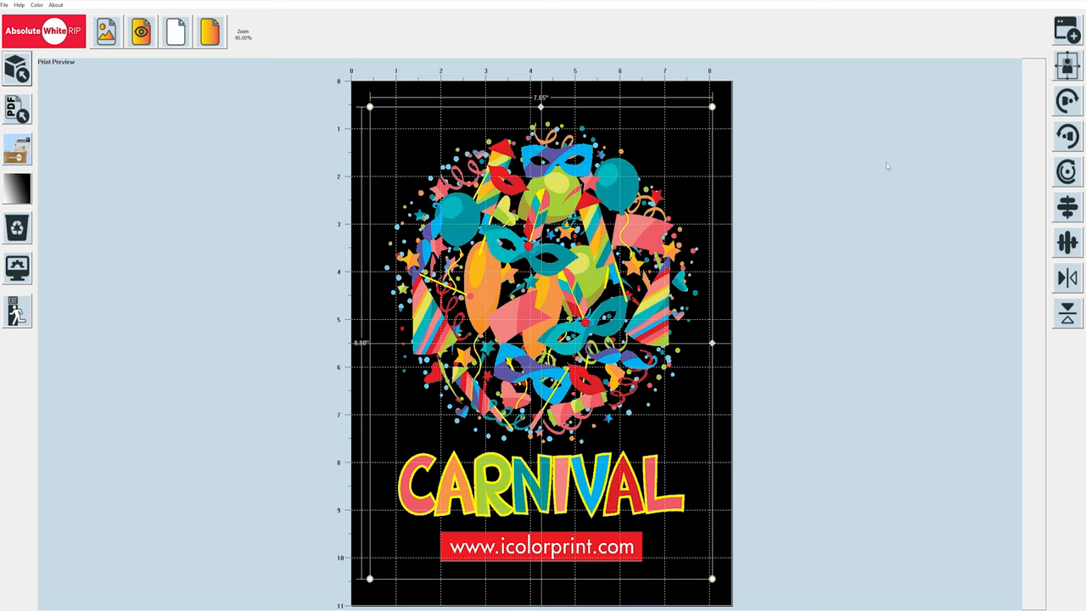
mouse_move(703, 206)
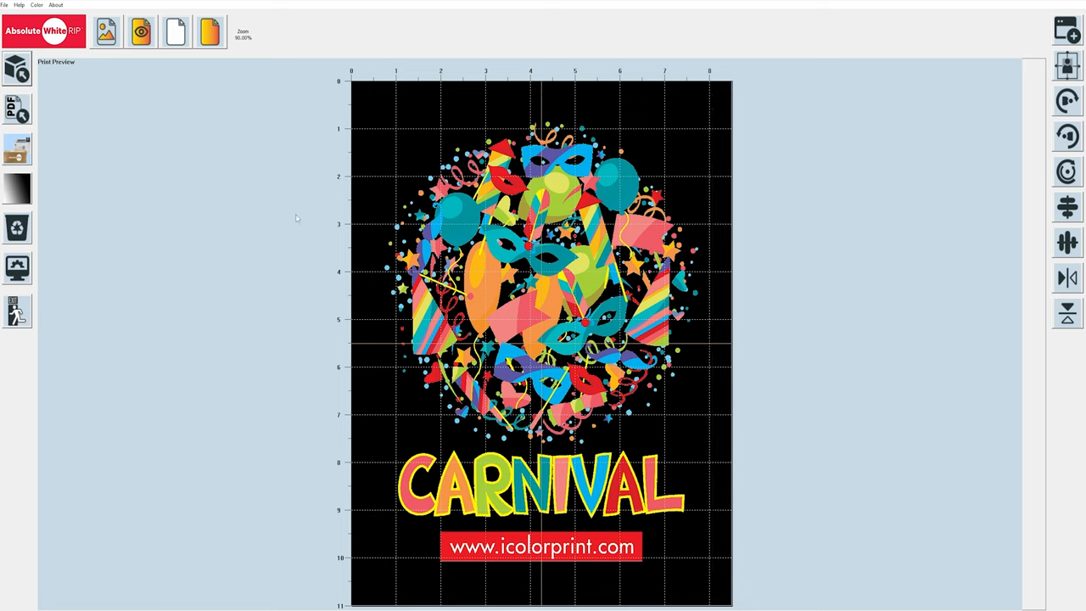
mouse_move(223, 128)
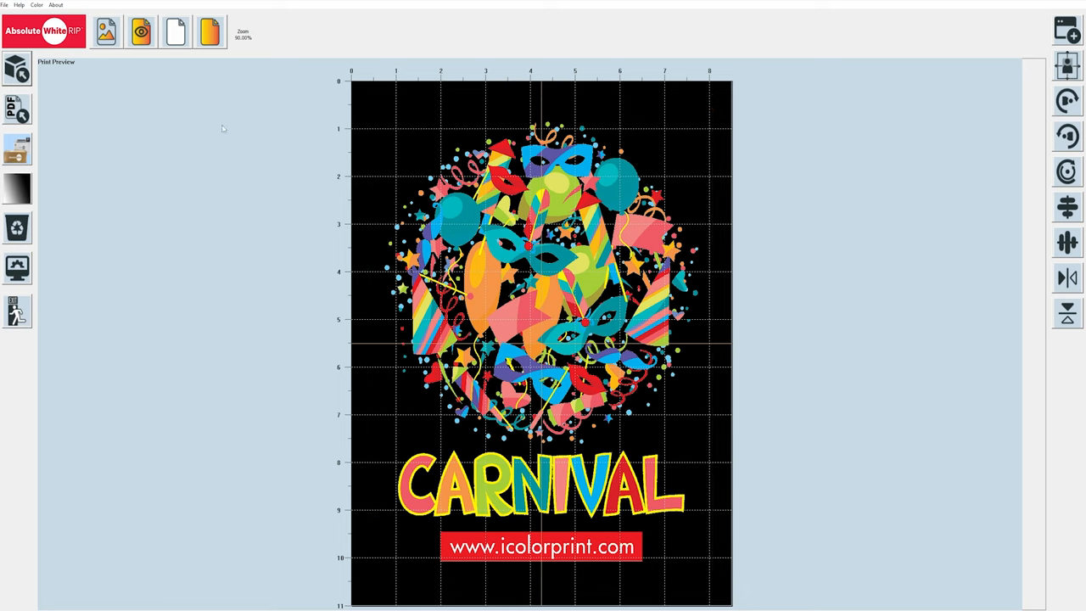
mouse_move(15, 109)
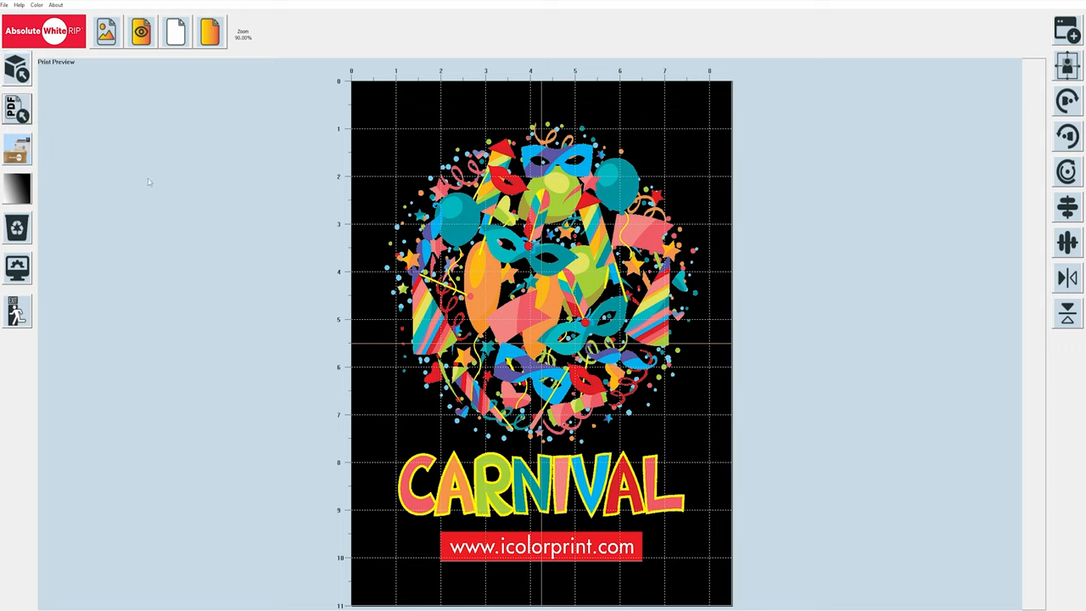
In Output to PDF, try Underprint, return to Overprint, and leave white layer shifts at 0
left_click(17, 108)
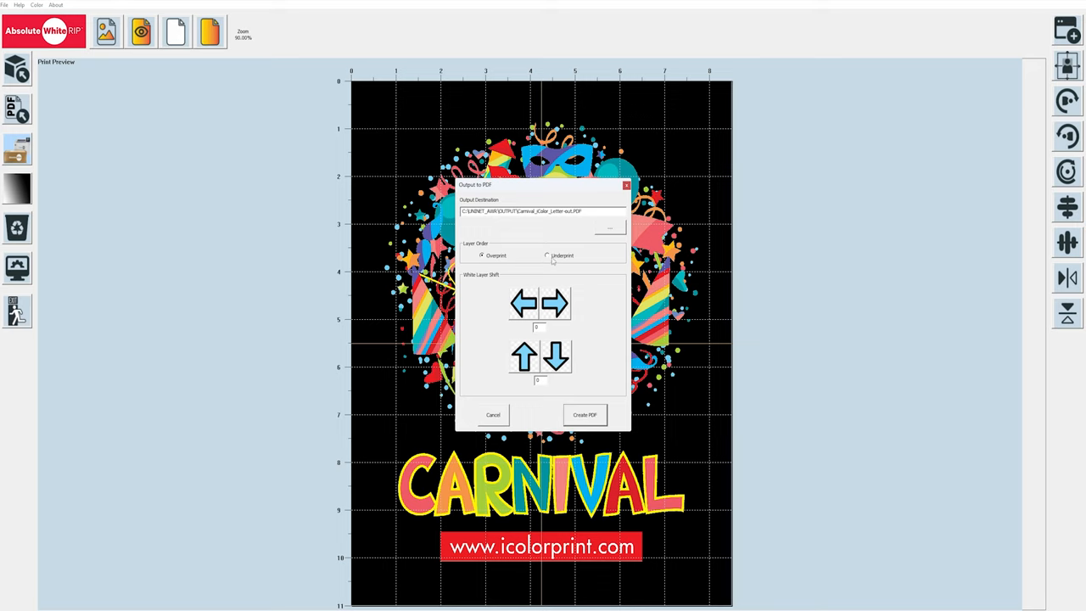
left_click(548, 255)
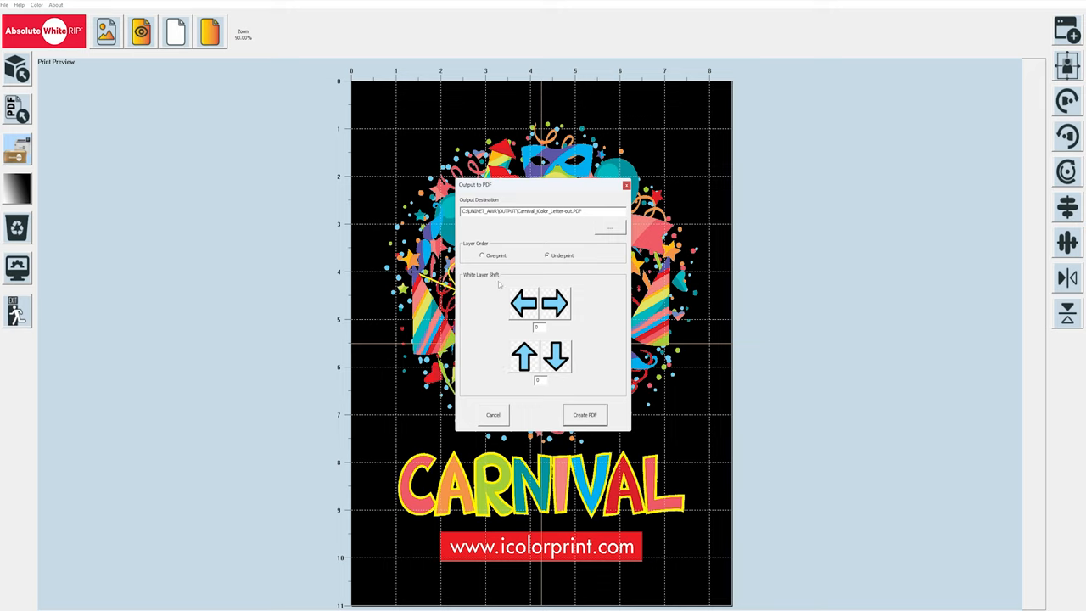
left_click(484, 255)
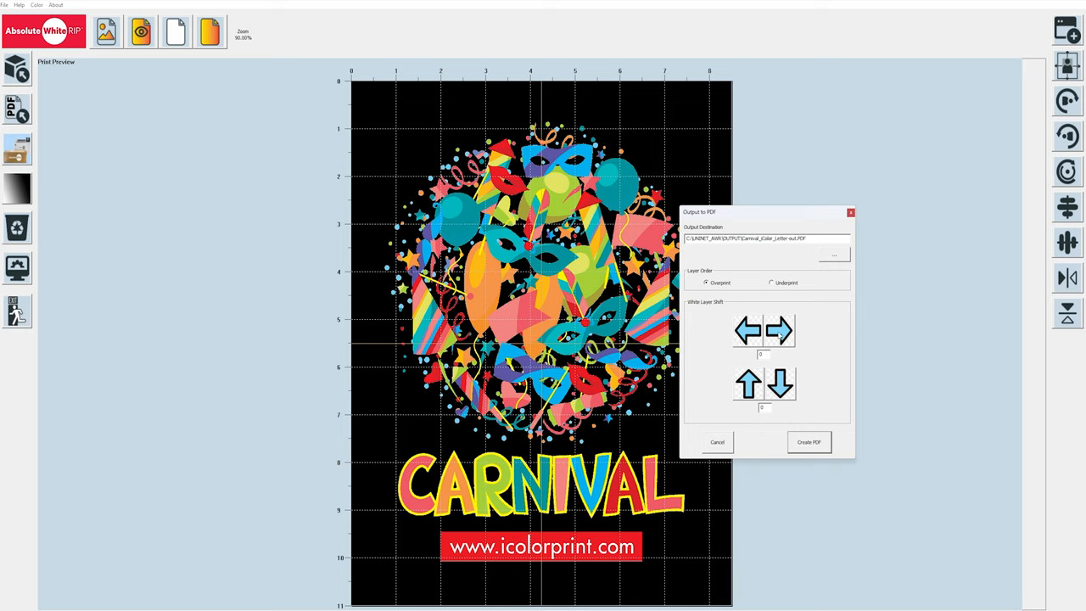
left_click(785, 328)
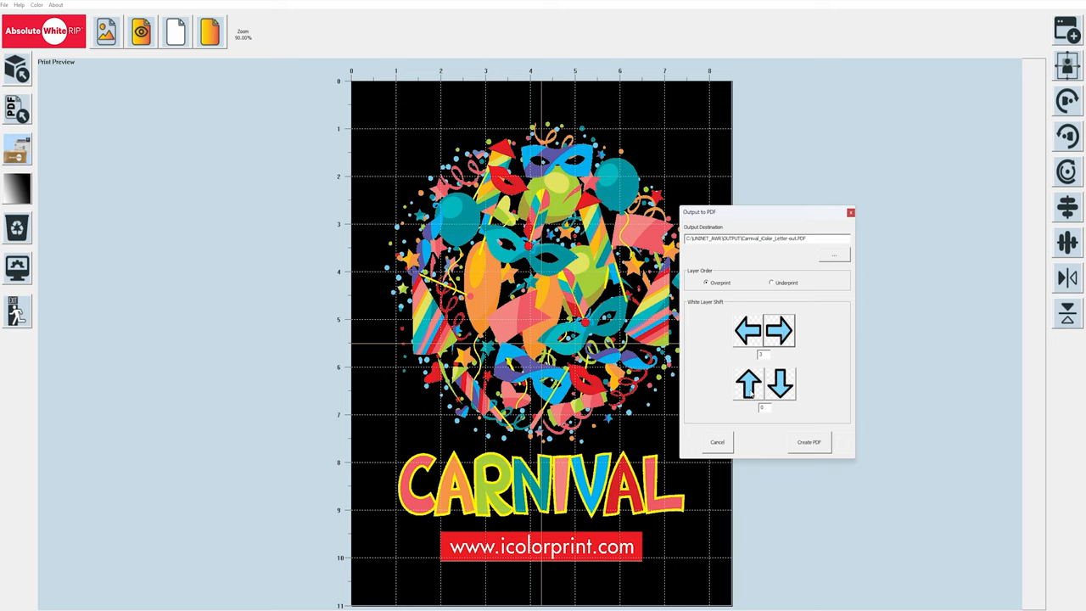
left_click(785, 386)
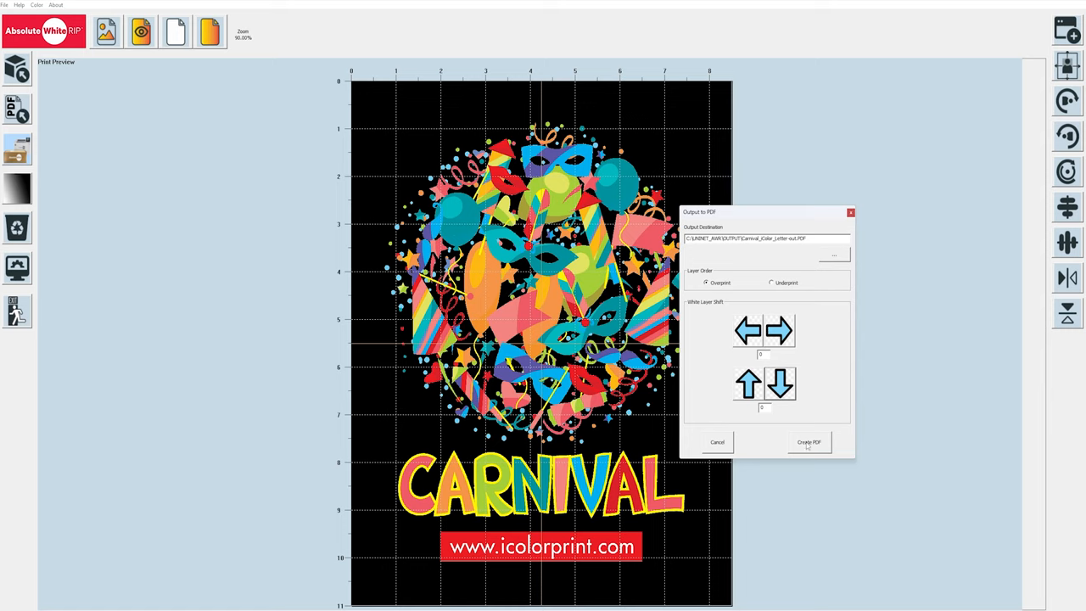
Create the Carnival output PDF and dismiss the 'PDF Created' message
left_click(809, 442)
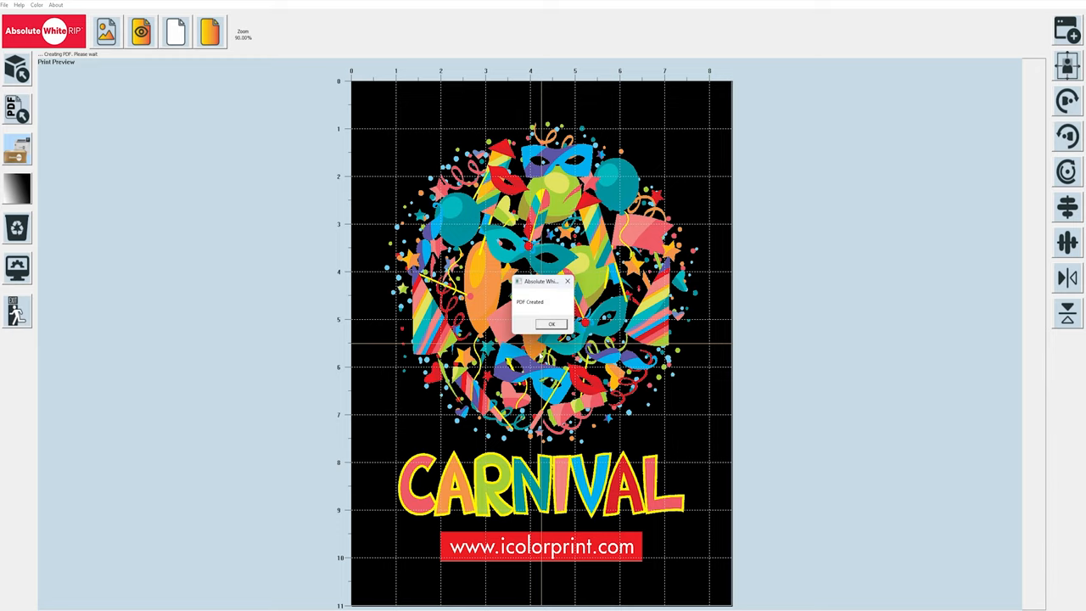
left_click(551, 323)
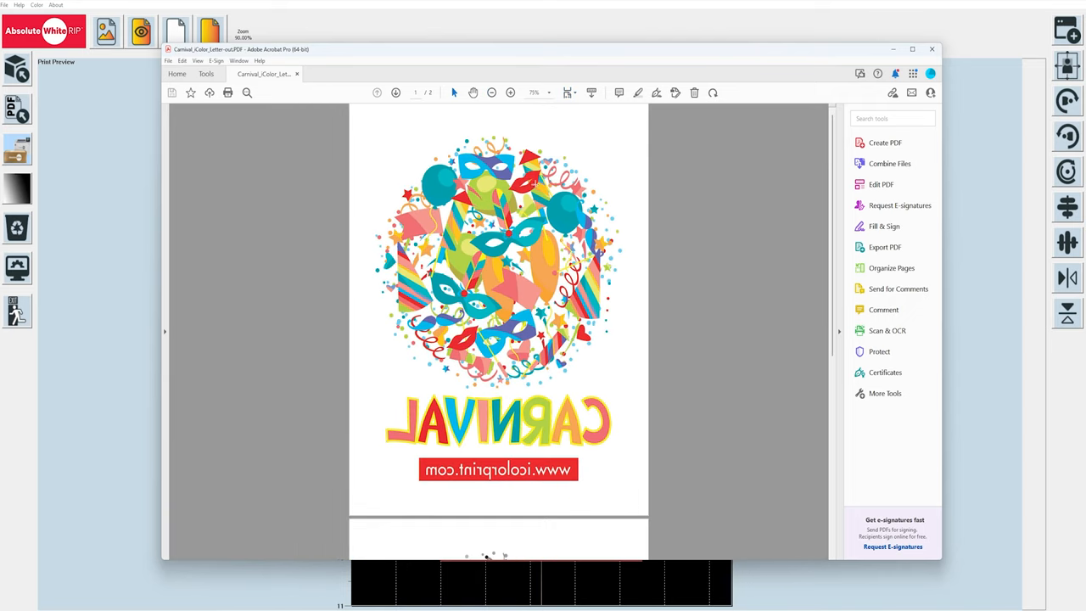
mouse_move(598, 174)
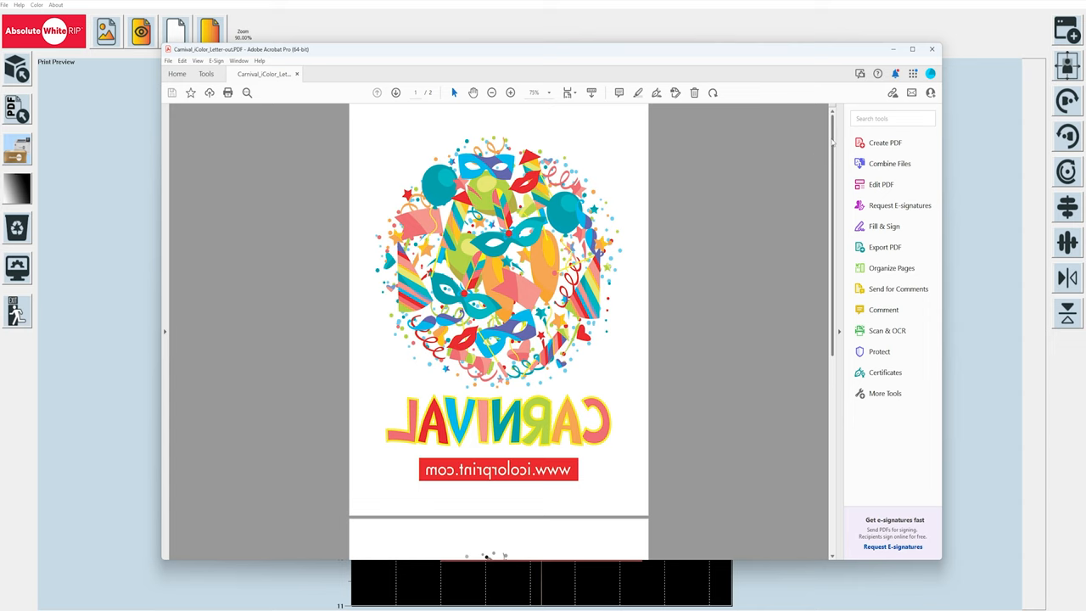
Scroll to page 2 of the Carnival PDF and zoom in on the greyscale white layer
scroll("down", 3)
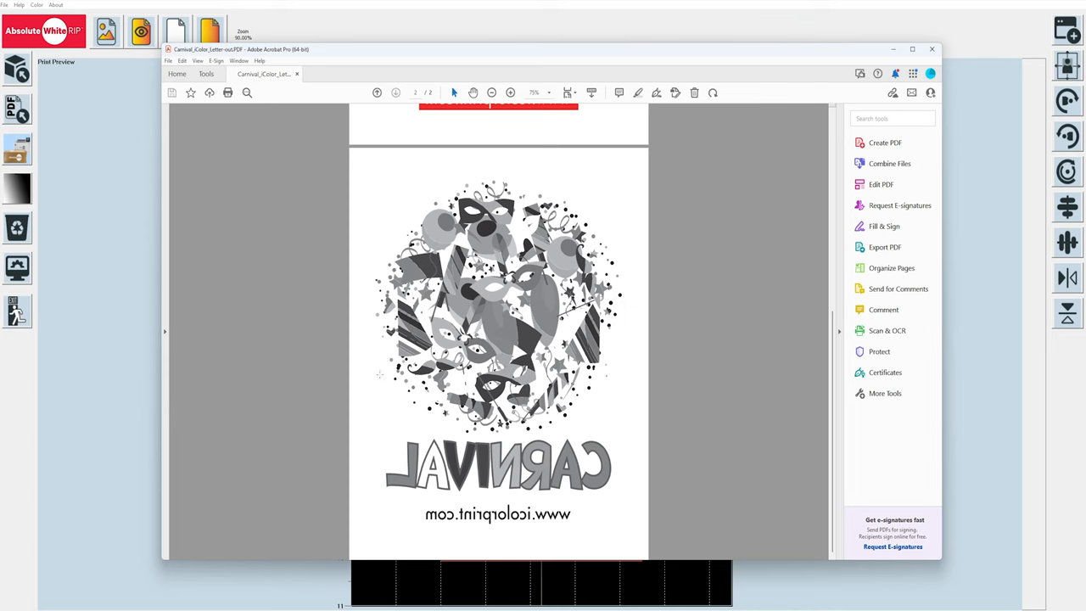
left_click(514, 92)
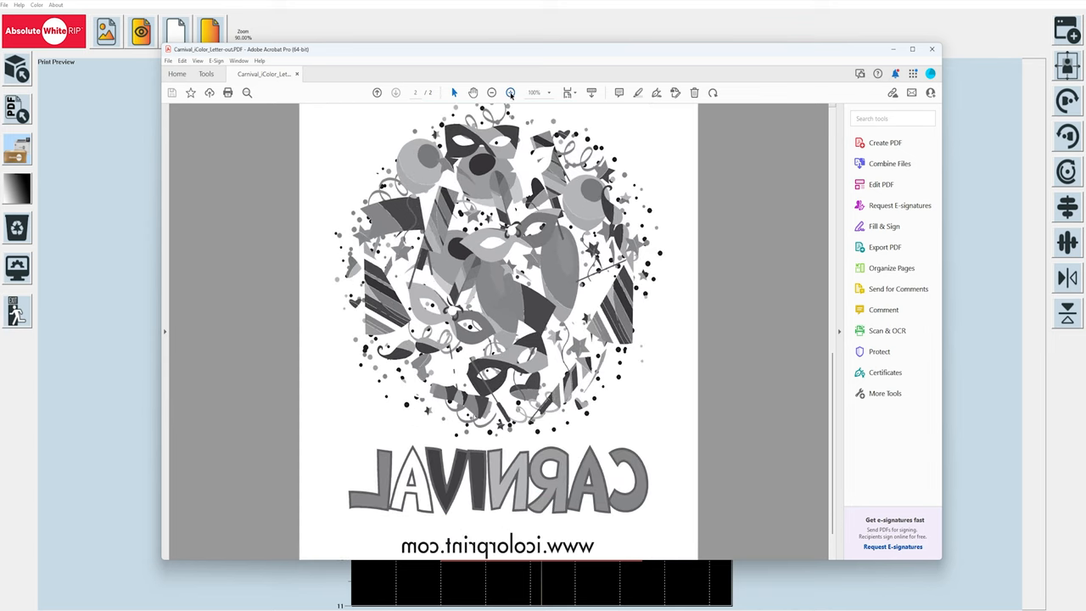
left_click(509, 93)
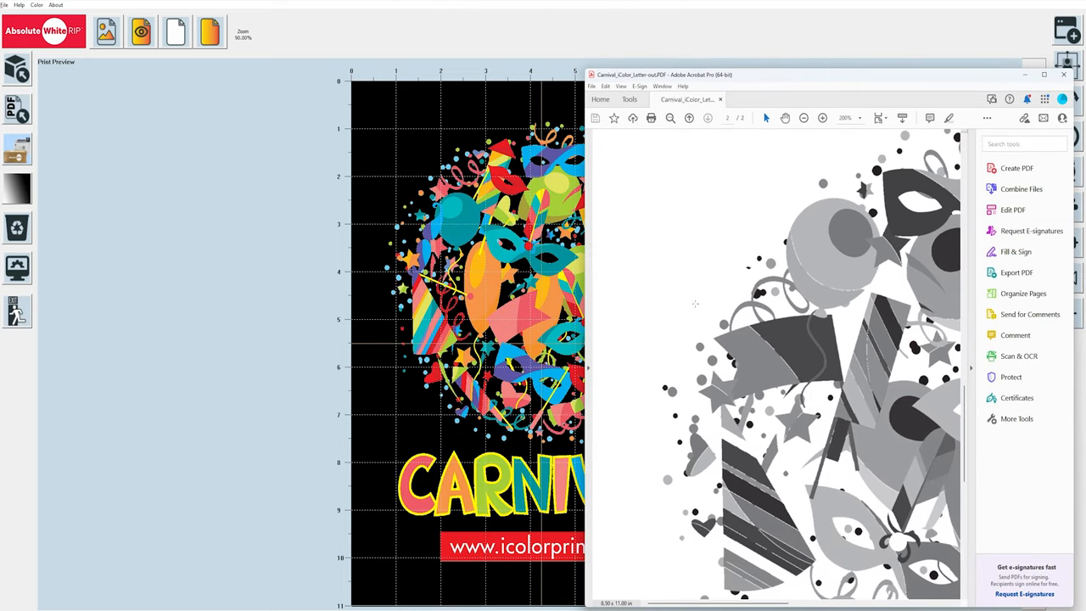
scroll("down", 3)
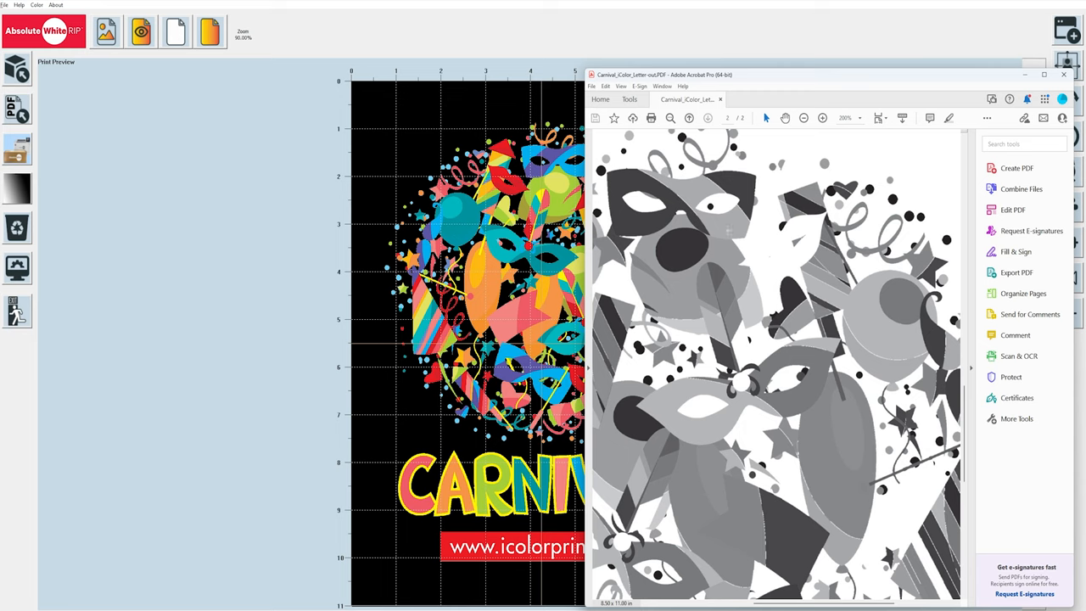
mouse_move(813, 245)
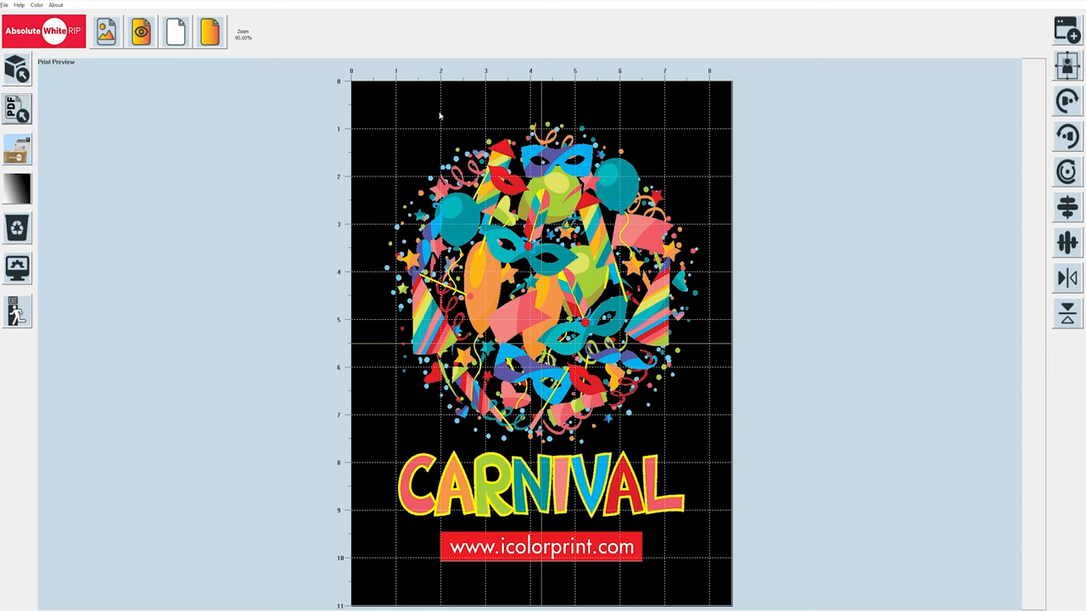
mouse_move(340, 316)
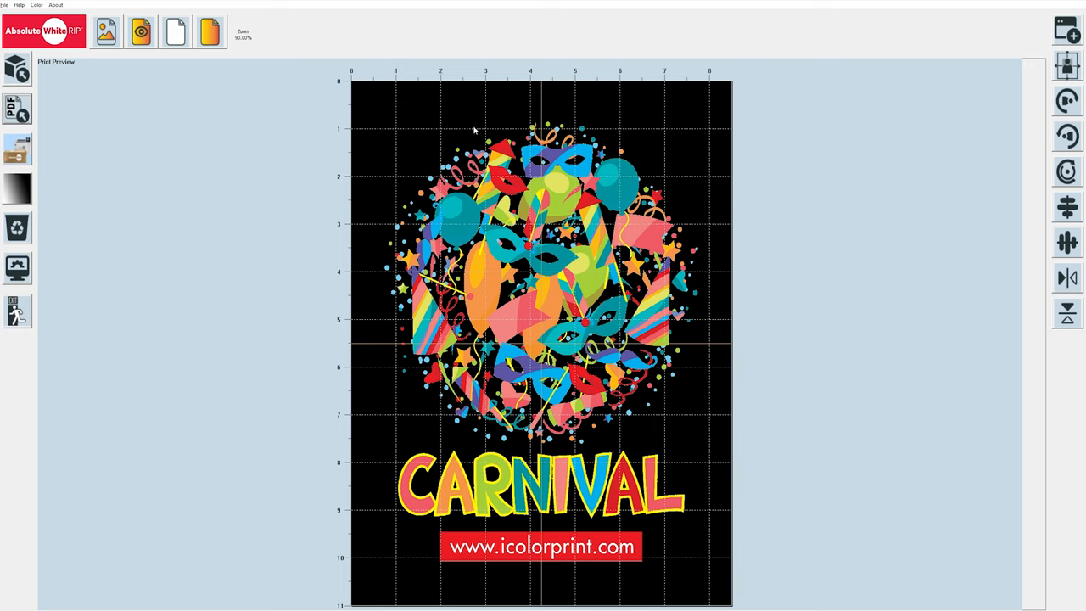
mouse_move(687, 328)
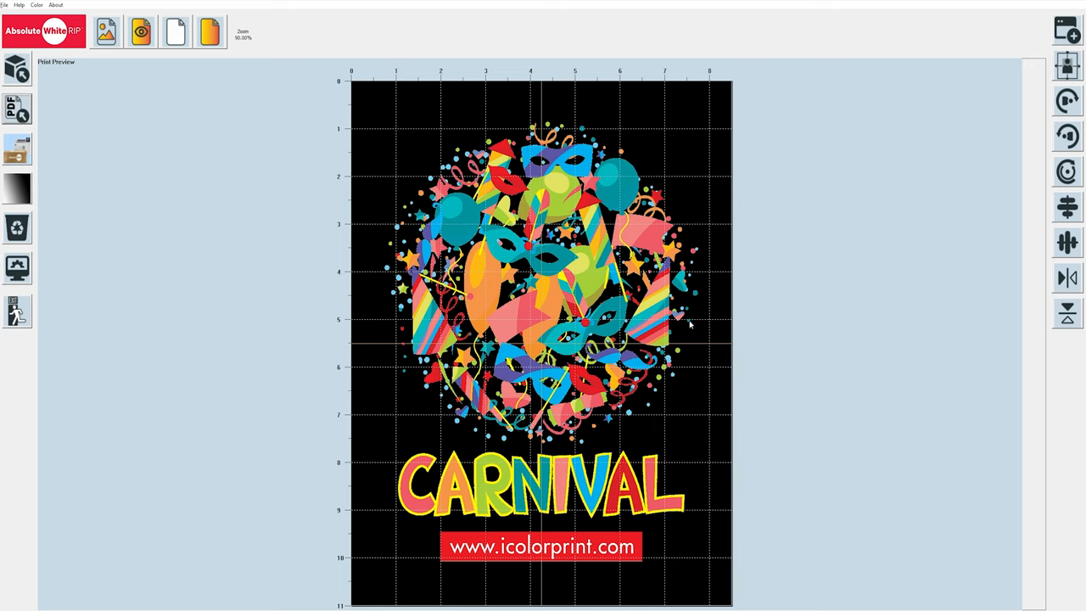
mouse_move(696, 246)
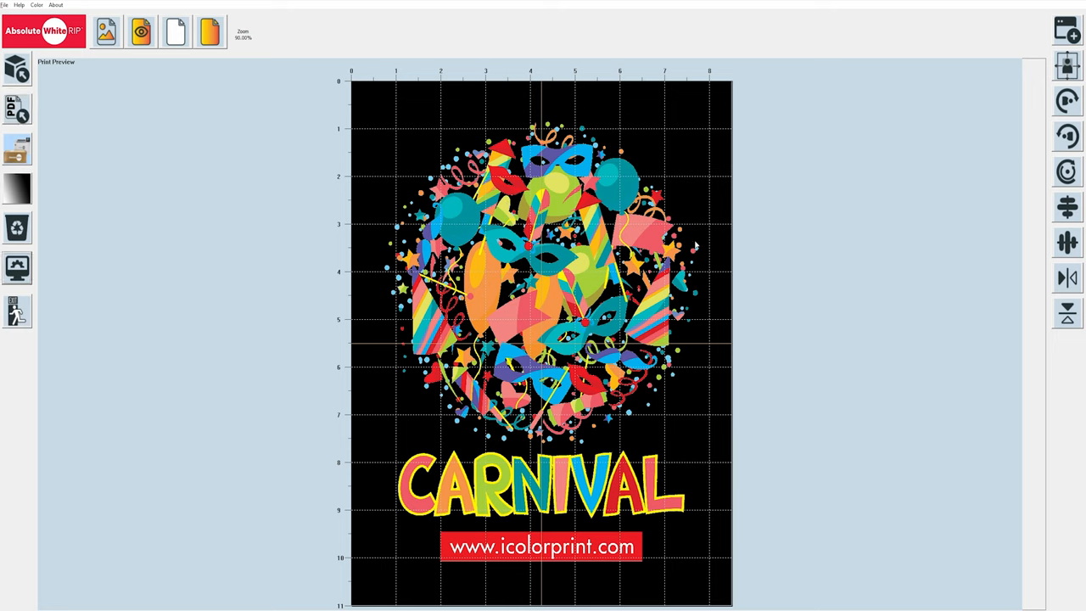
mouse_move(582, 255)
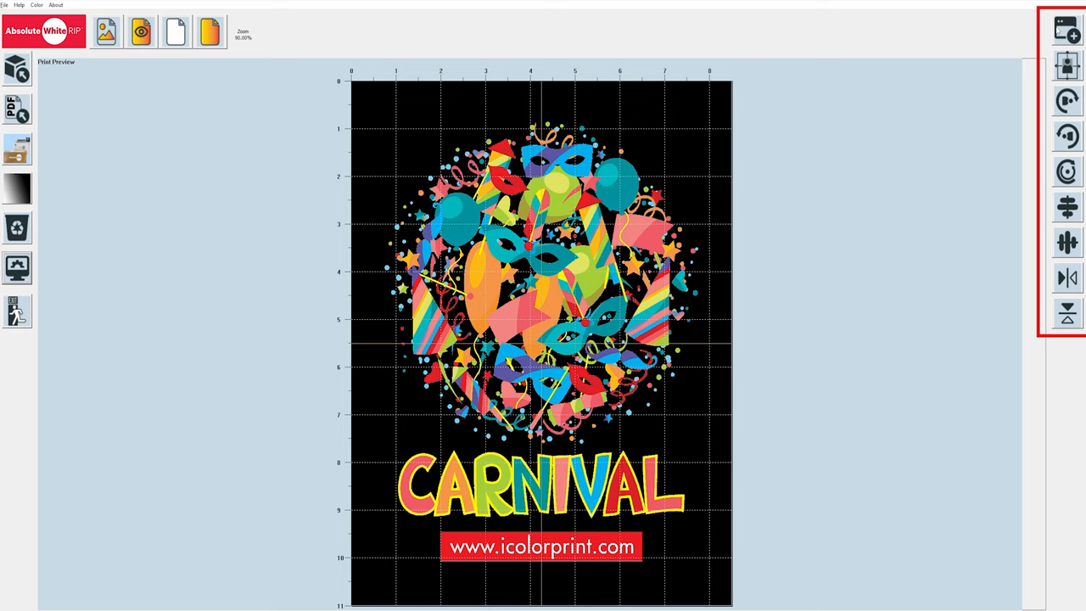
mouse_move(290, 327)
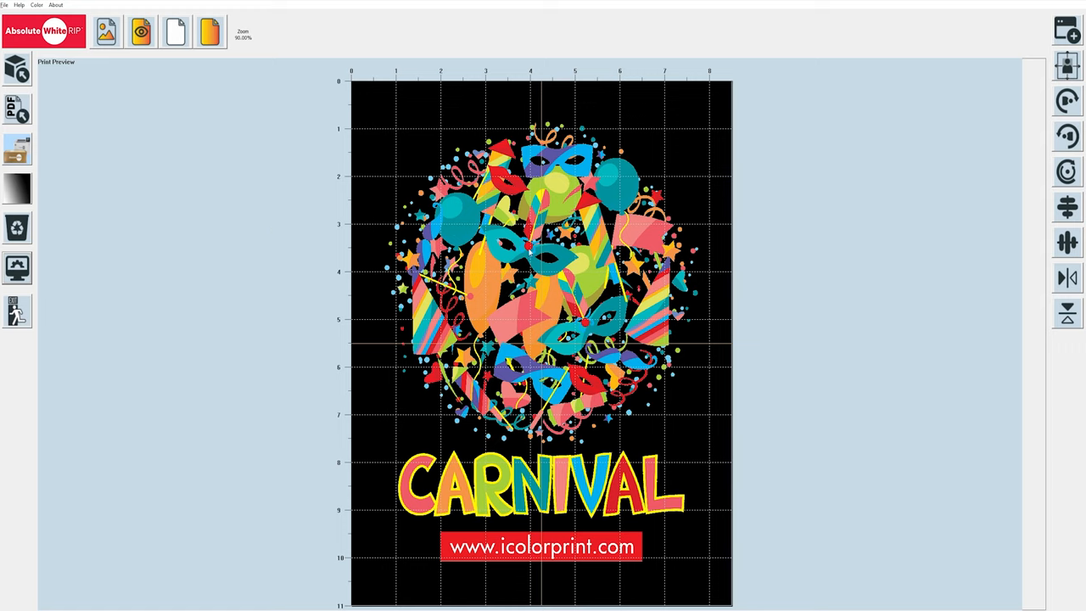
left_click(539, 254)
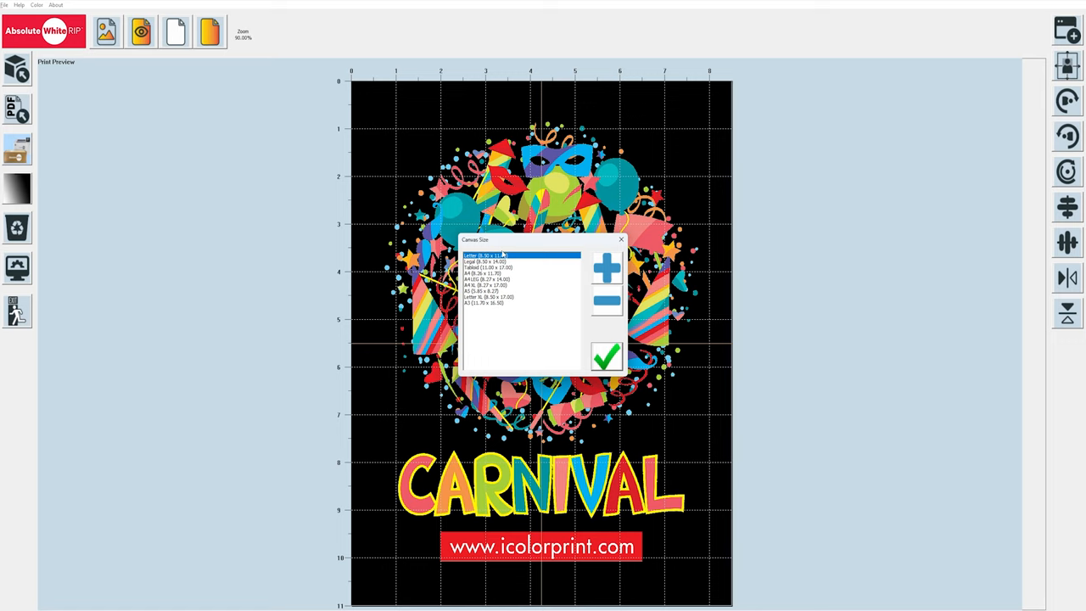
Browse the A4 preset and custom Add Size form, then close it keeping Letter selected
left_click(499, 273)
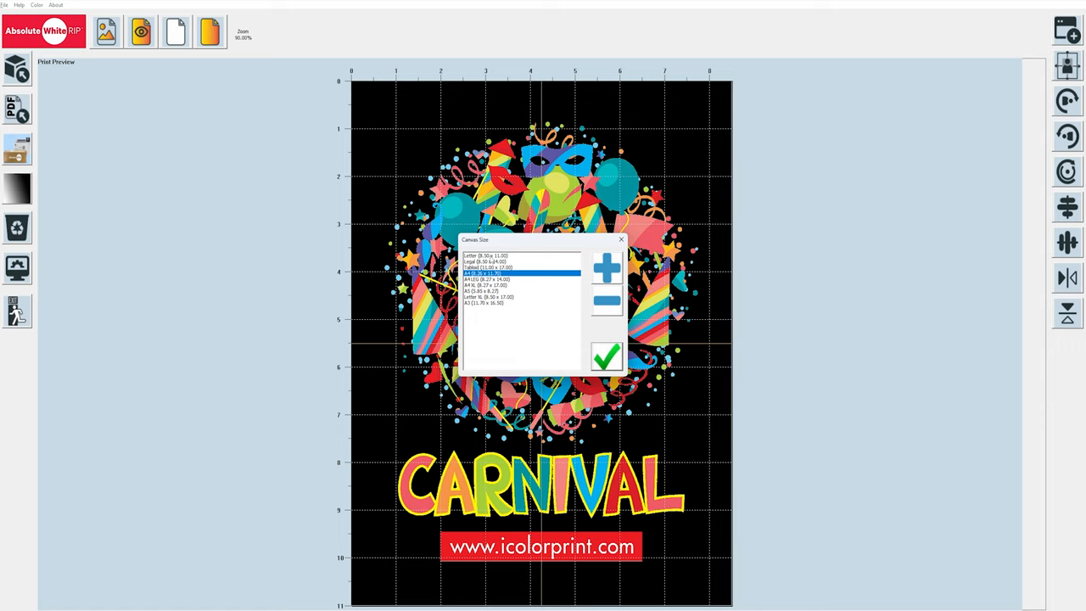
left_click(498, 255)
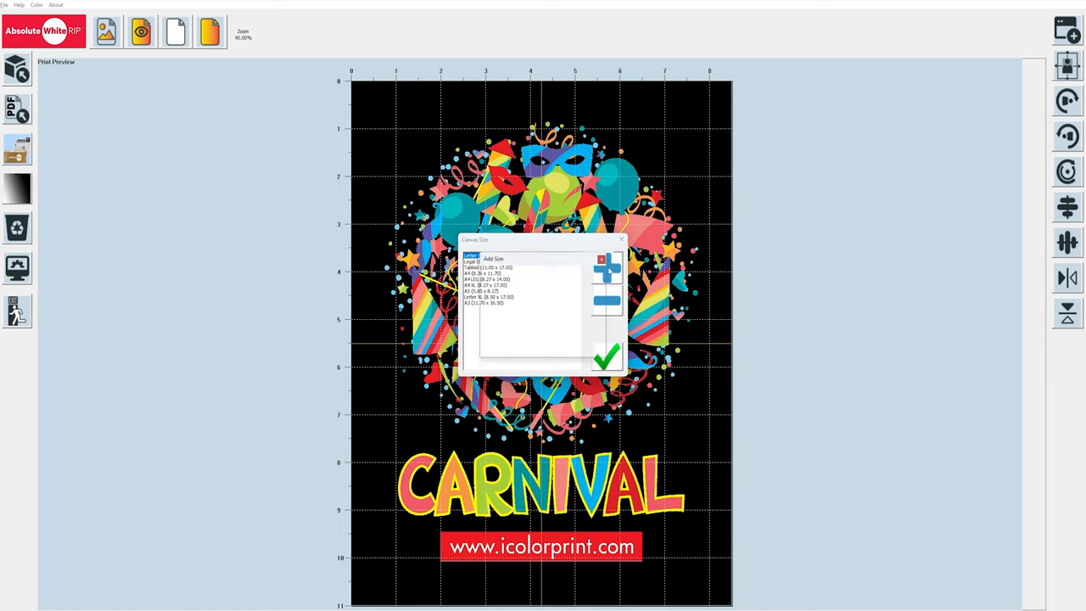
left_click(601, 264)
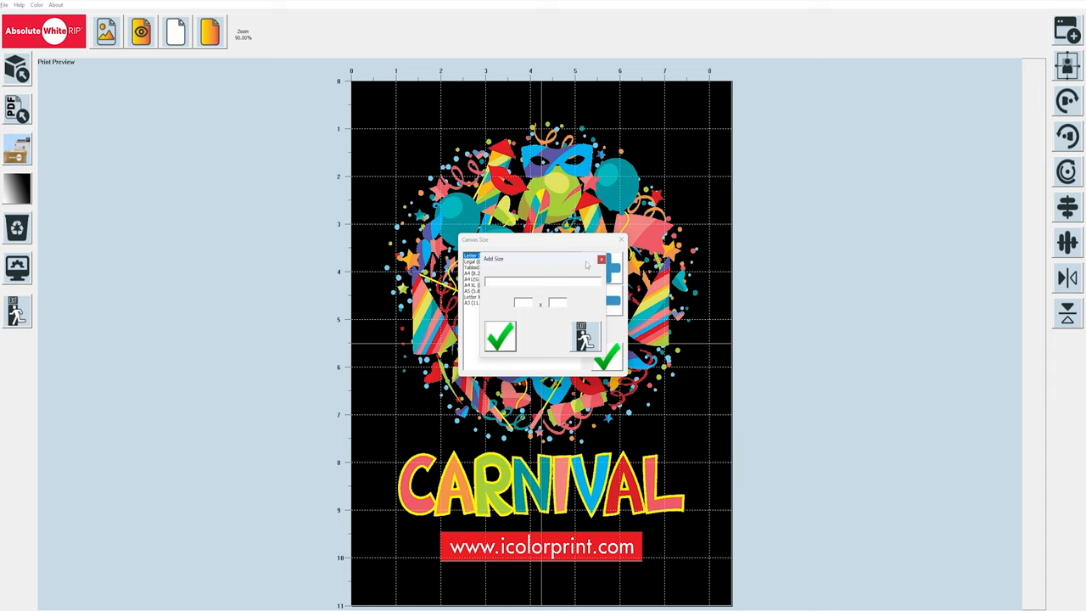
left_click(503, 338)
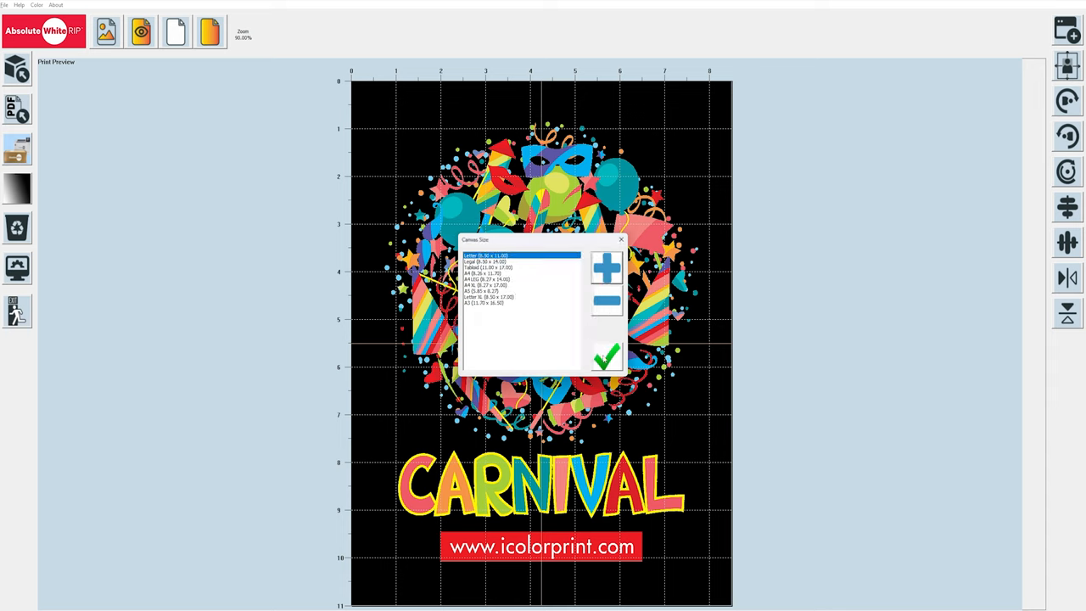
Confirm the Letter canvas and answer Yes to removing blank space from the graphic
left_click(606, 357)
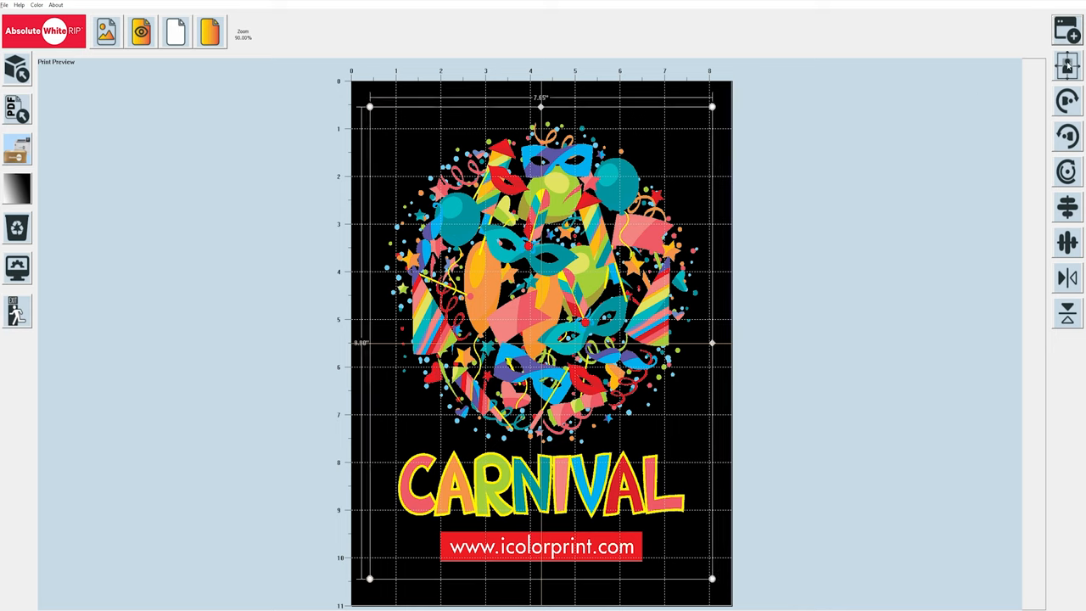
mouse_move(1066, 60)
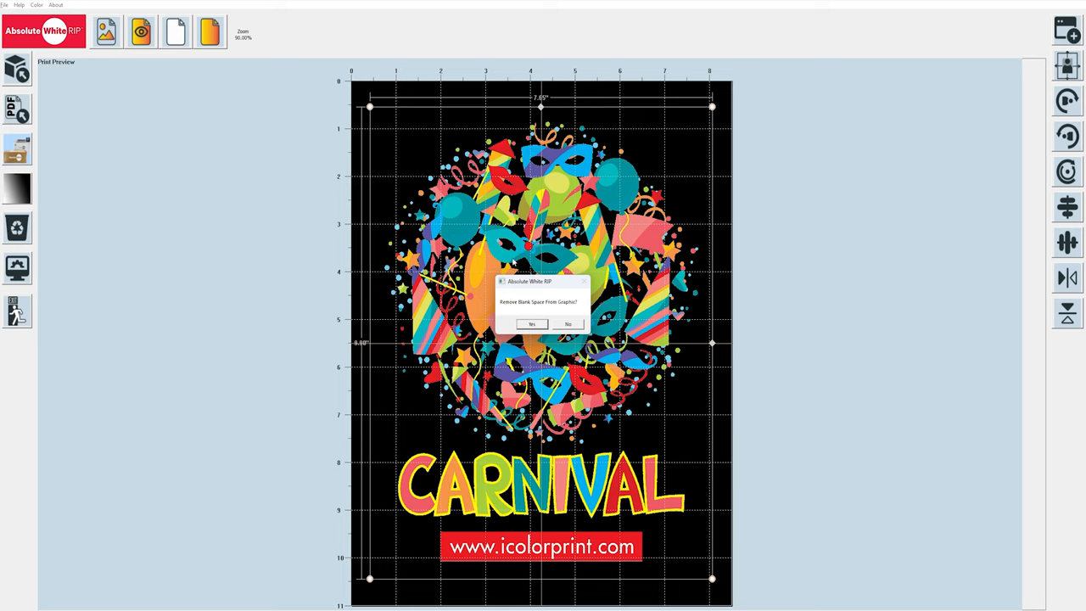
mouse_move(612, 98)
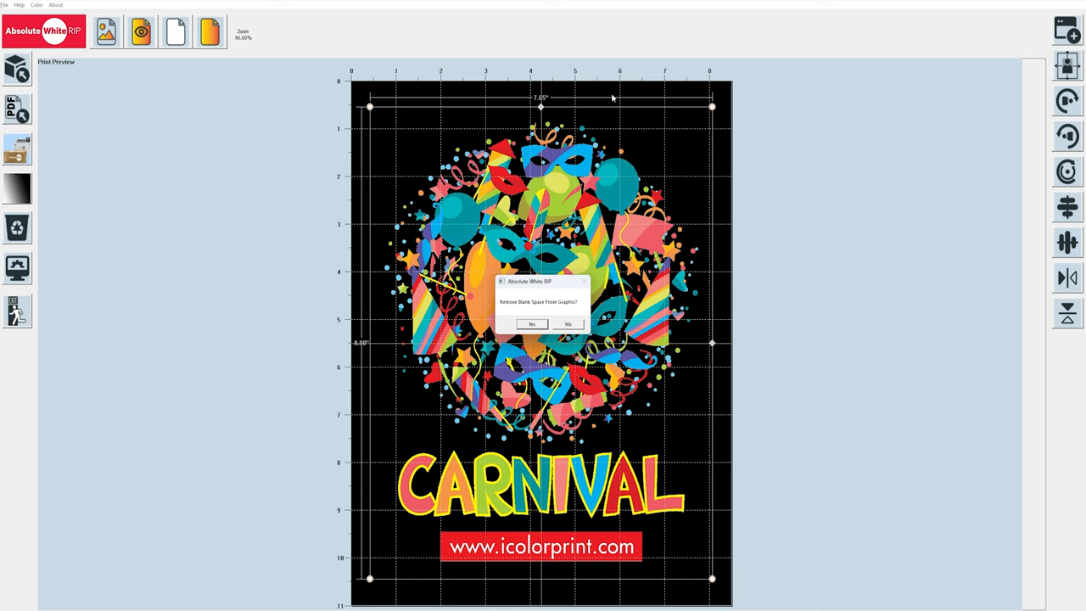
mouse_move(577, 126)
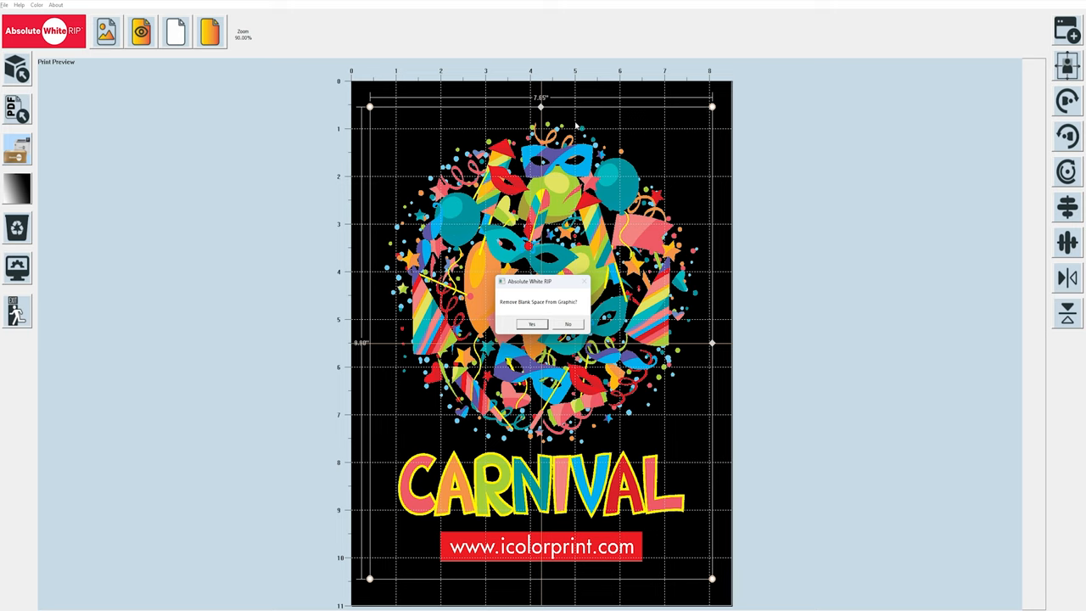
mouse_move(377, 390)
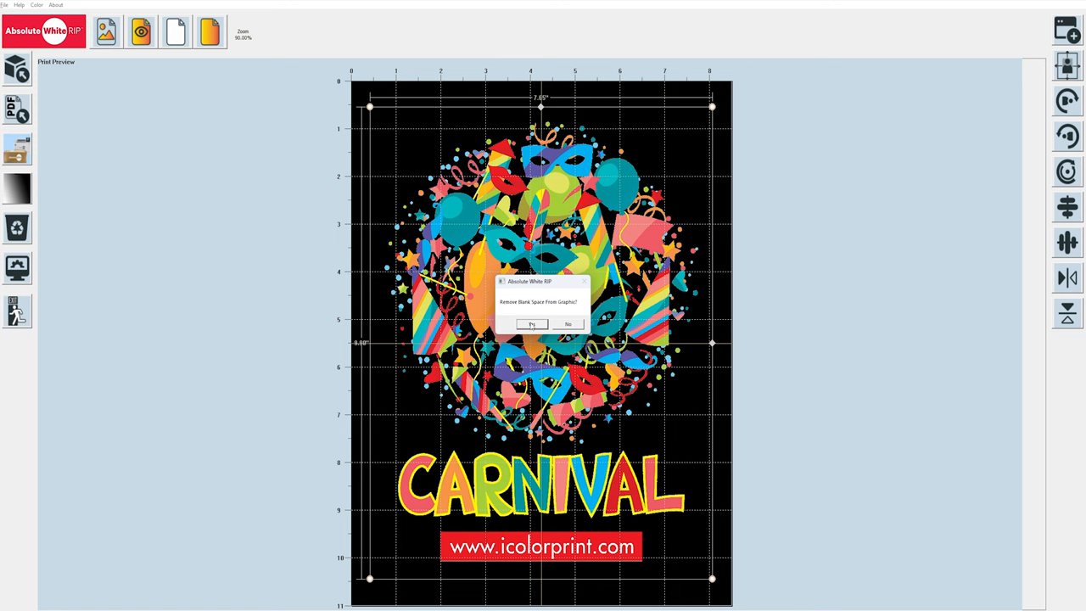
left_click(533, 322)
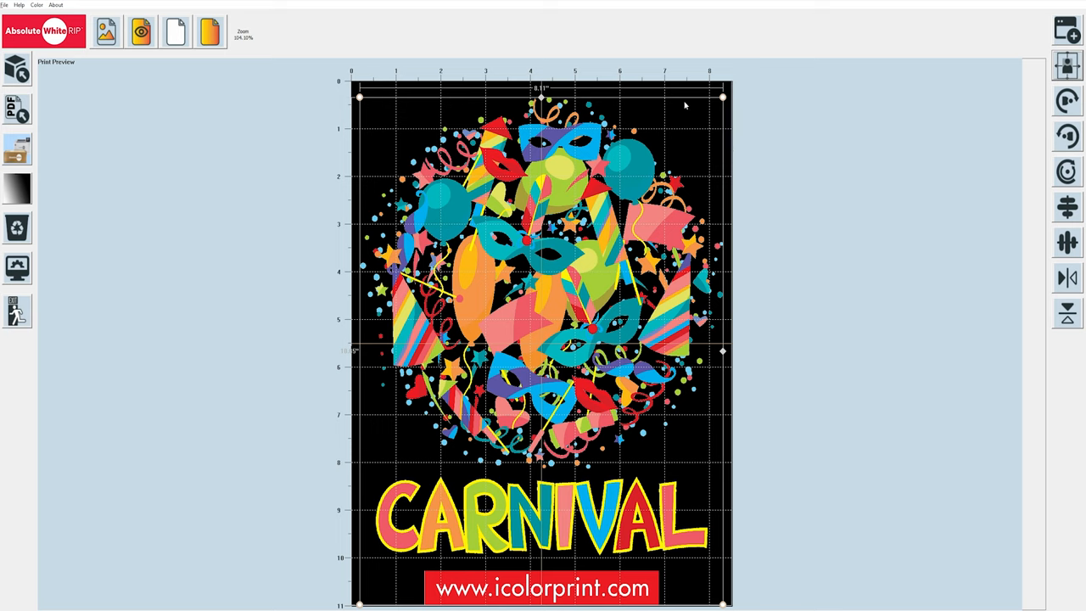
mouse_move(651, 585)
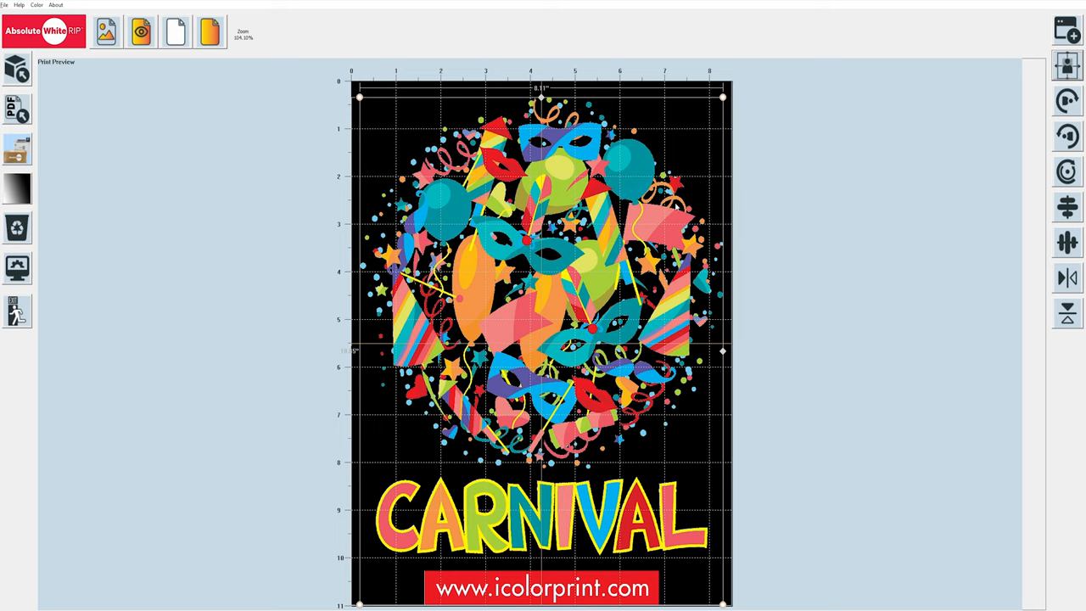
mouse_move(756, 187)
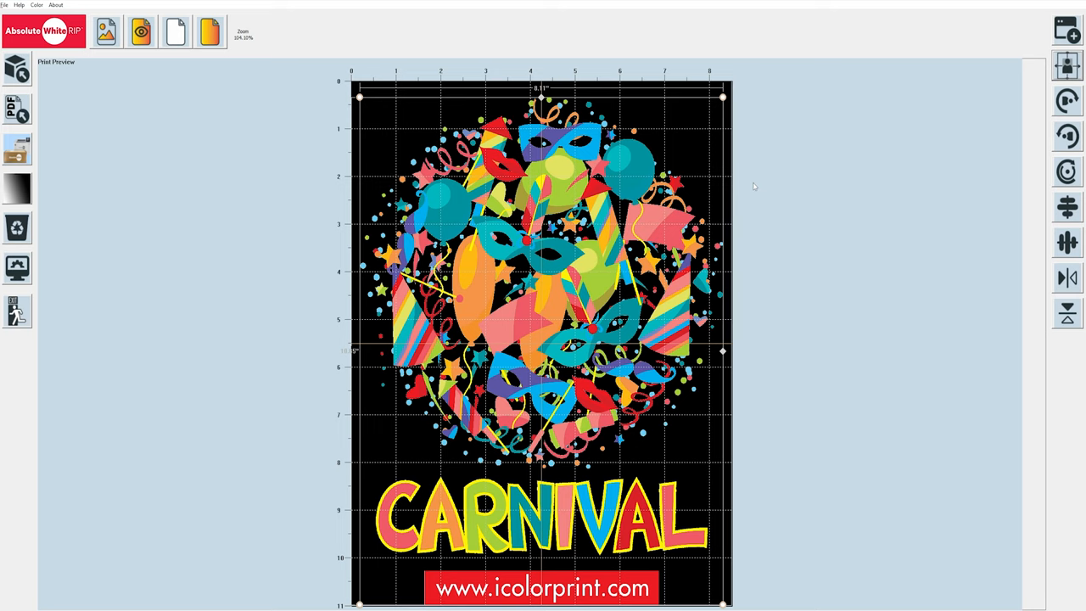
mouse_move(971, 259)
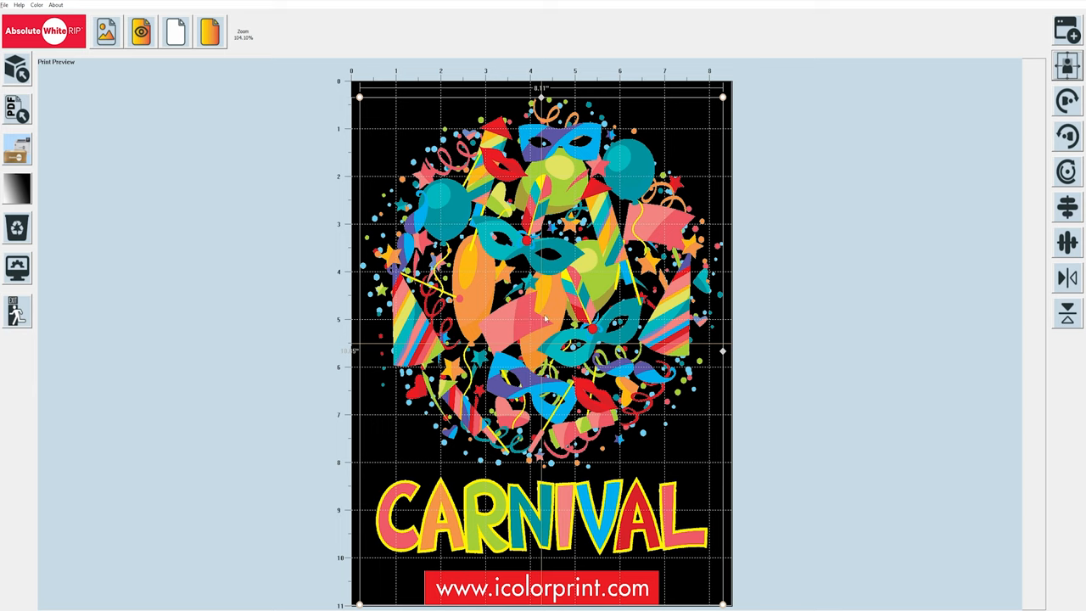
mouse_move(1069, 275)
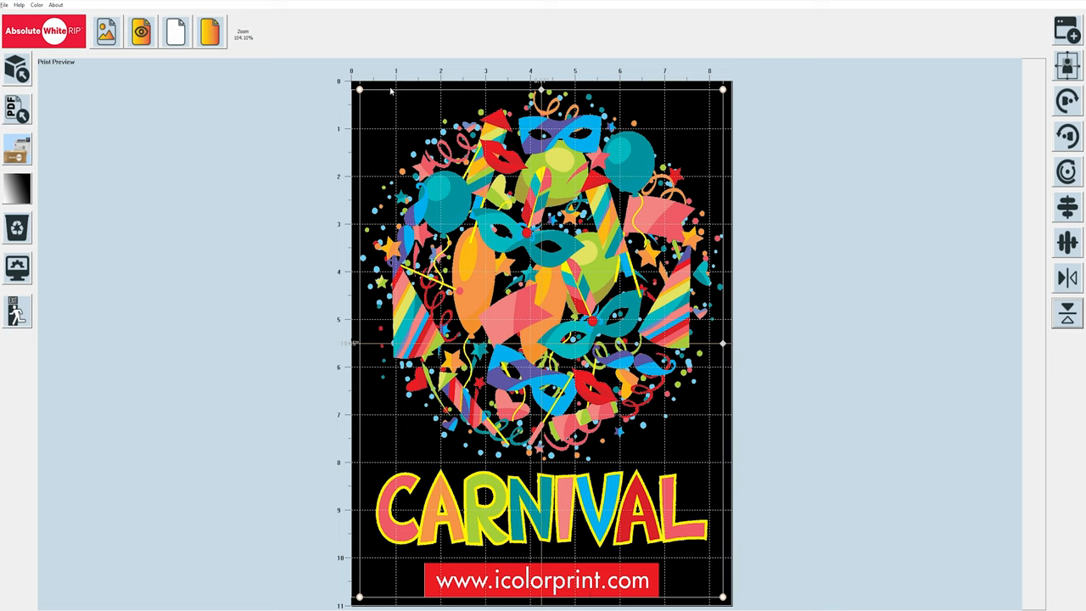
mouse_move(627, 86)
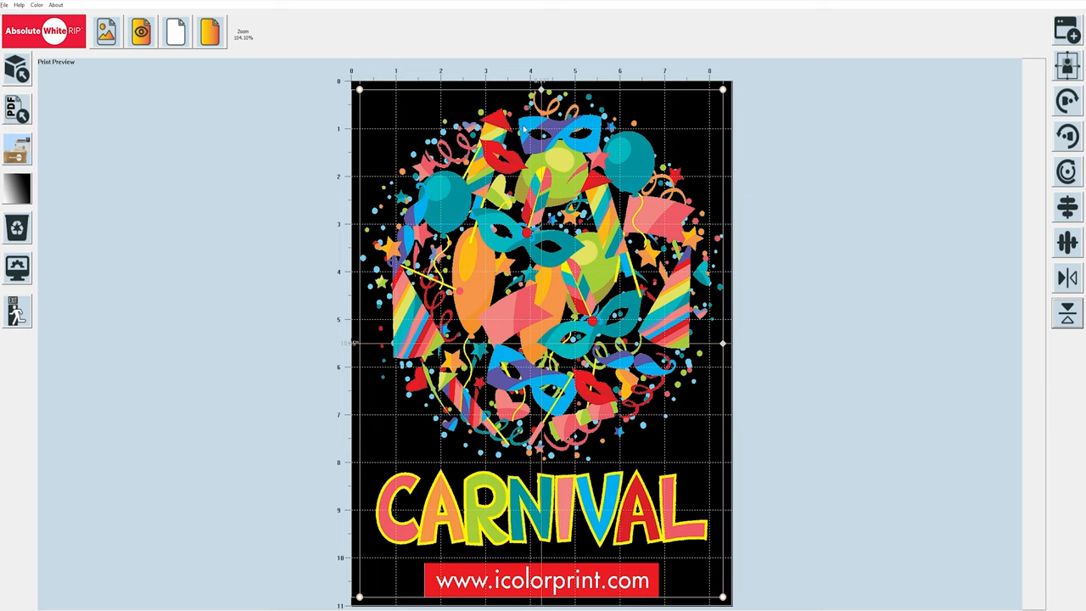
mouse_move(707, 113)
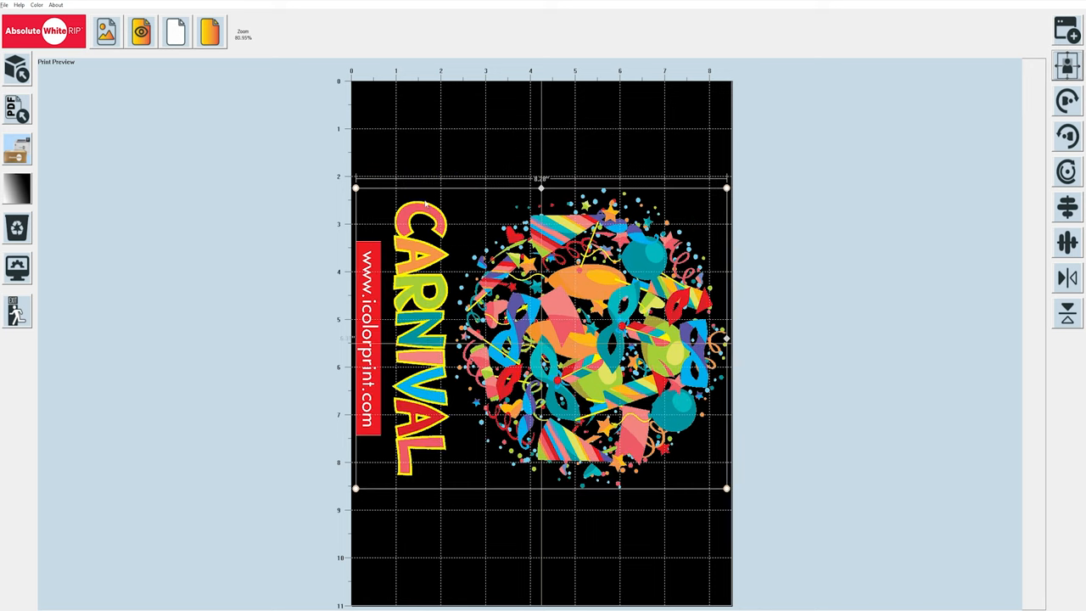
mouse_move(728, 188)
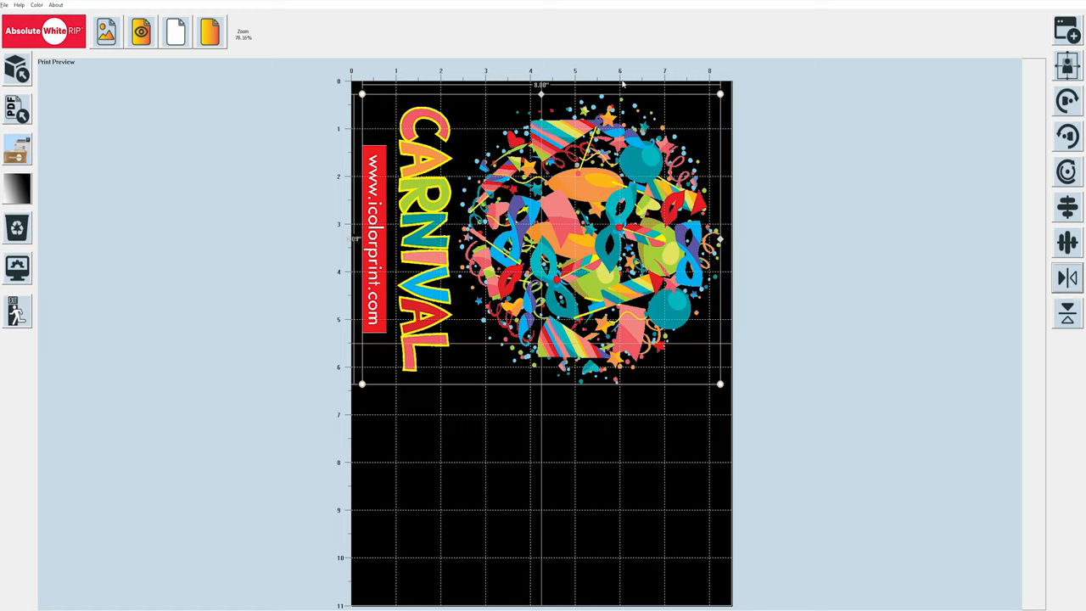
mouse_move(1044, 163)
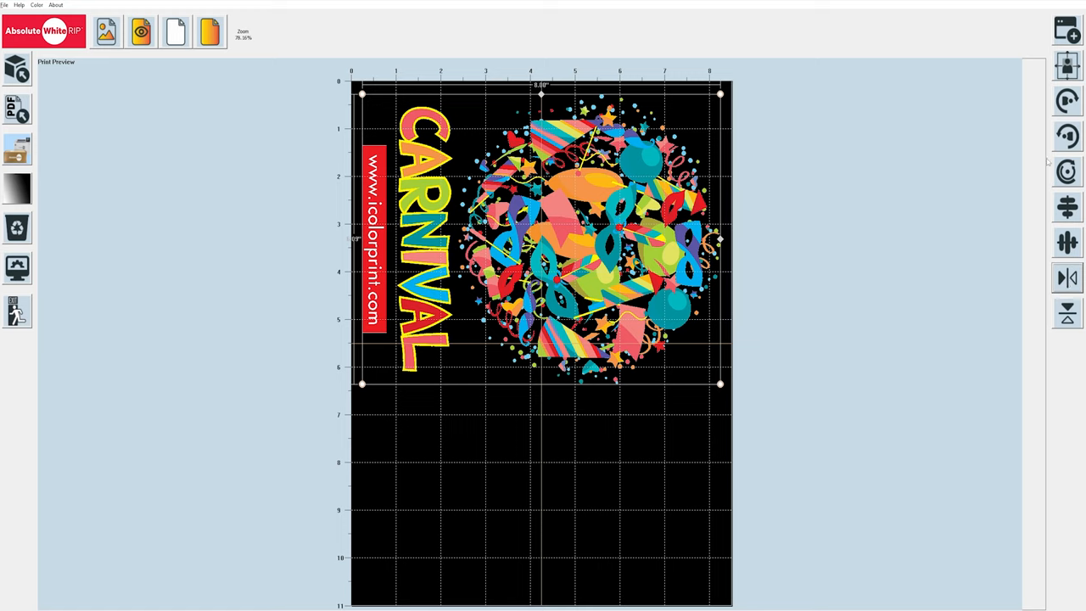
mouse_move(912, 220)
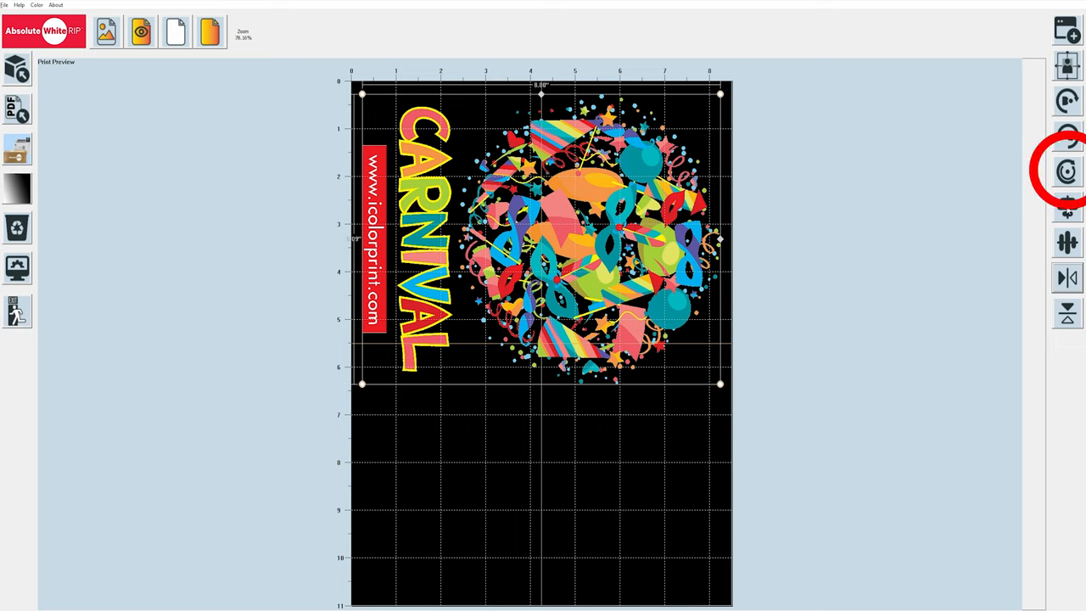
Rotate the Carnival graphic 45 degrees clockwise via Rotate Graphic
left_click(1072, 172)
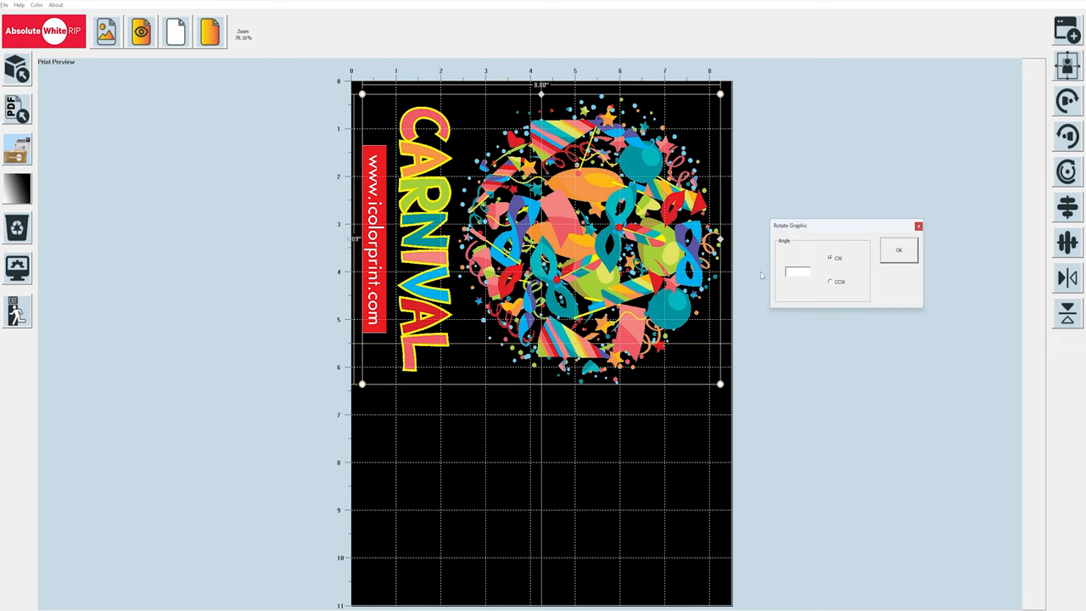
left_click(797, 271)
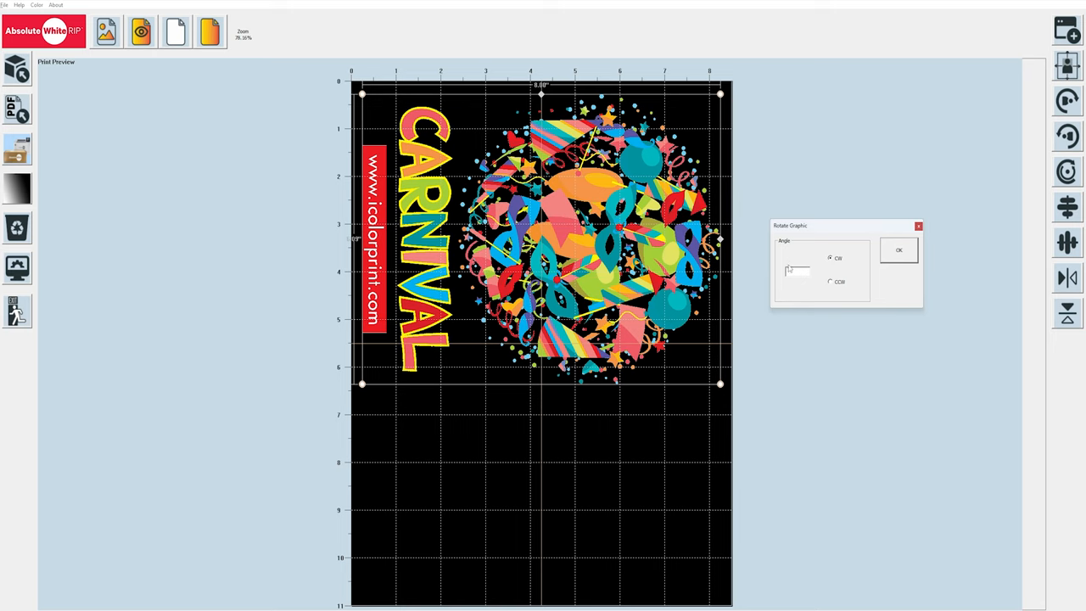
type("45")
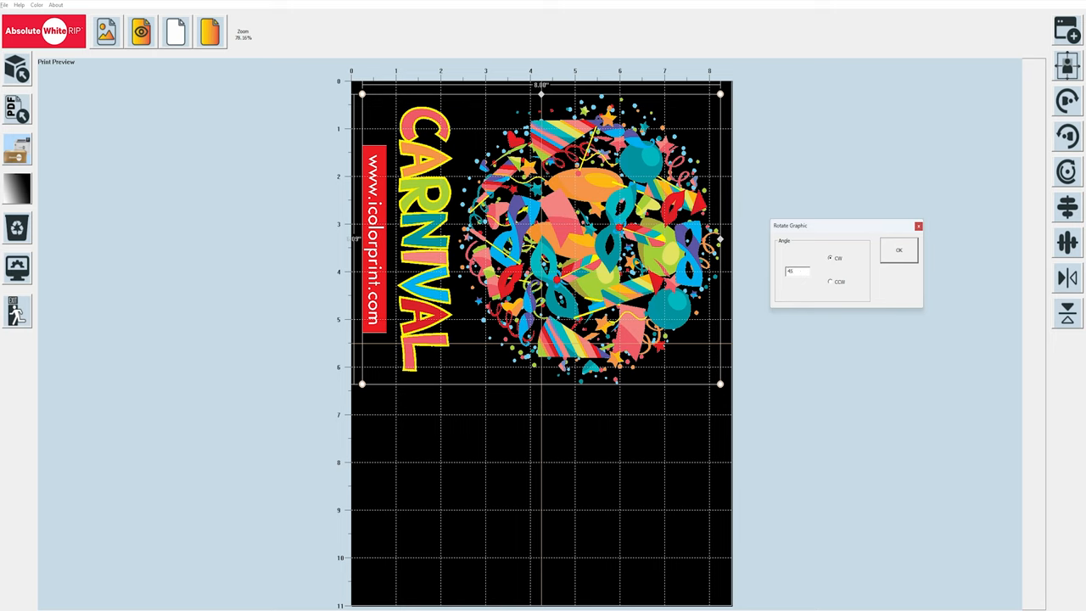
left_click(898, 251)
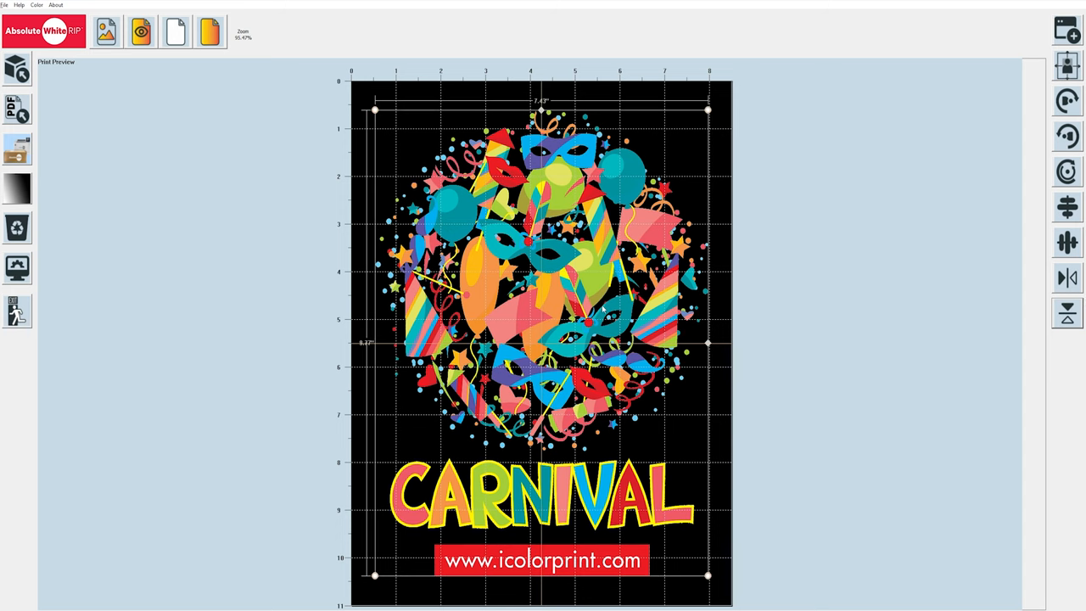
mouse_move(777, 228)
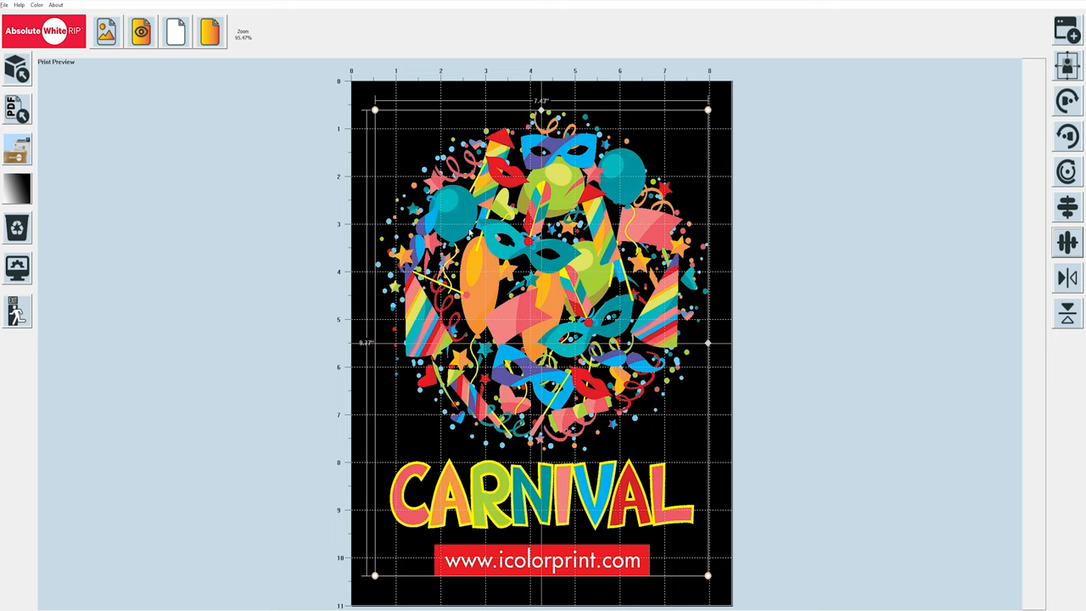
mouse_move(356, 235)
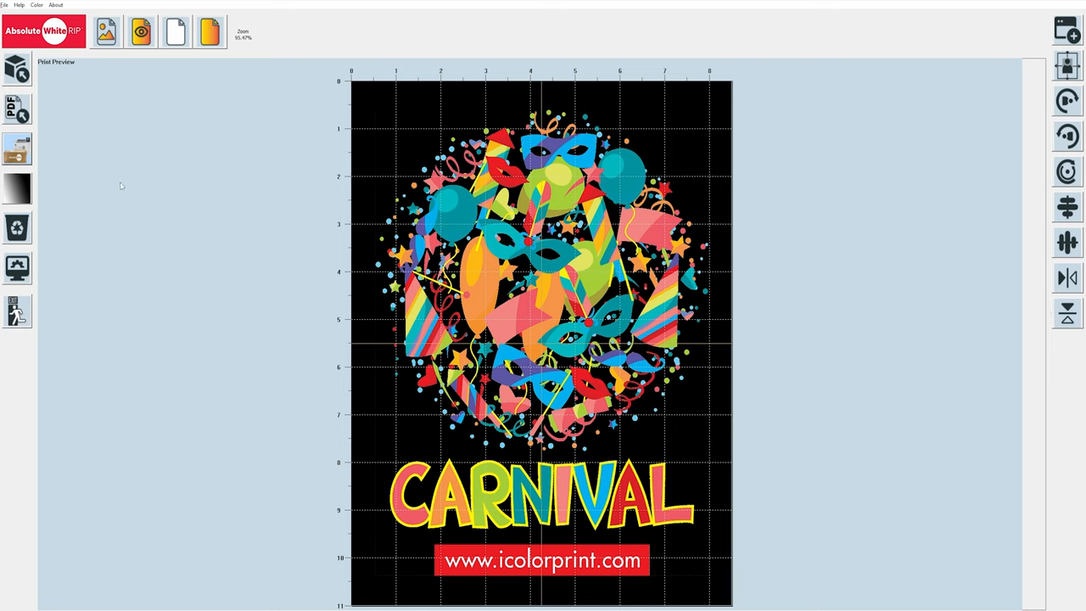
mouse_move(73, 278)
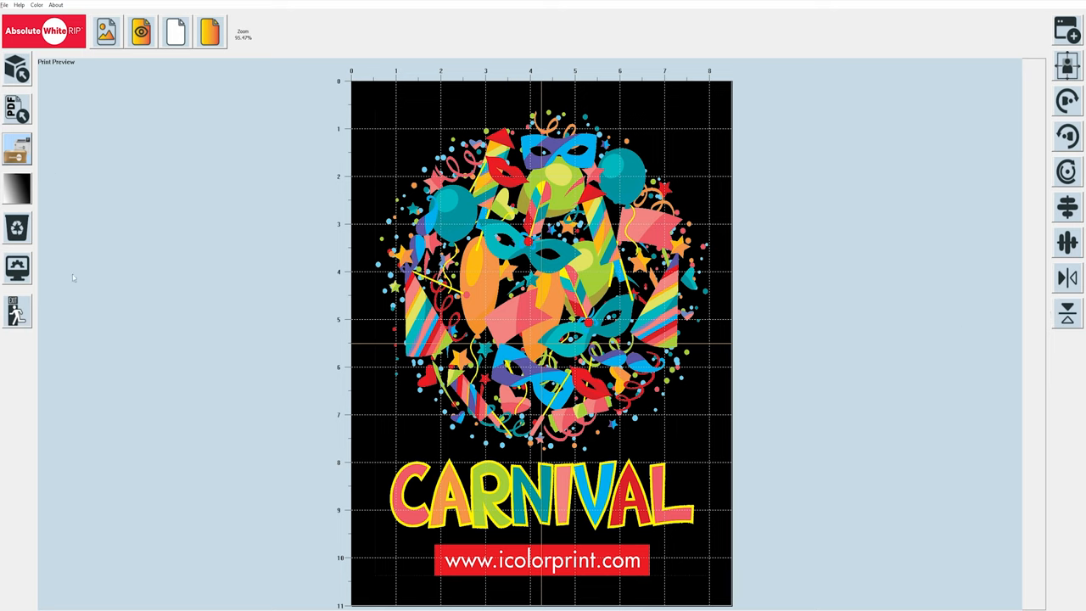
Select and remove the Carnival graphic from the page, confirming with OK
left_click(17, 150)
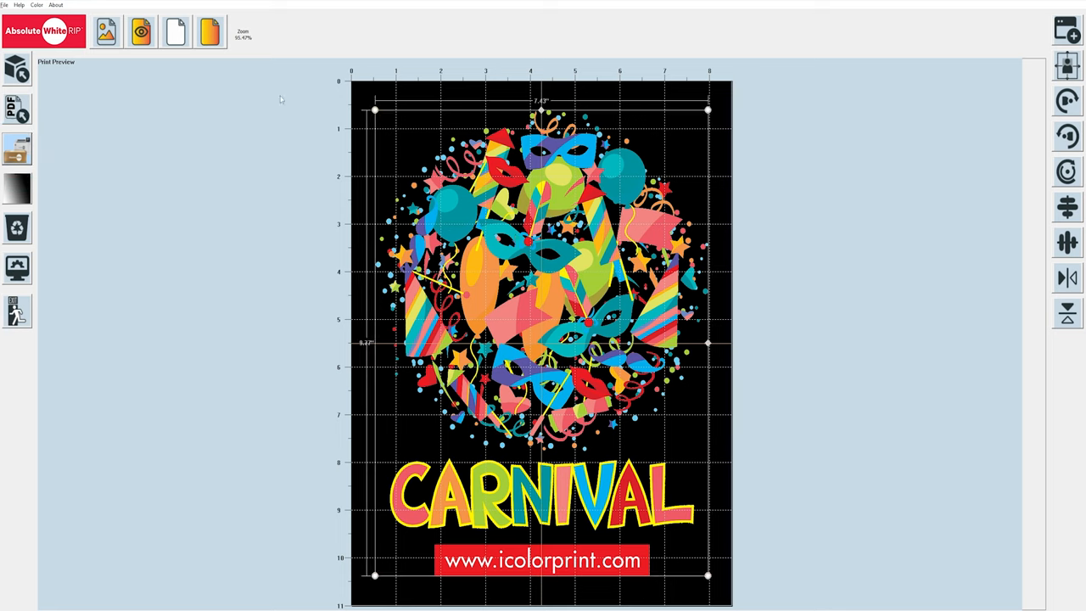
mouse_move(229, 255)
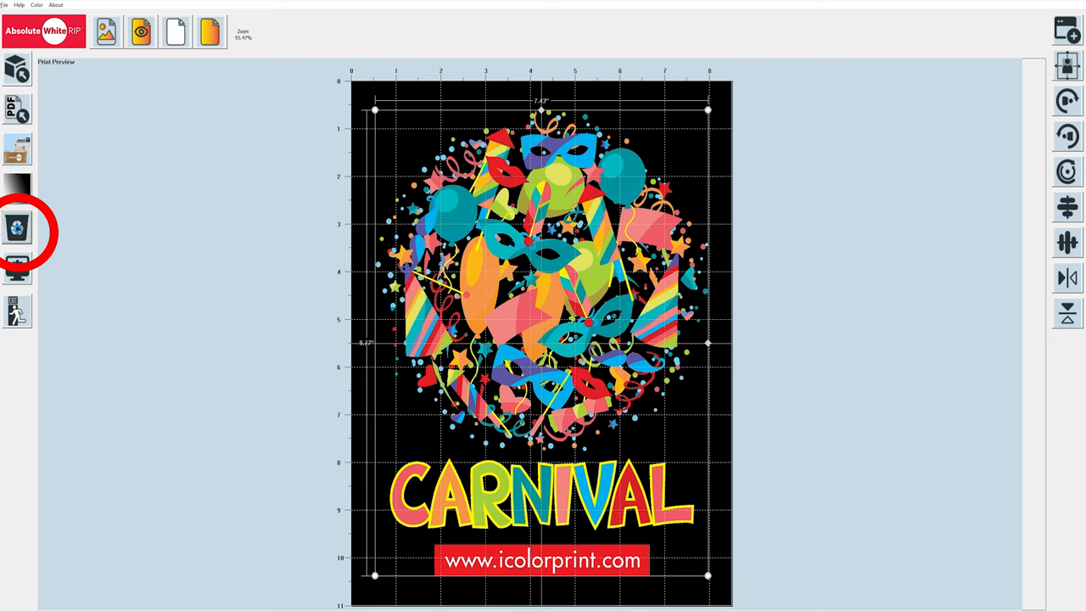
left_click(17, 228)
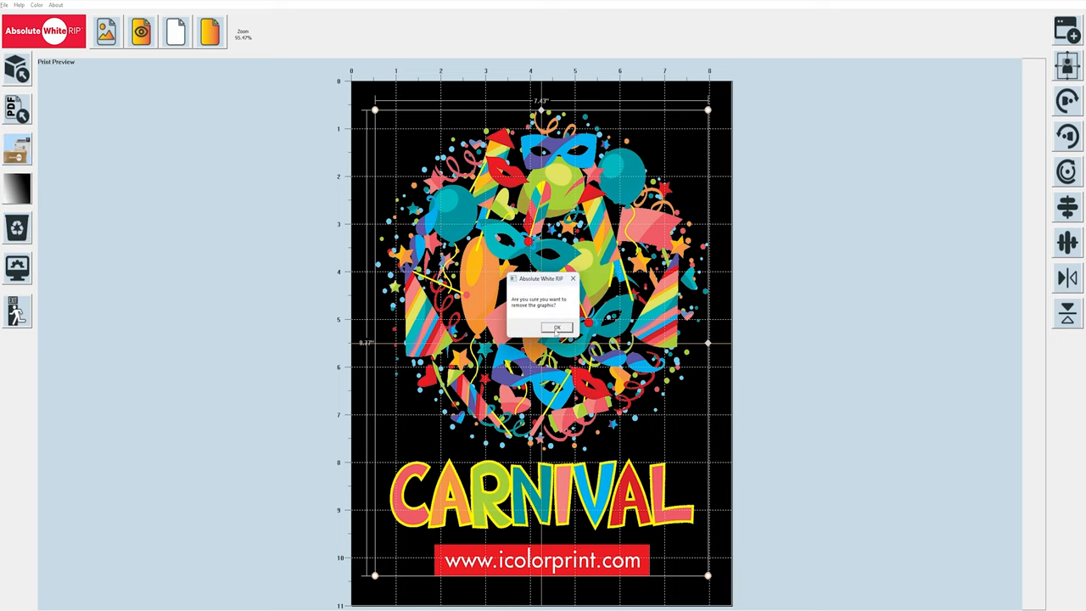
left_click(577, 329)
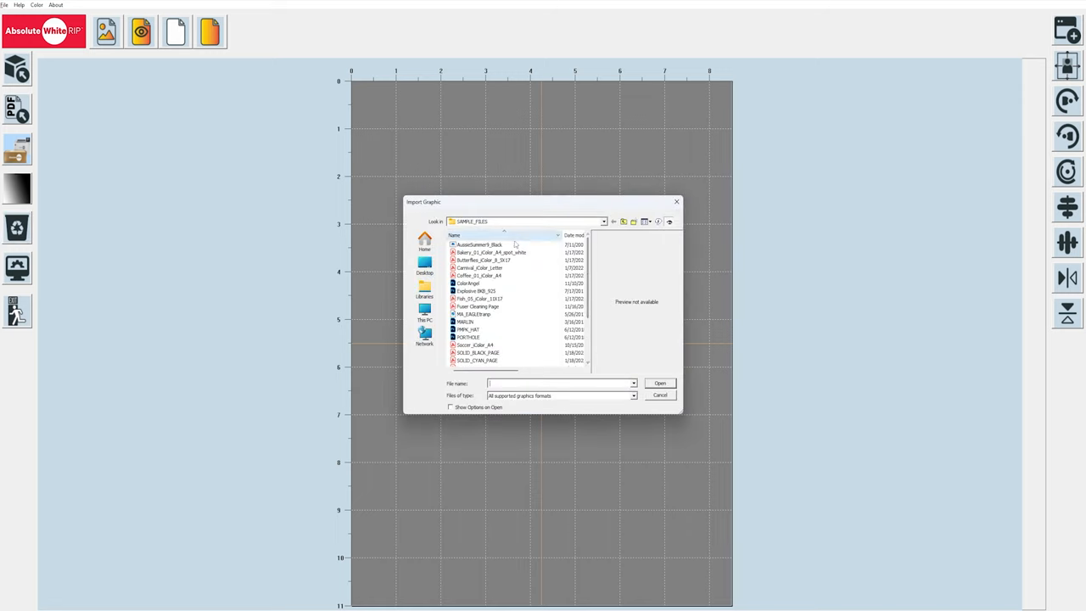
Import the SurfShark sample graphic onto the Letter page
left_click(484, 244)
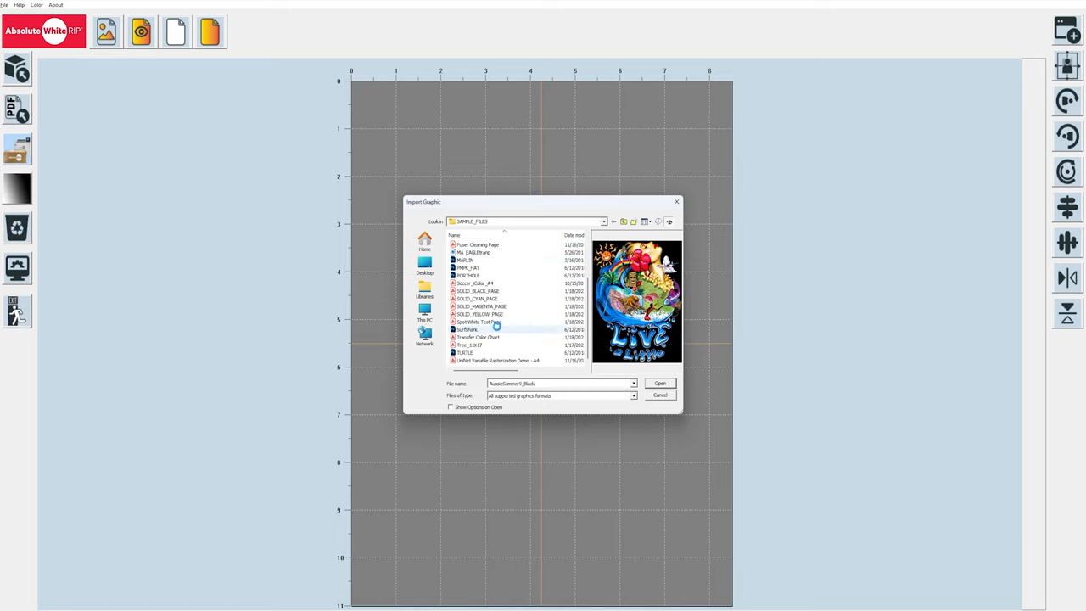
left_click(467, 329)
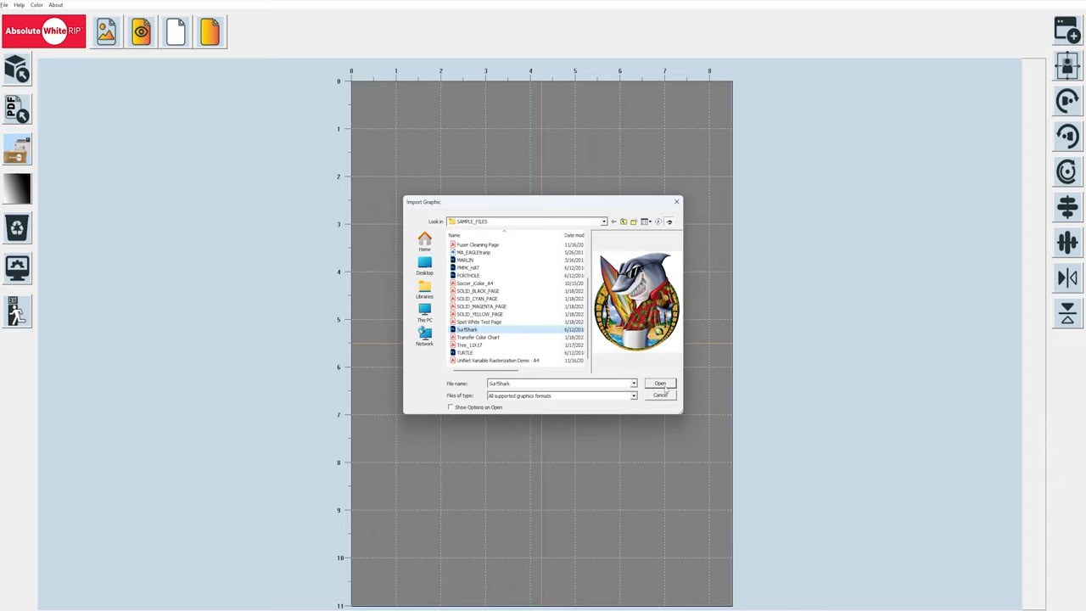
left_click(659, 382)
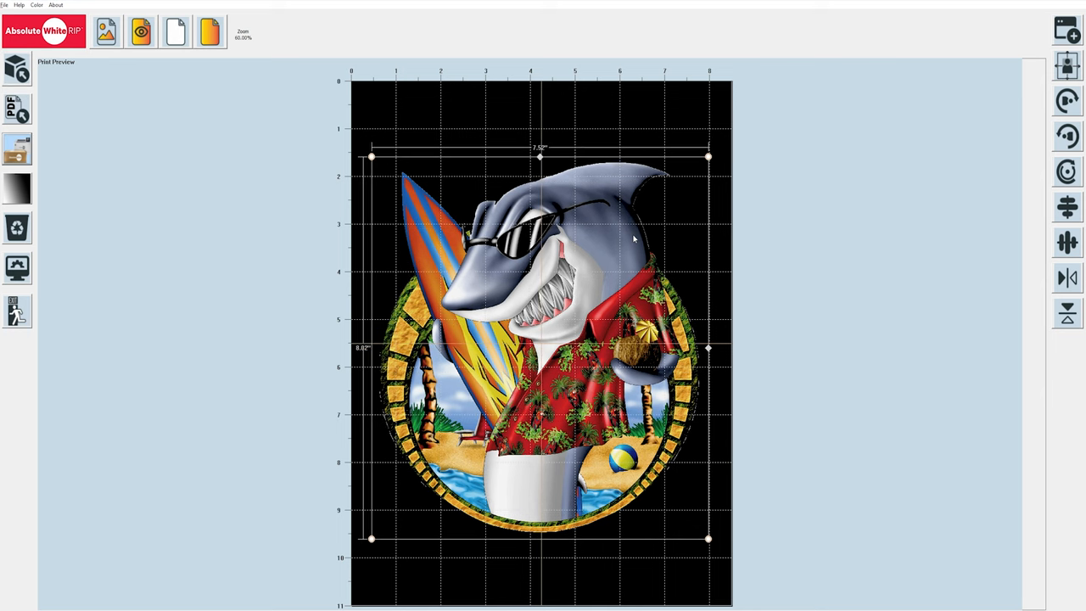
Open White Layer Generation, move the dialog aside, and enable removing black from the white layer
left_click(17, 148)
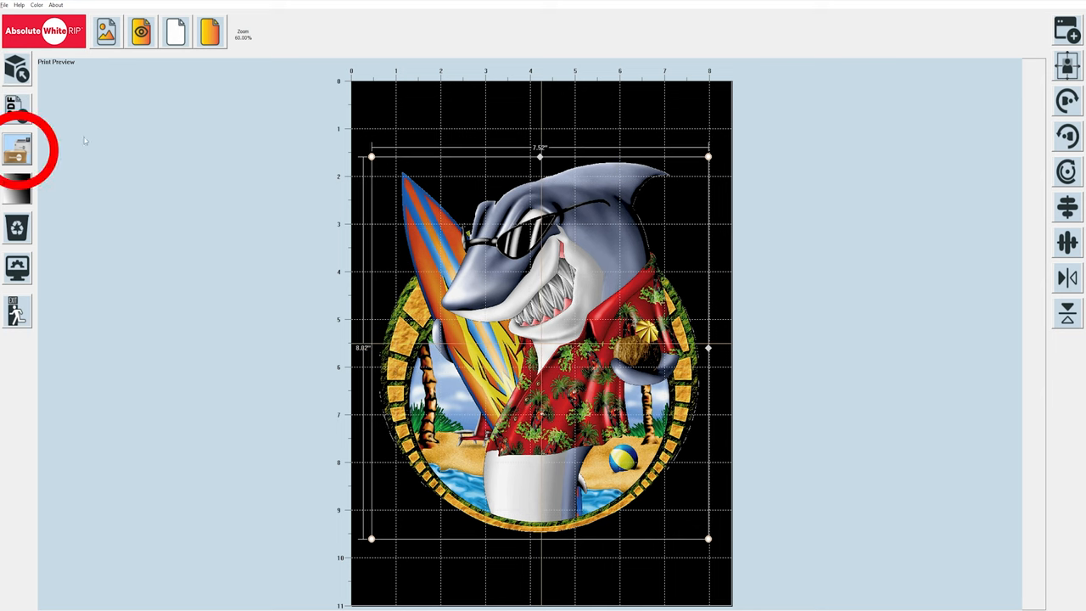
left_click(17, 150)
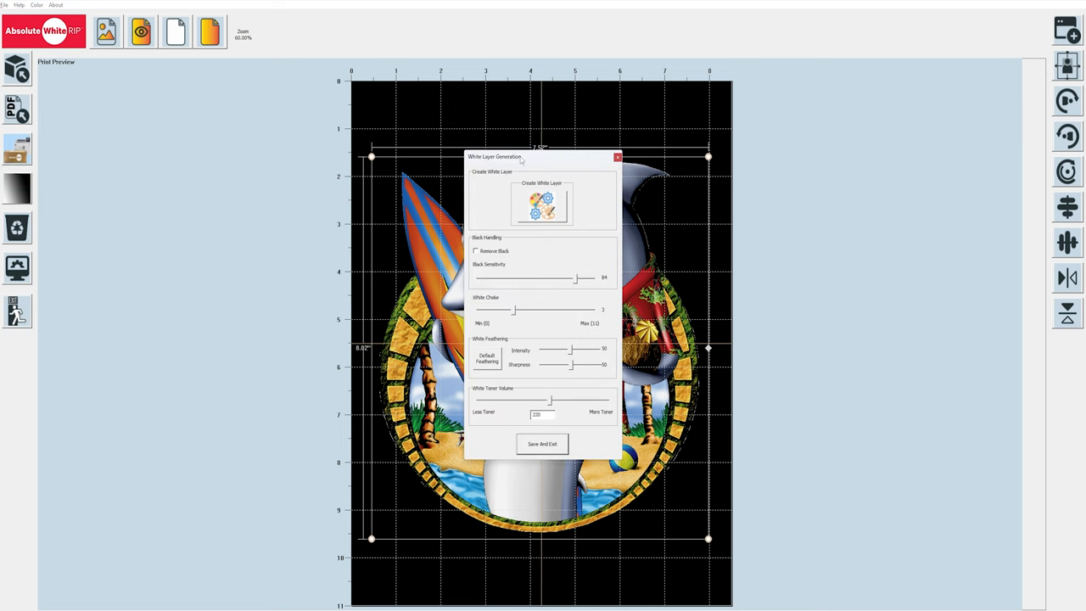
left_click_drag(496, 156, 781, 188)
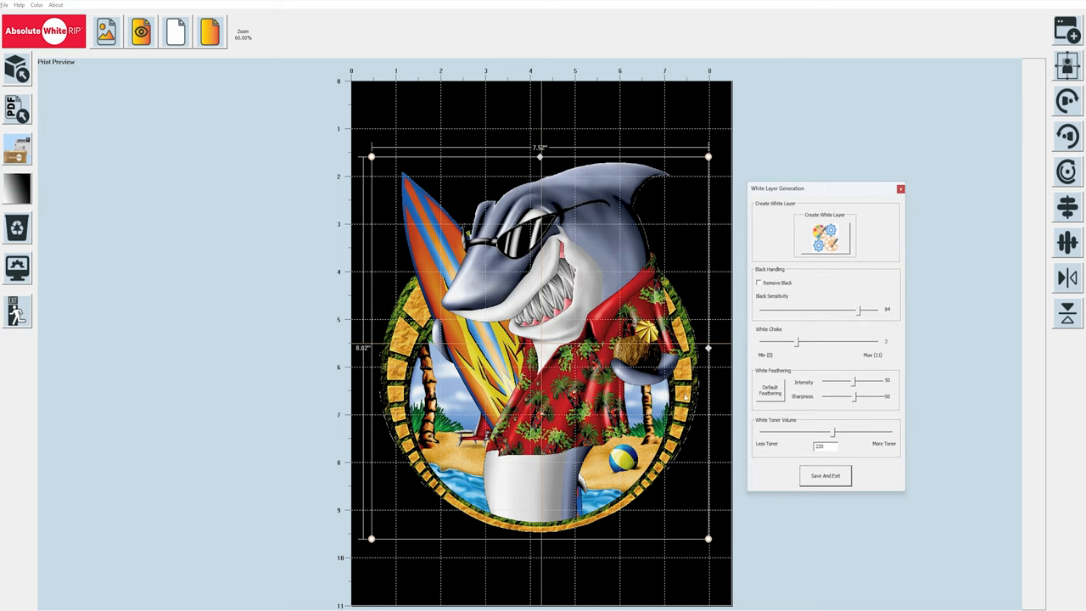
left_click(758, 284)
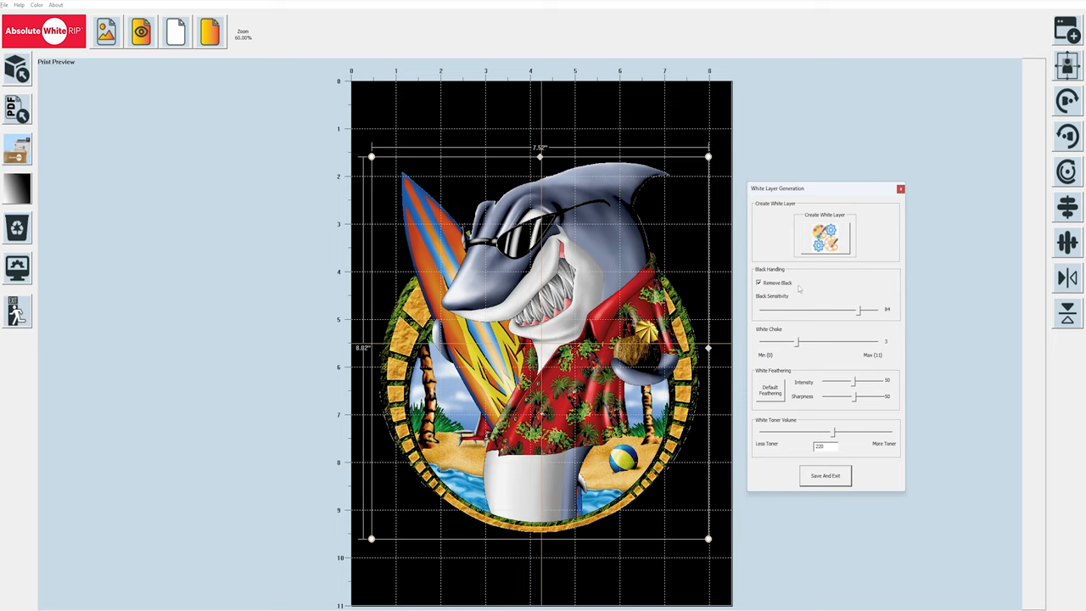
mouse_move(652, 180)
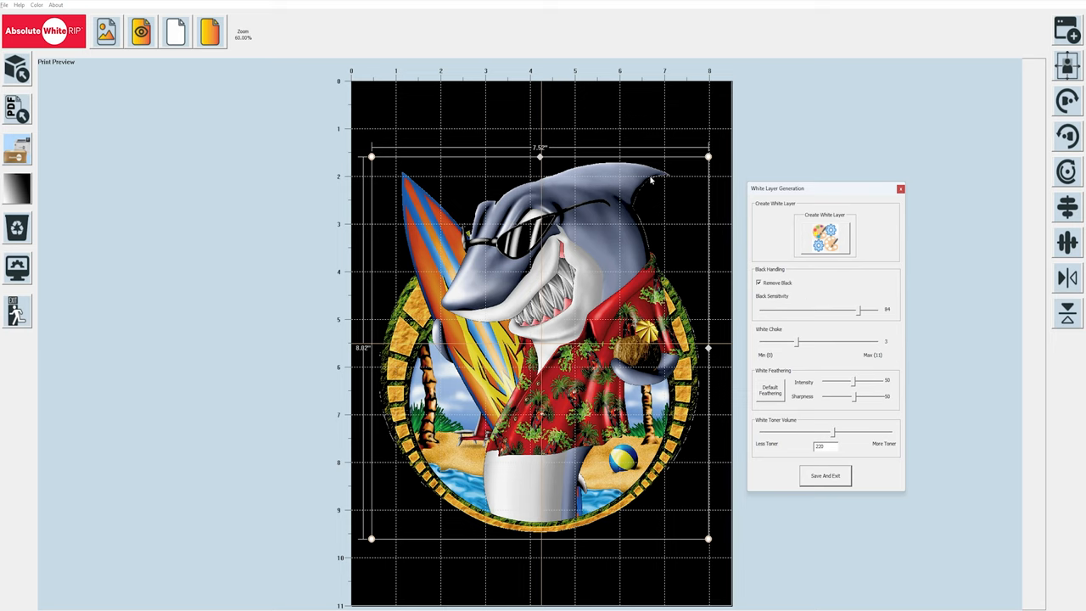
mouse_move(662, 181)
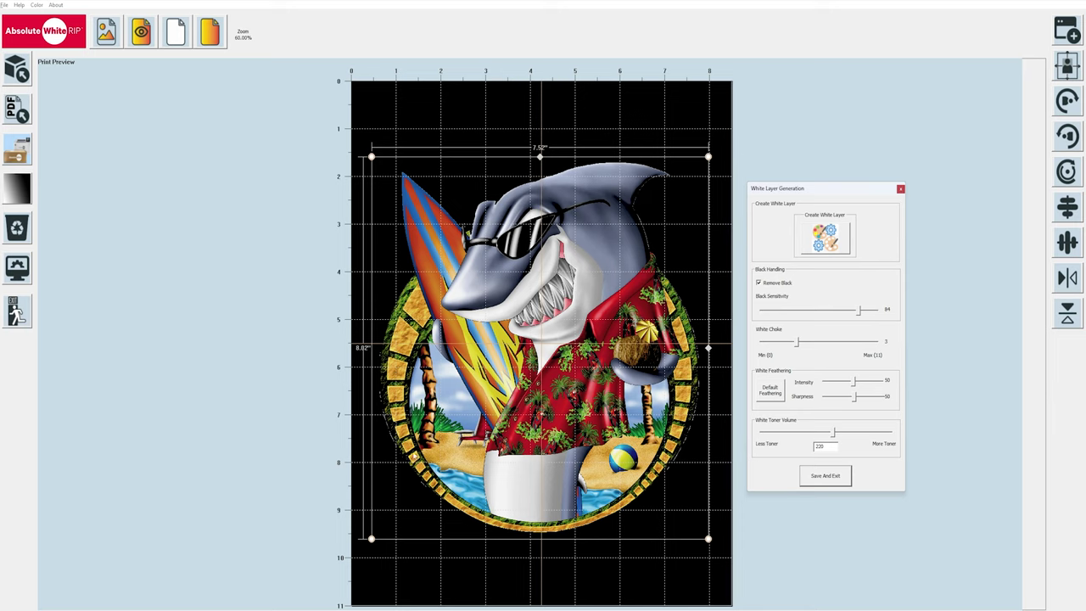
mouse_move(594, 202)
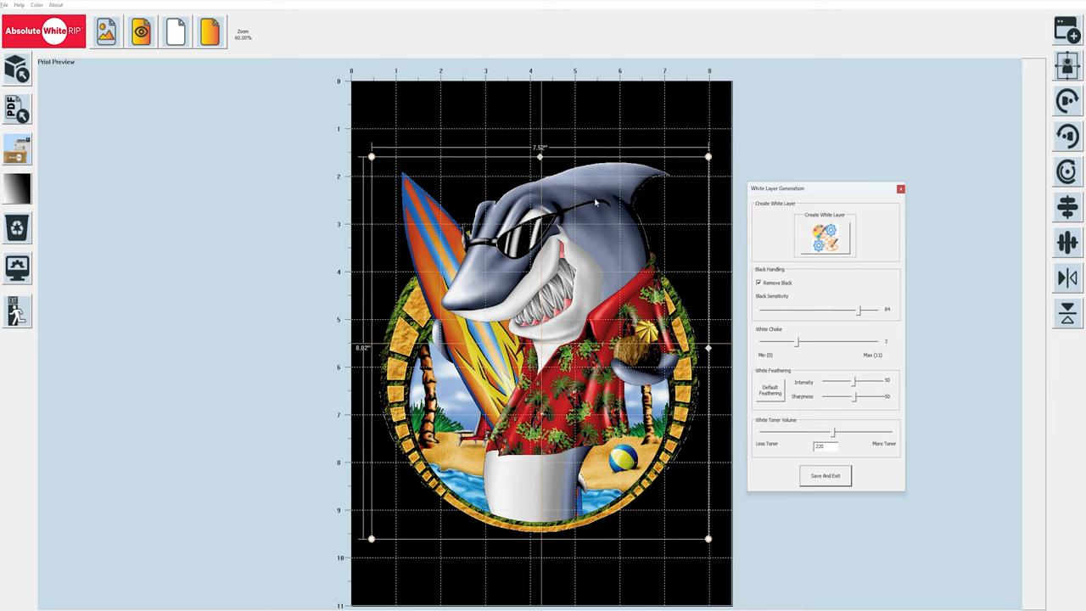
mouse_move(609, 194)
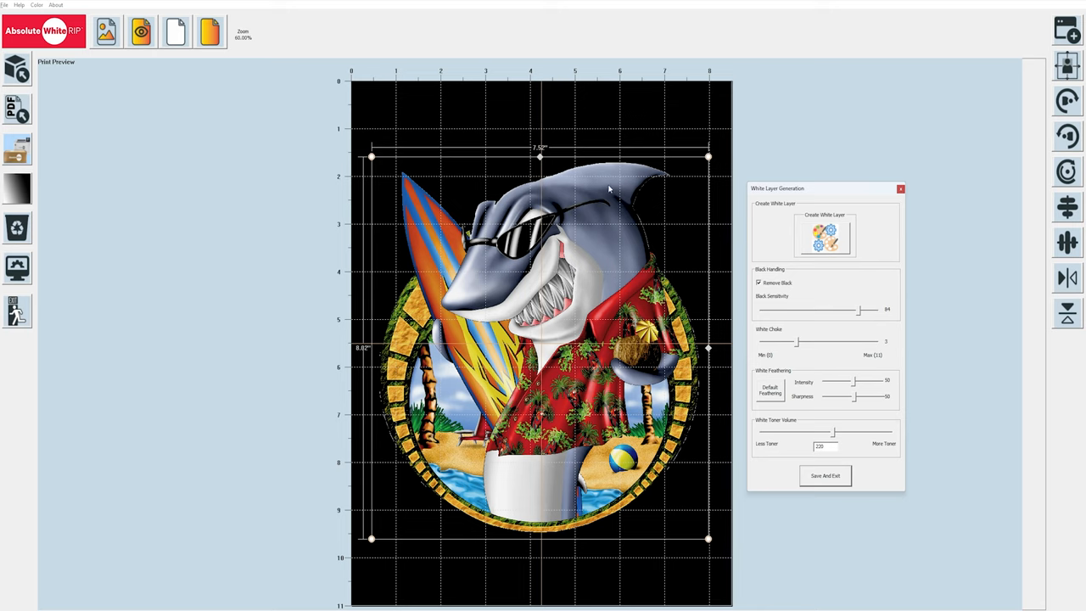
mouse_move(608, 232)
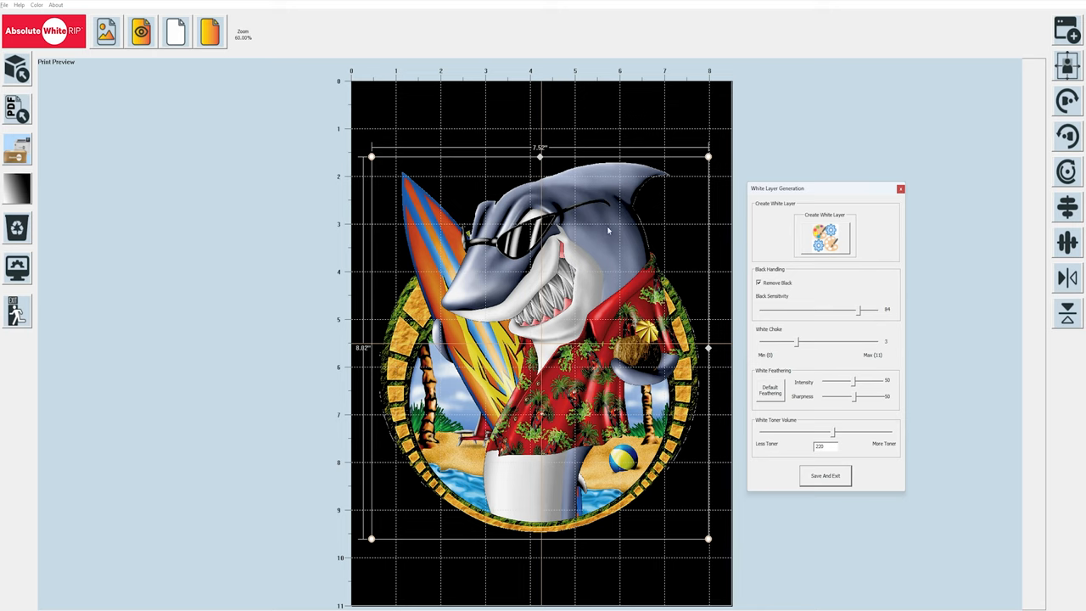
mouse_move(475, 263)
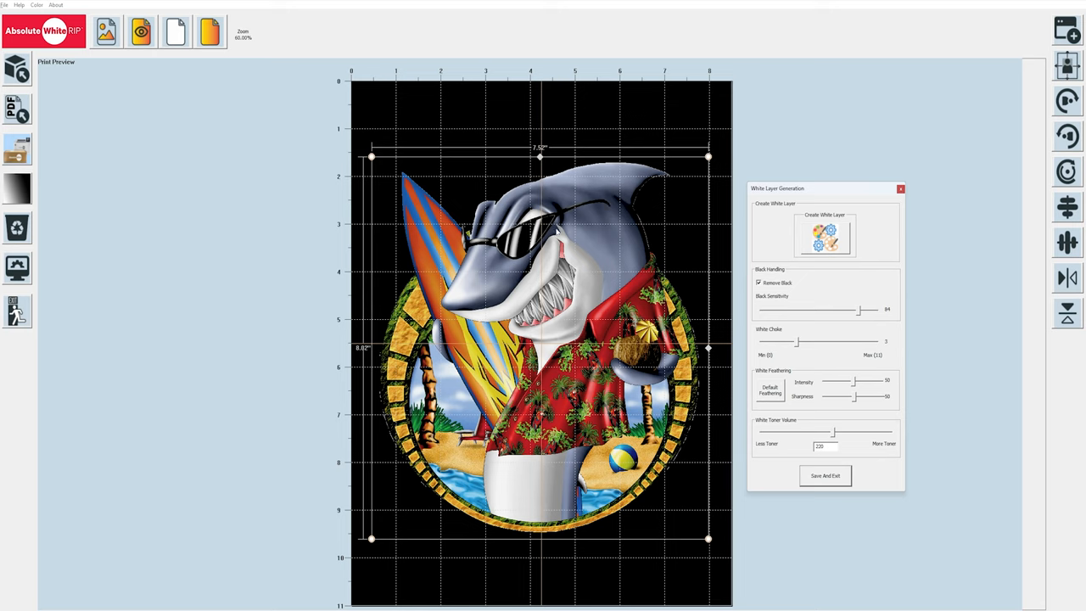
mouse_move(404, 138)
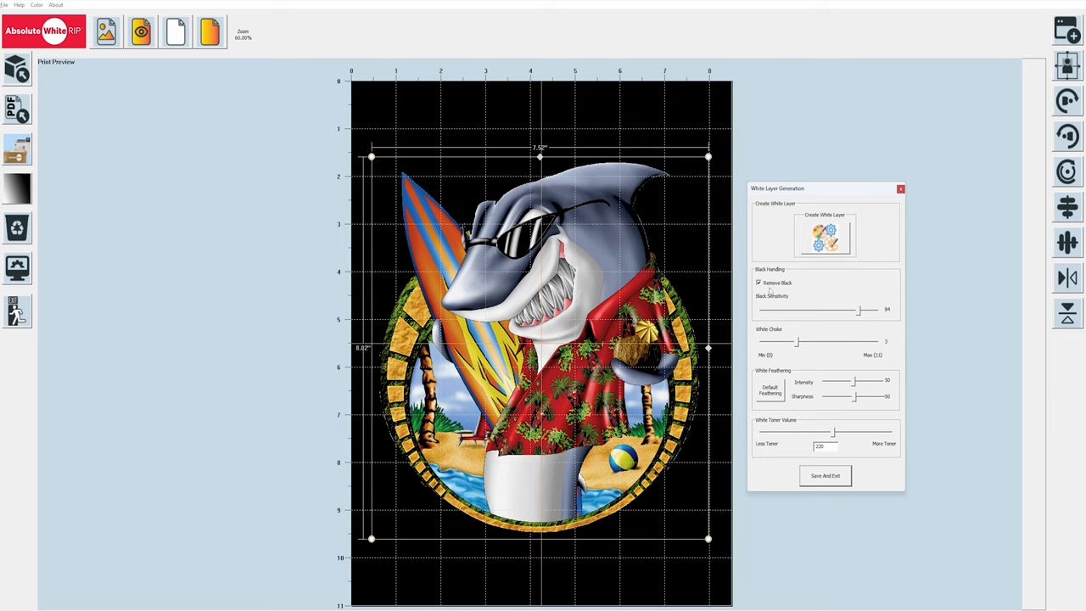
mouse_move(833, 314)
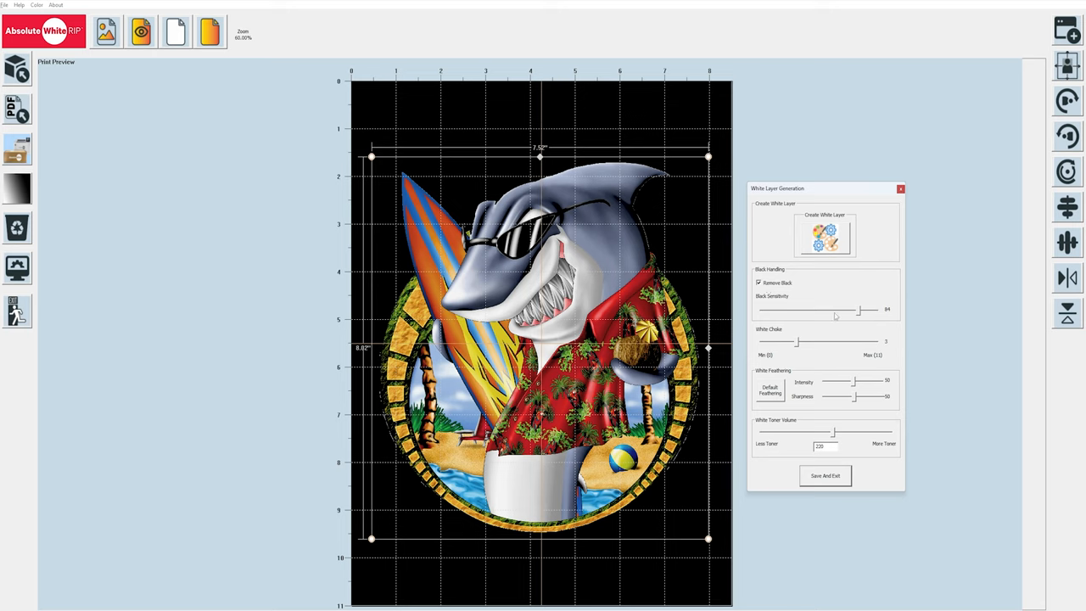
mouse_move(661, 180)
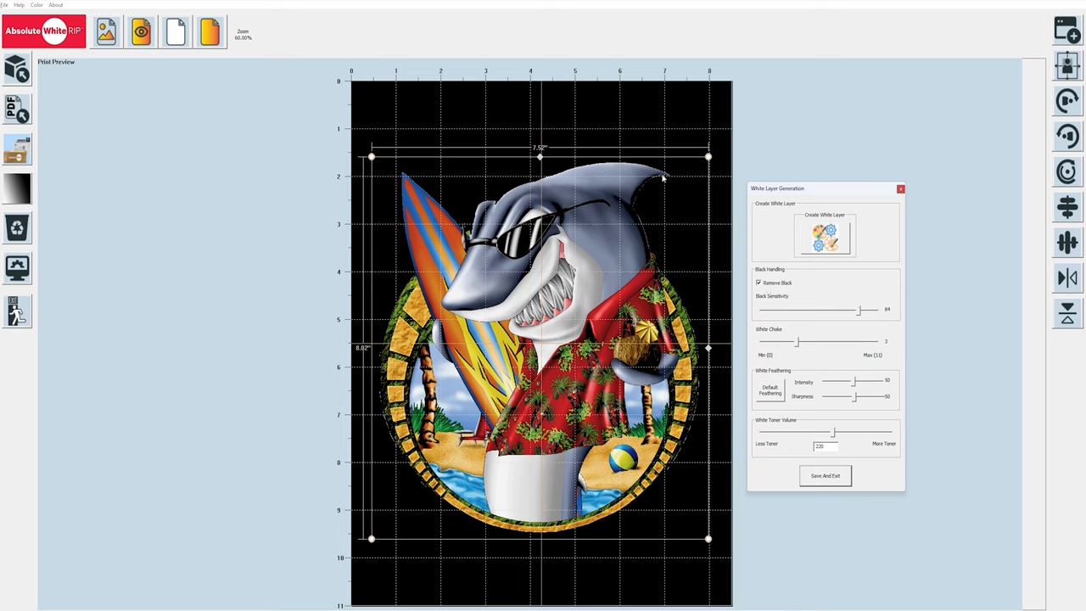
mouse_move(623, 207)
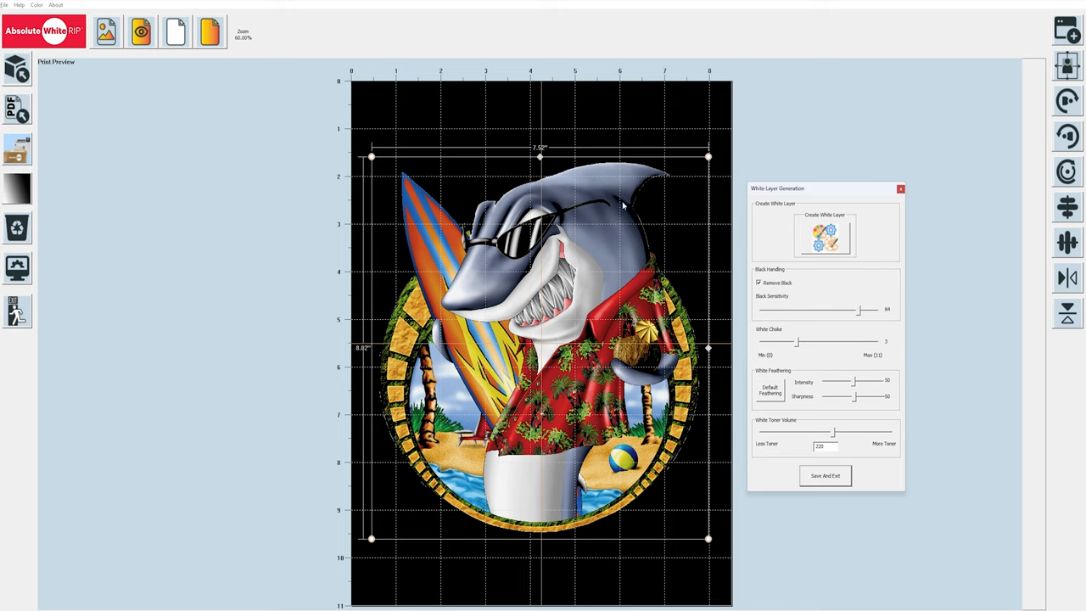
mouse_move(702, 375)
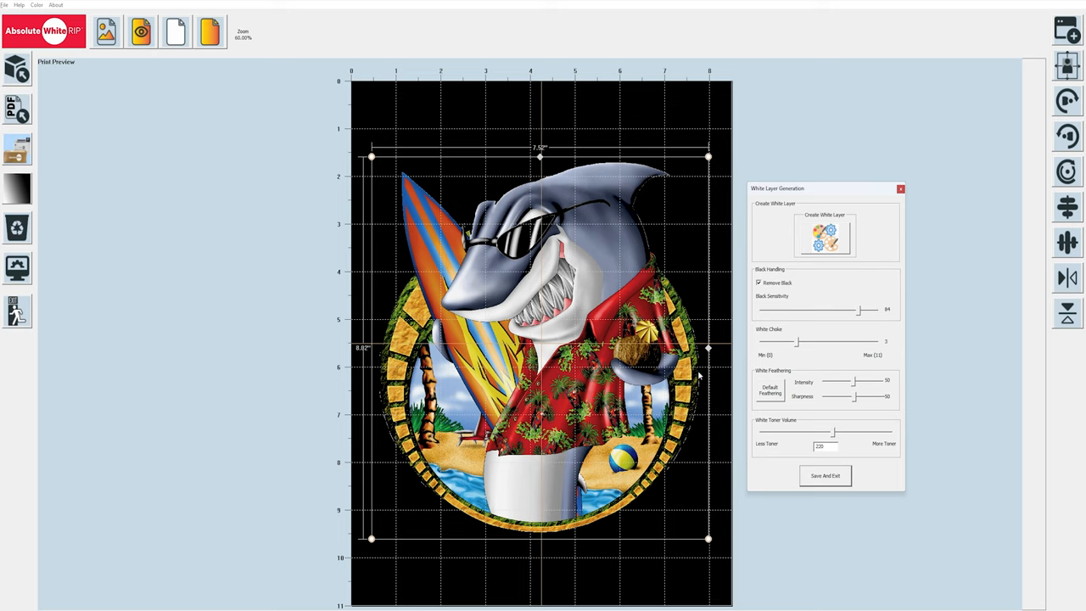
mouse_move(523, 242)
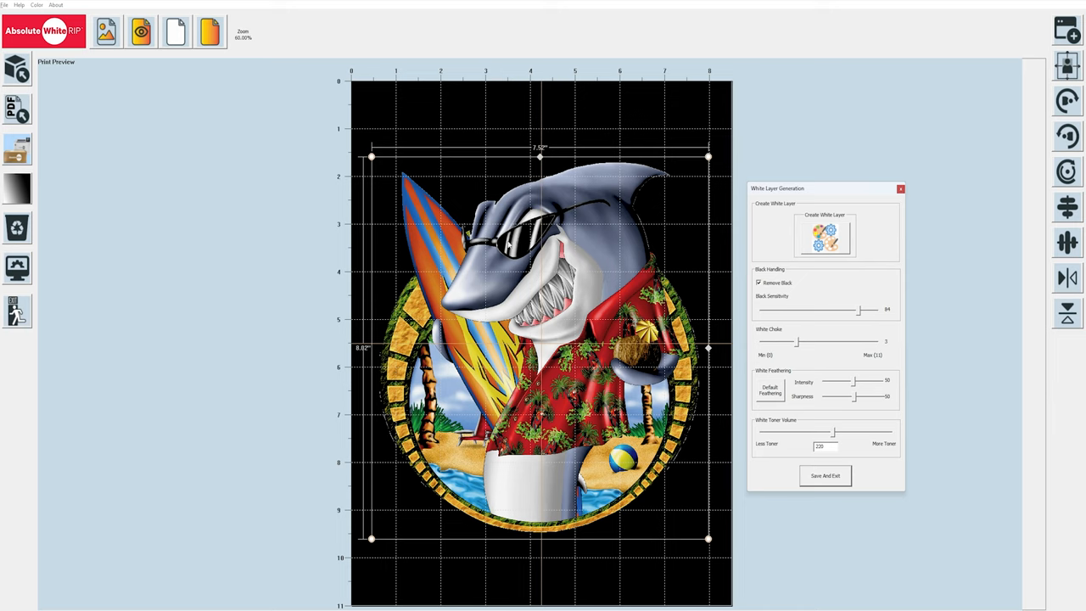
Adjust a slider, dismiss 'White Layer Created', then reopen and close White Layer Generation
left_click_drag(861, 309, 813, 309)
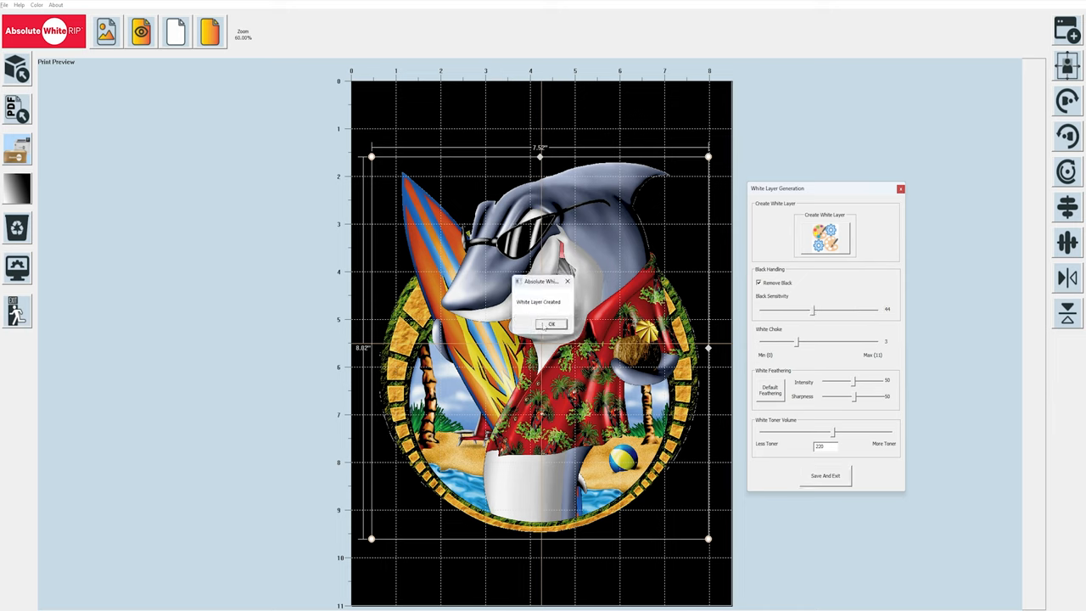
left_click(550, 323)
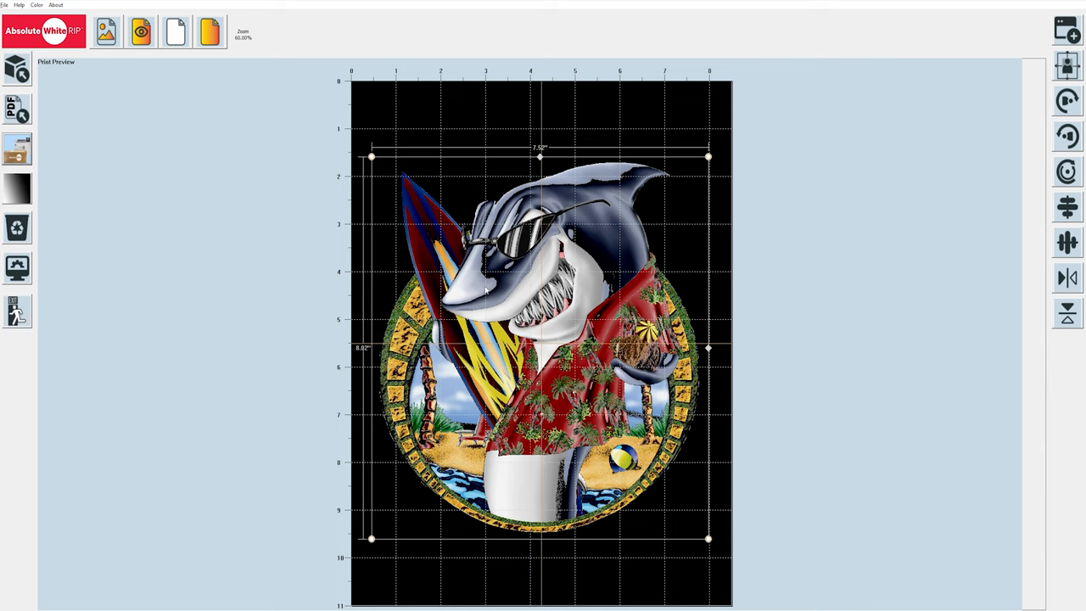
left_click(17, 188)
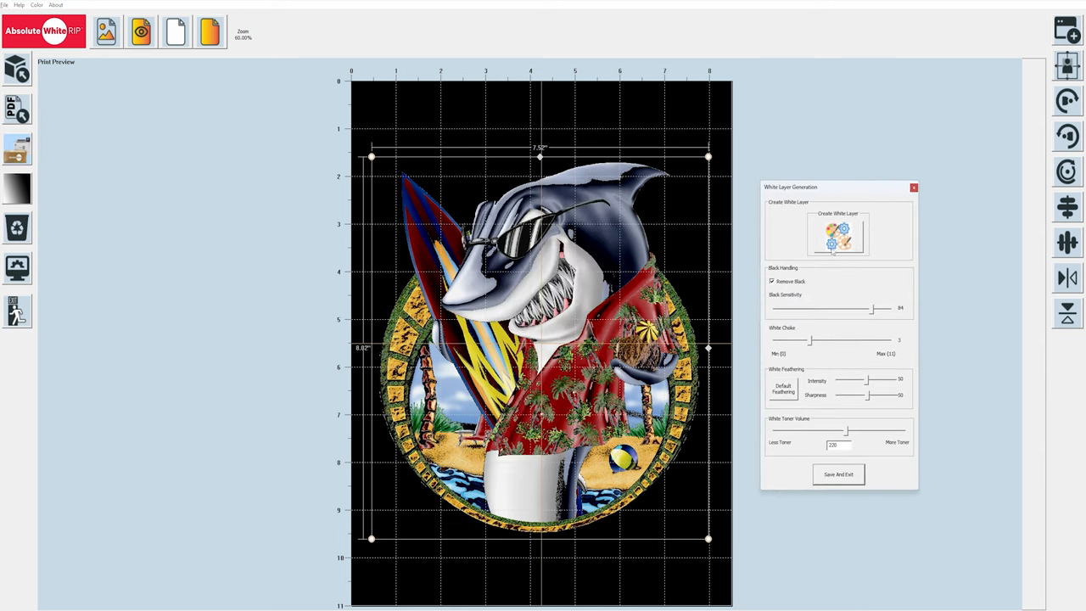
left_click(838, 235)
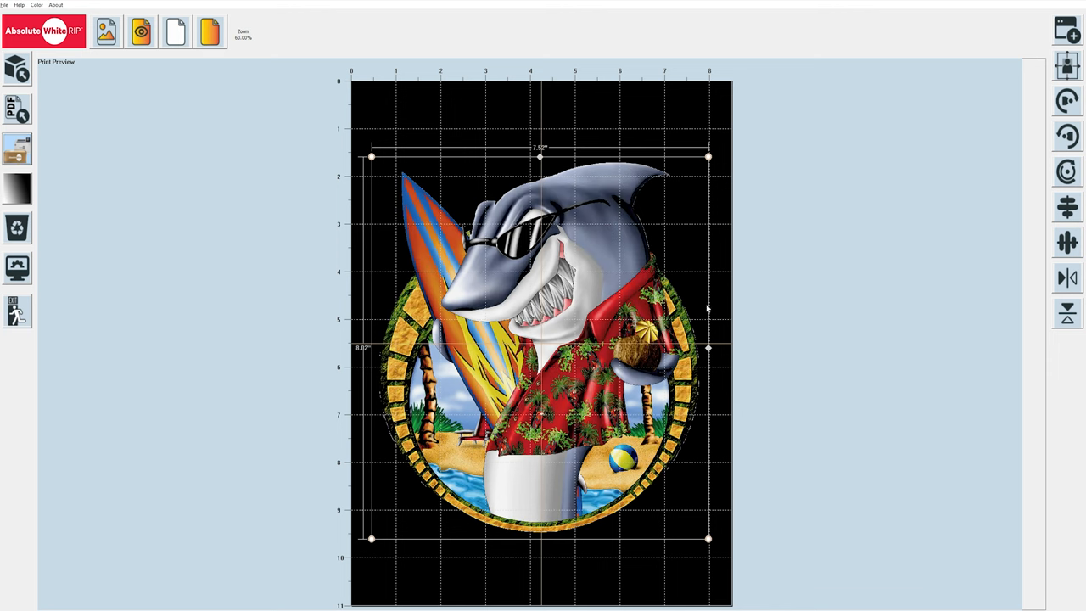
mouse_move(643, 196)
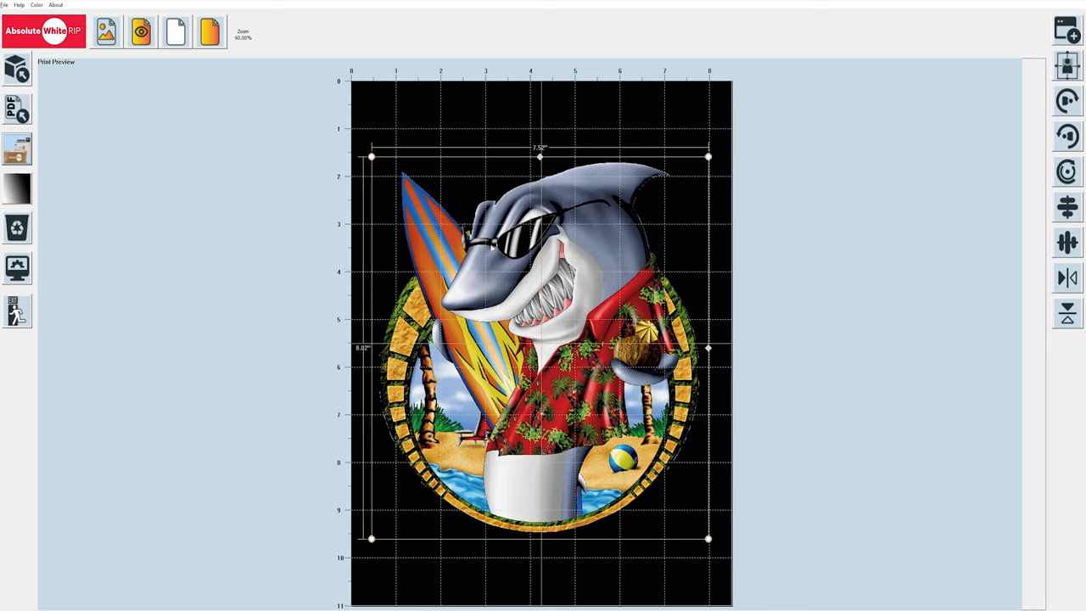
mouse_move(509, 243)
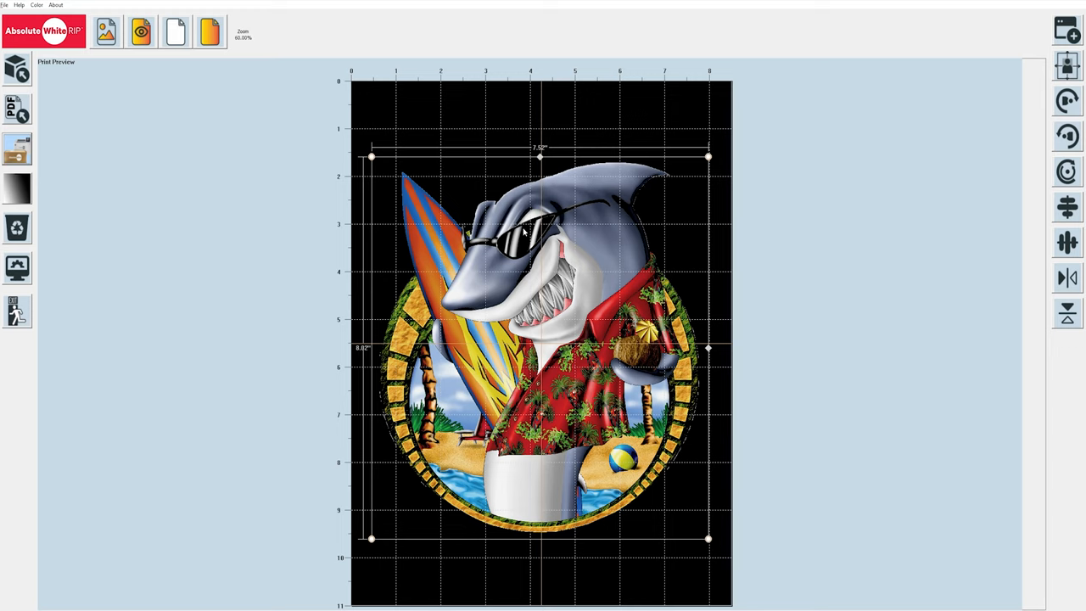
mouse_move(481, 256)
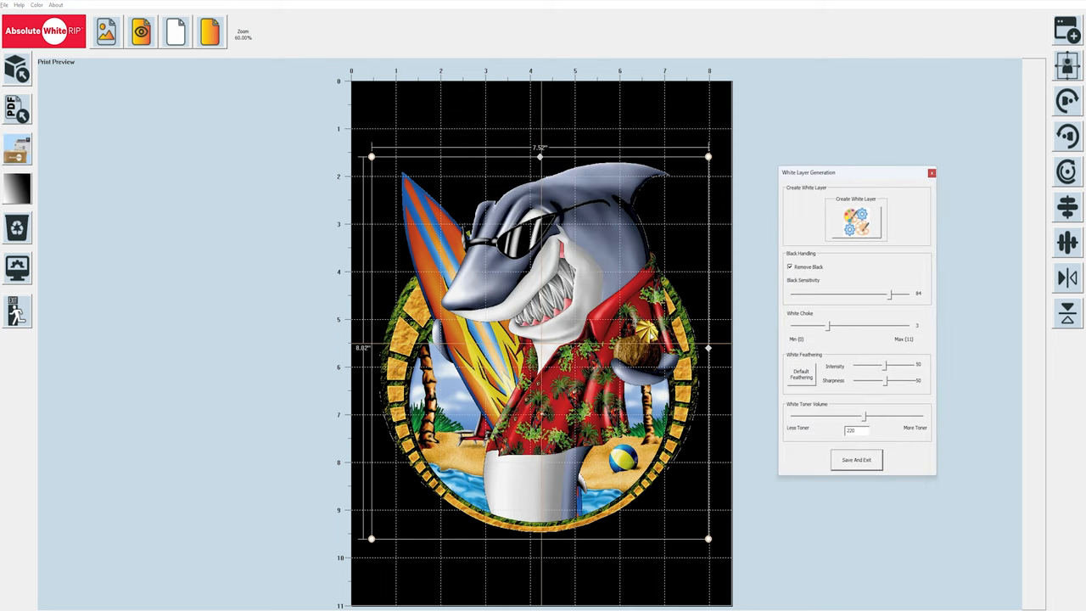
mouse_move(435, 184)
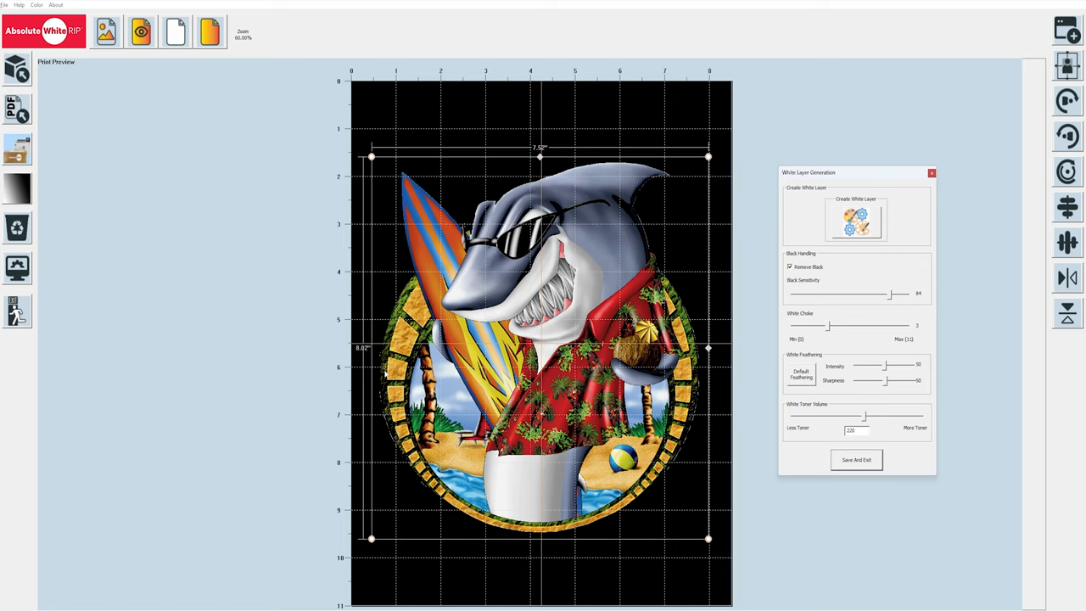
mouse_move(548, 227)
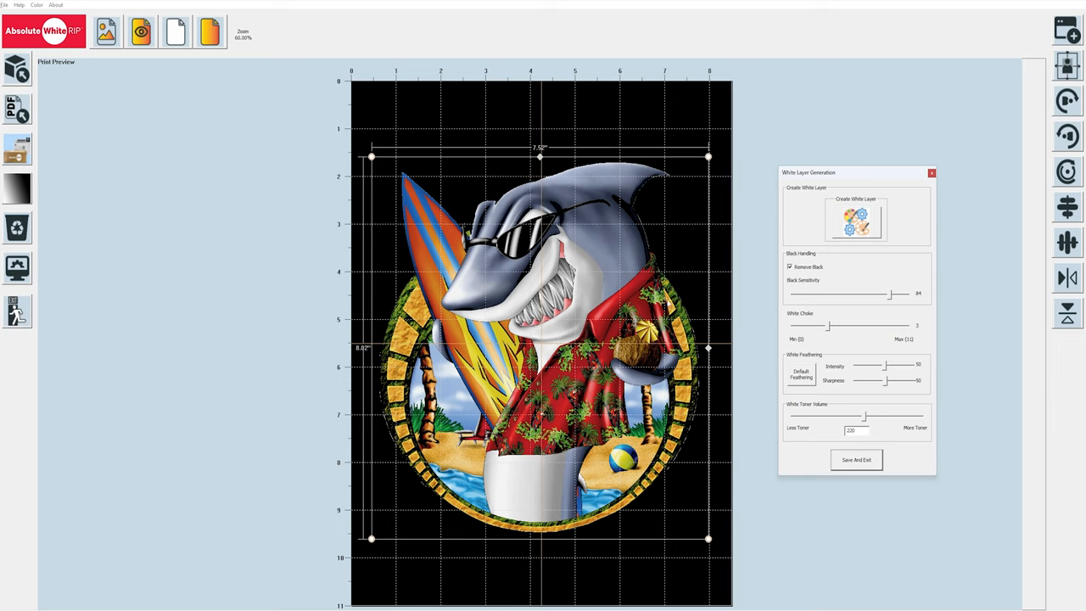
mouse_move(629, 177)
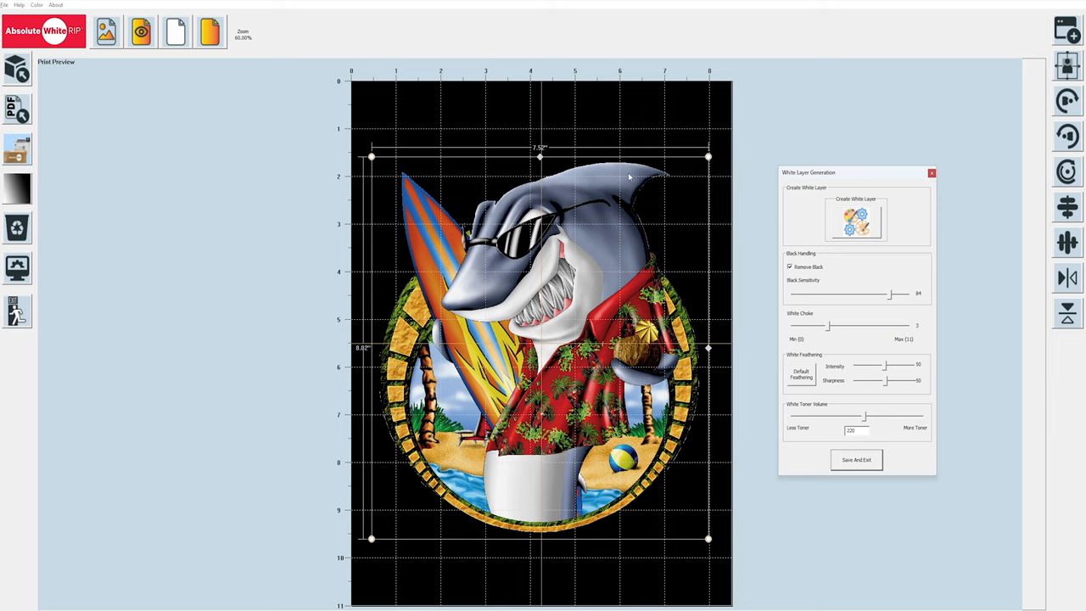
mouse_move(838, 311)
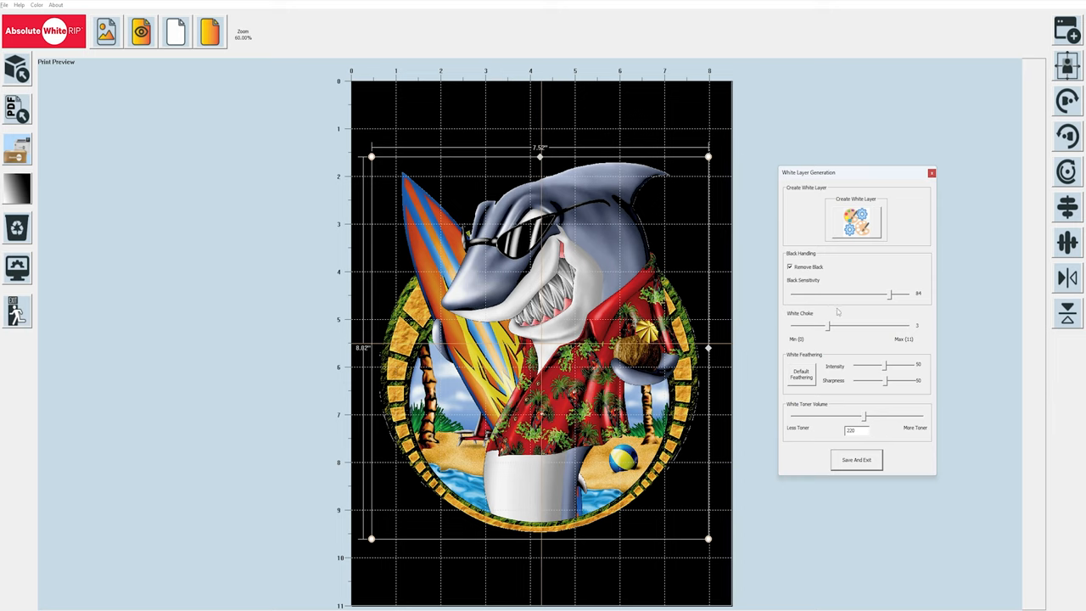
Drag the White Choke slider up to 6, then fine-tune it
left_click_drag(829, 325, 900, 325)
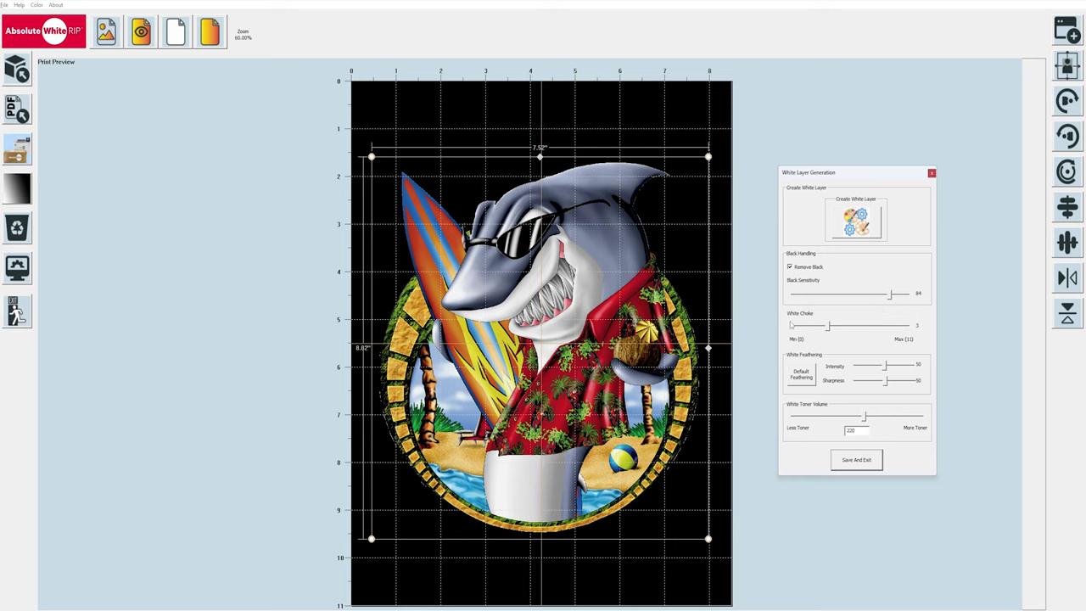
mouse_move(837, 322)
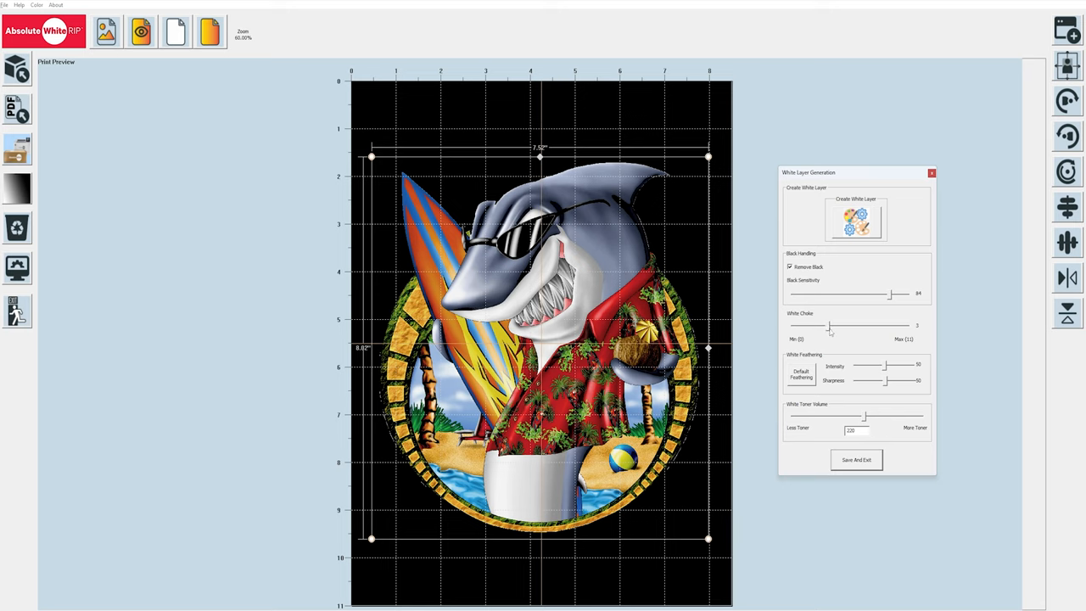
left_click_drag(830, 326, 862, 325)
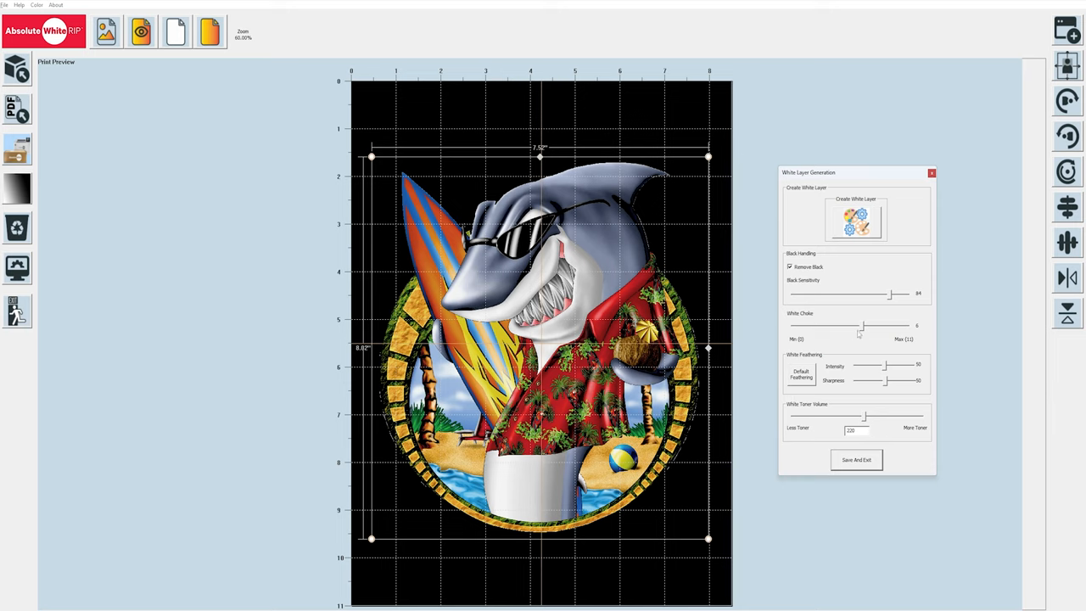
mouse_move(854, 348)
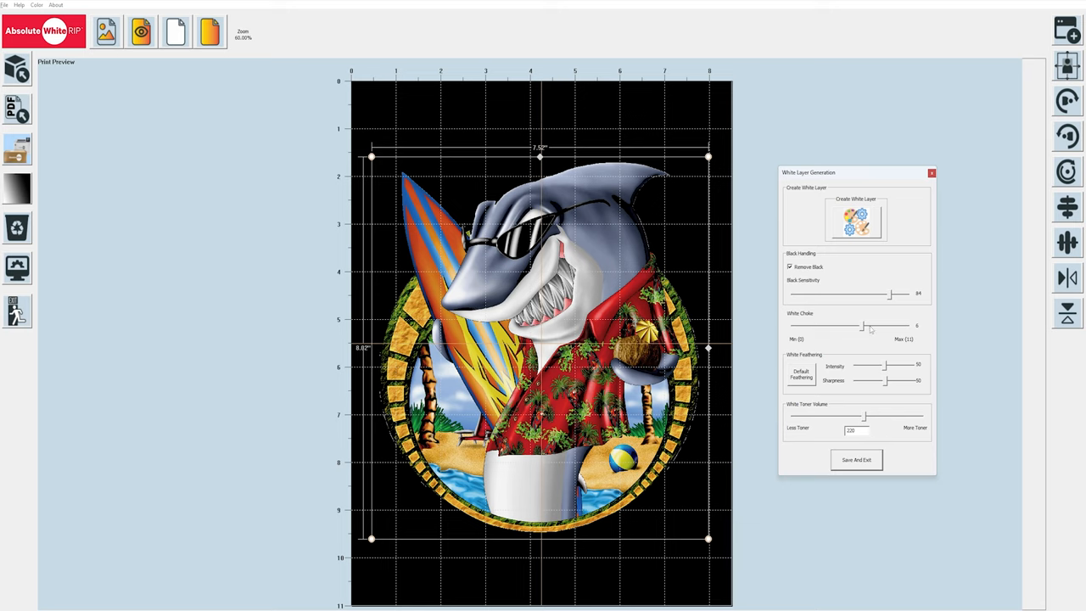
mouse_move(862, 326)
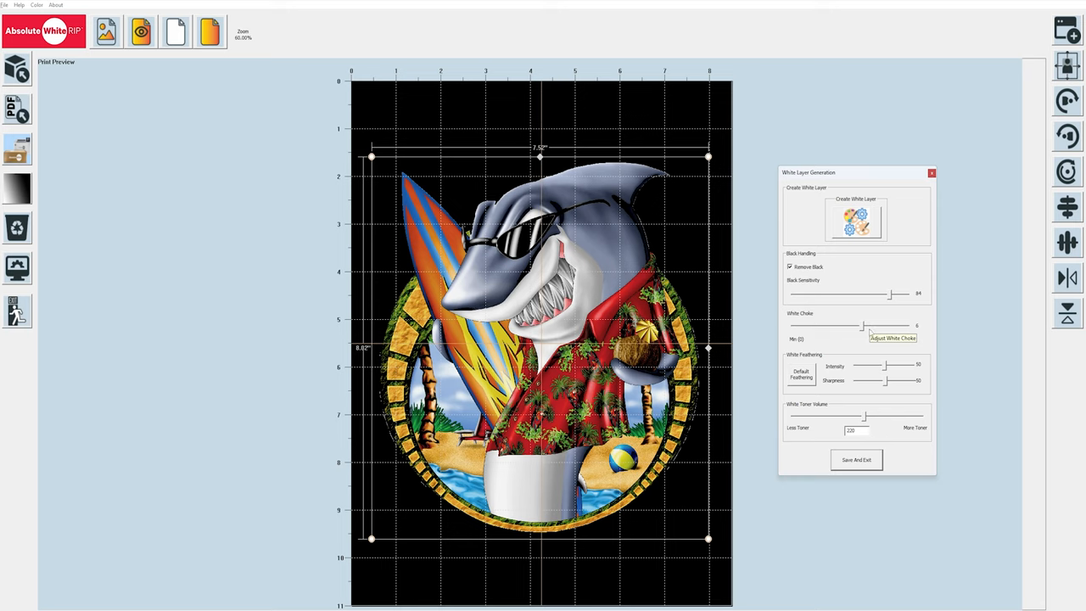
left_click_drag(864, 326, 829, 326)
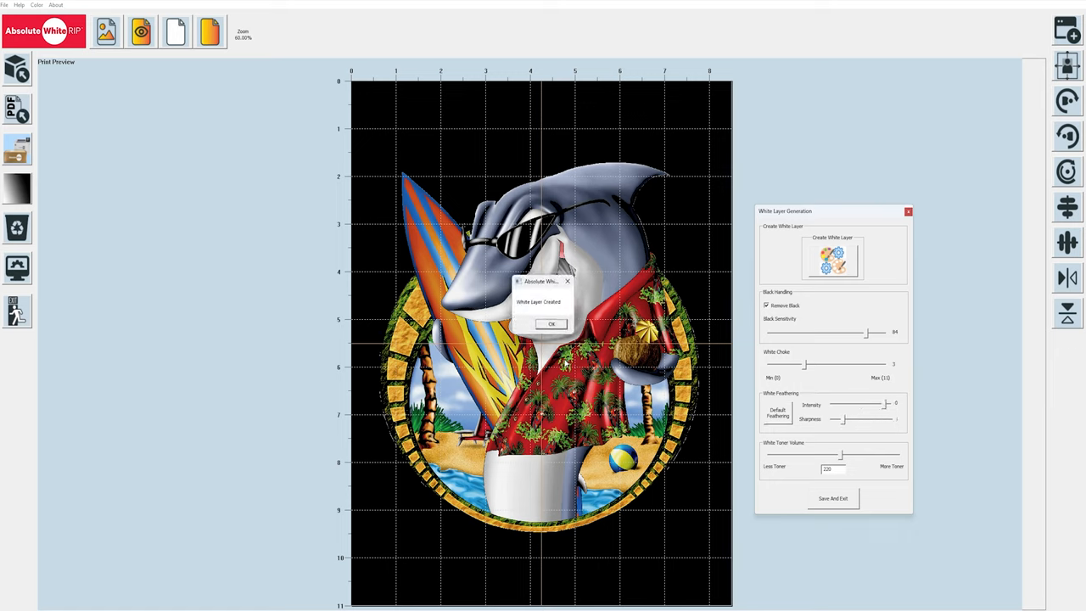
Acknowledge the White Layer Created message to view the updated shark preview
left_click(551, 324)
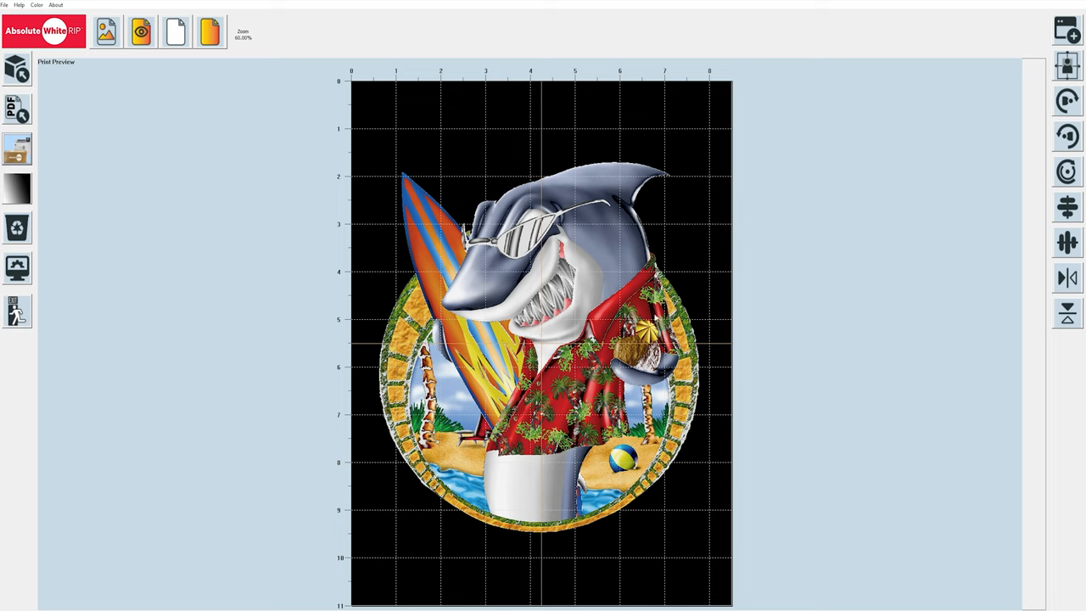
mouse_move(495, 270)
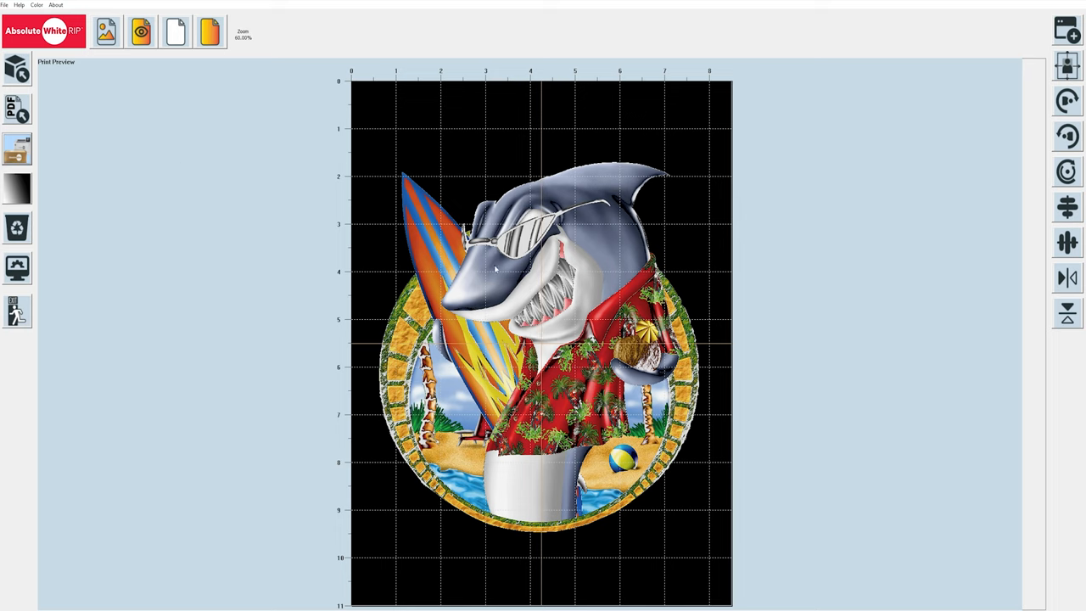
Reopen white layer settings and push white toner volume up to 400
left_click(17, 189)
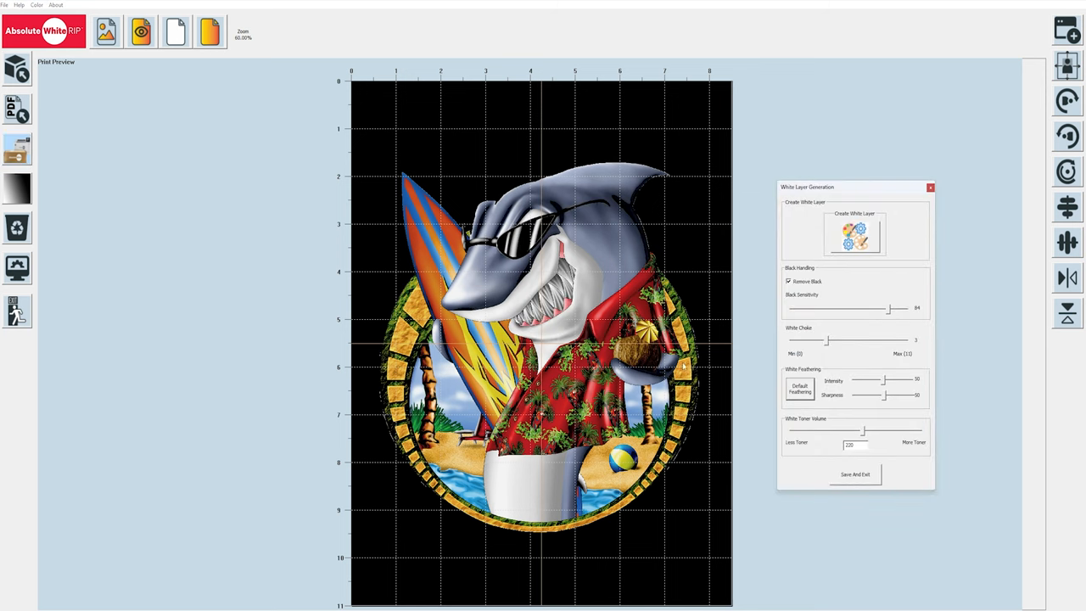
mouse_move(836, 450)
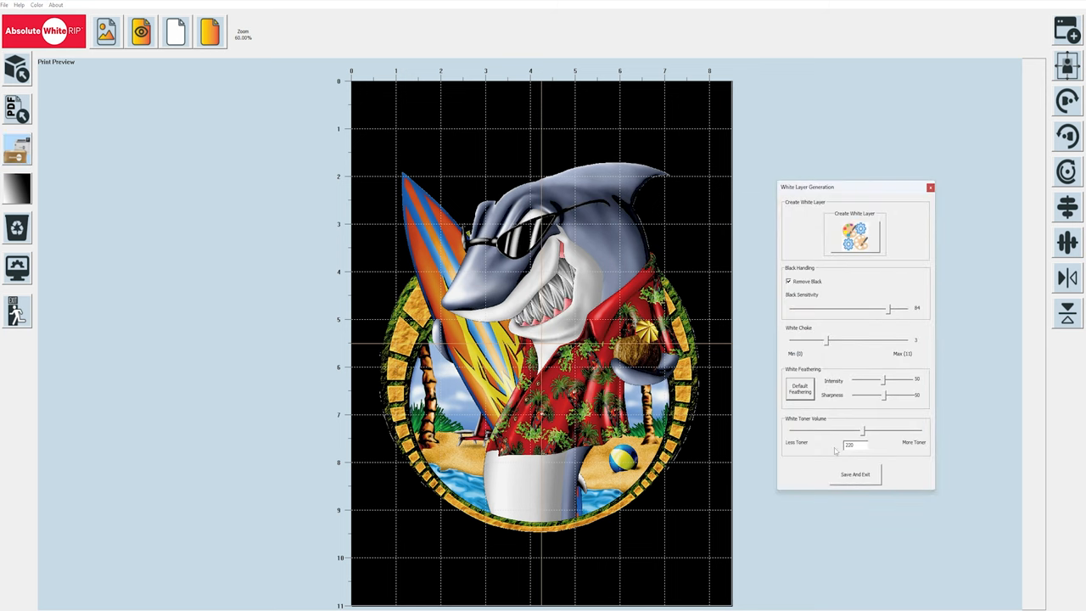
left_click_drag(863, 431, 851, 431)
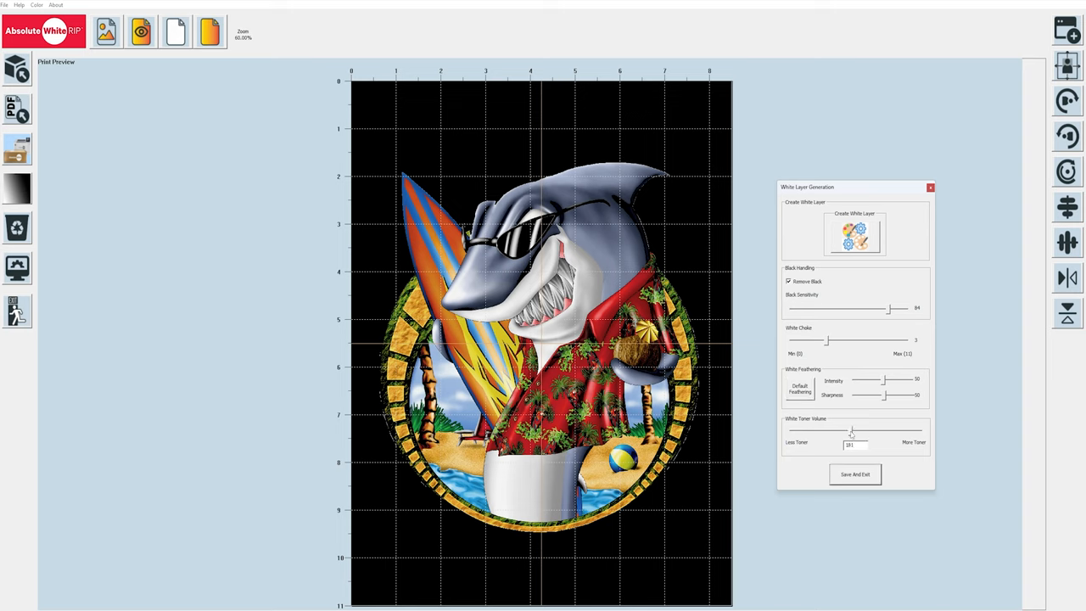
left_click_drag(853, 431, 885, 431)
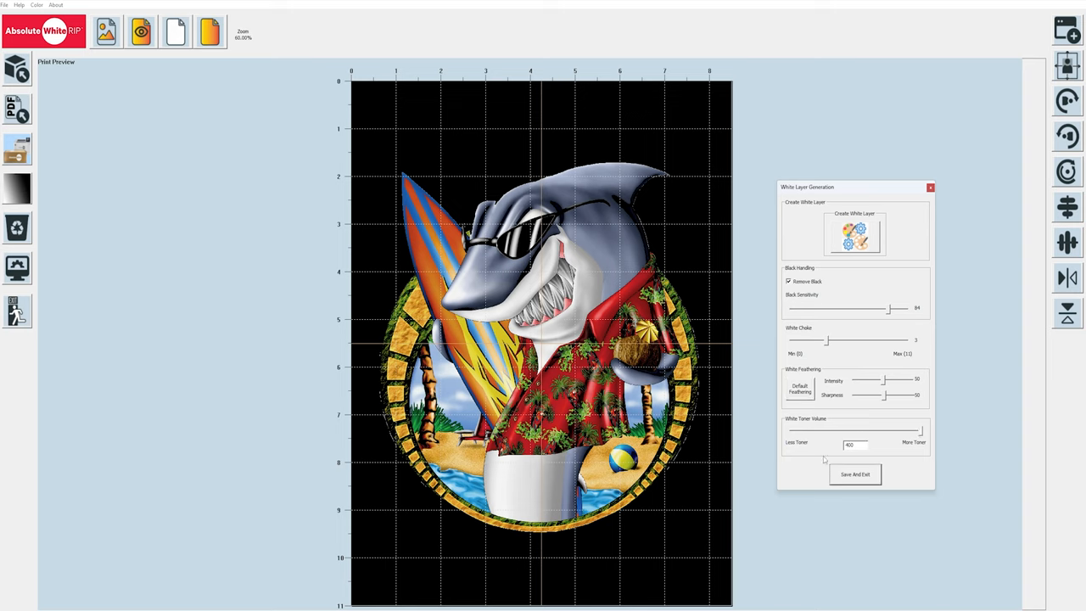
mouse_move(597, 162)
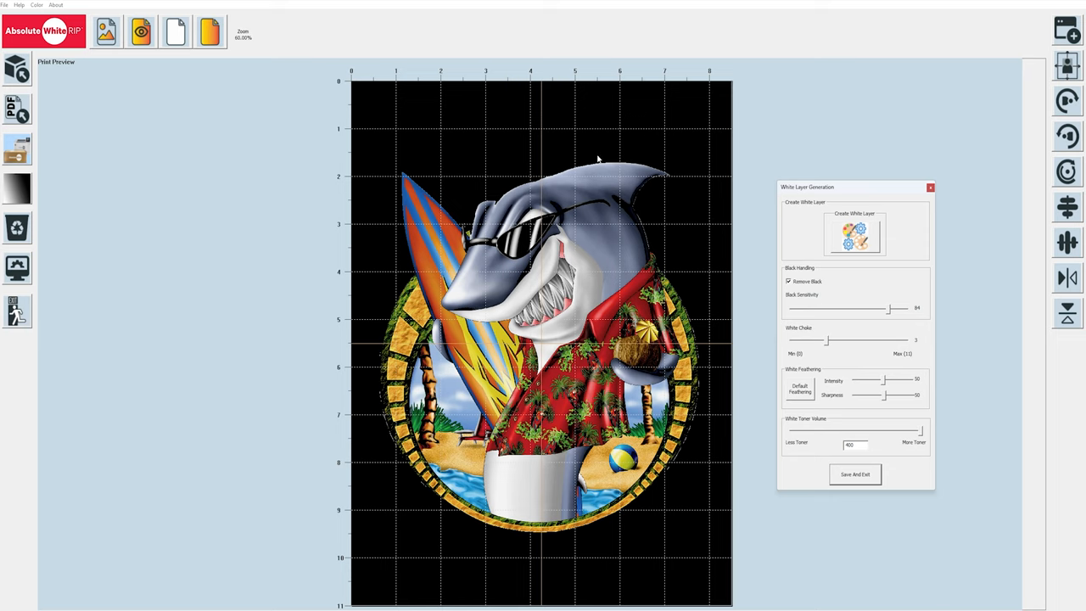
mouse_move(605, 209)
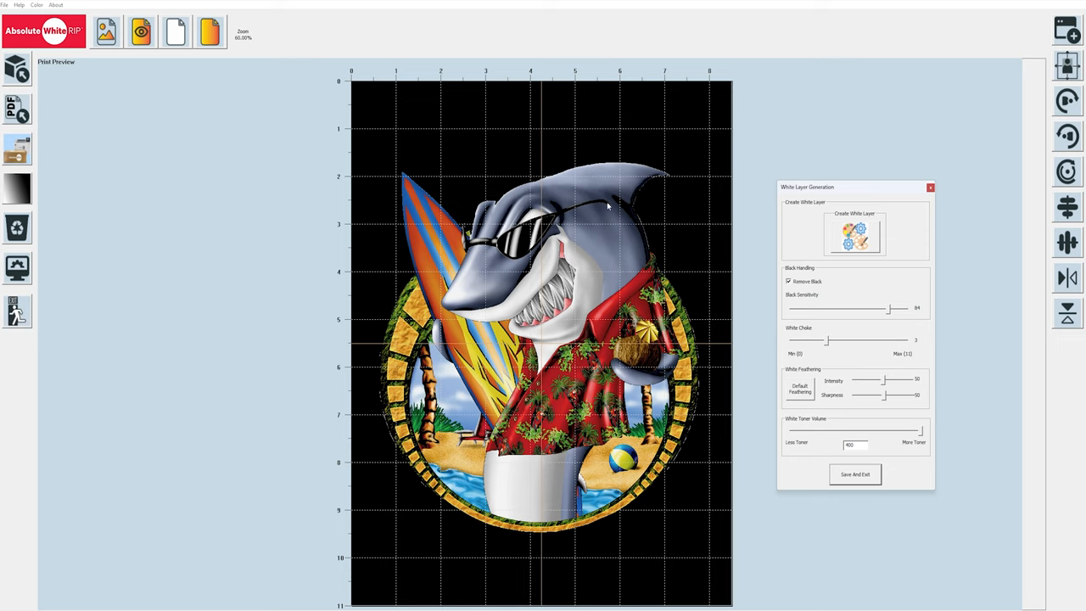
mouse_move(981, 466)
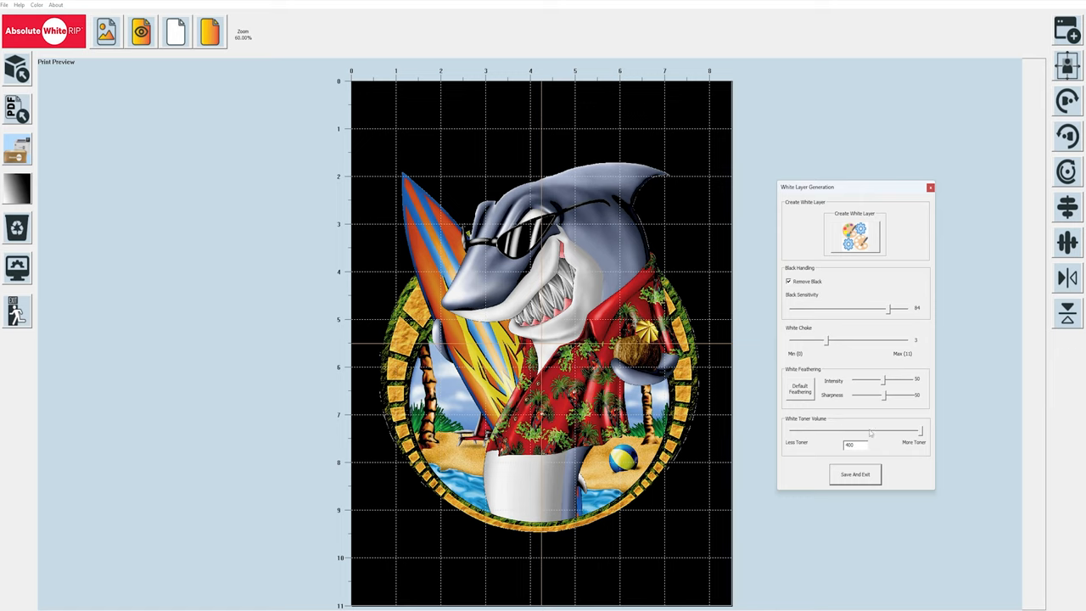
Return white toner volume to 220, then save and exit the settings
left_click_drag(870, 431, 855, 431)
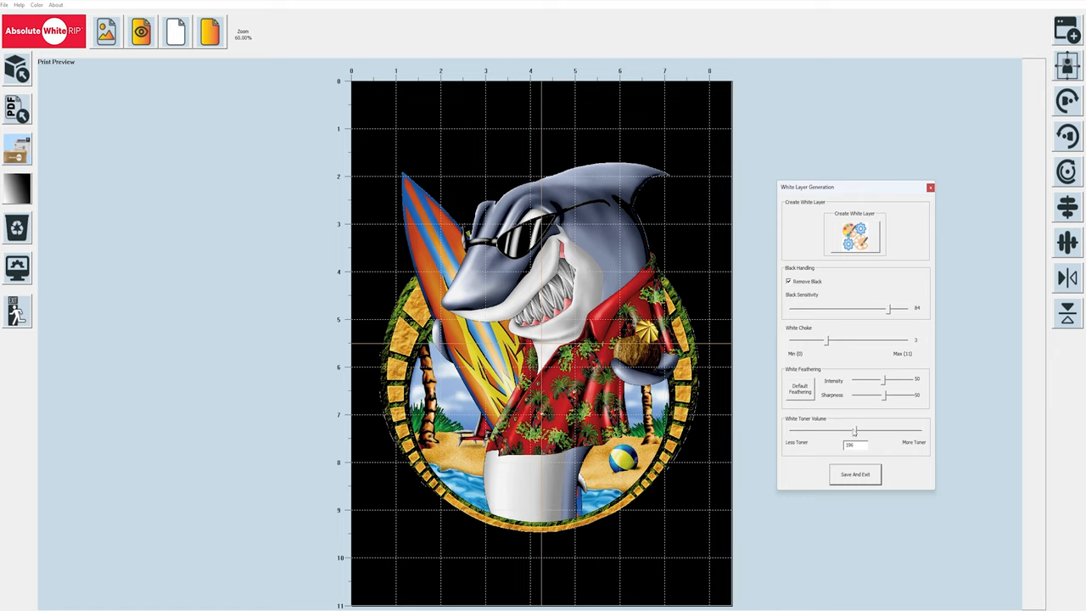
left_click_drag(855, 431, 863, 431)
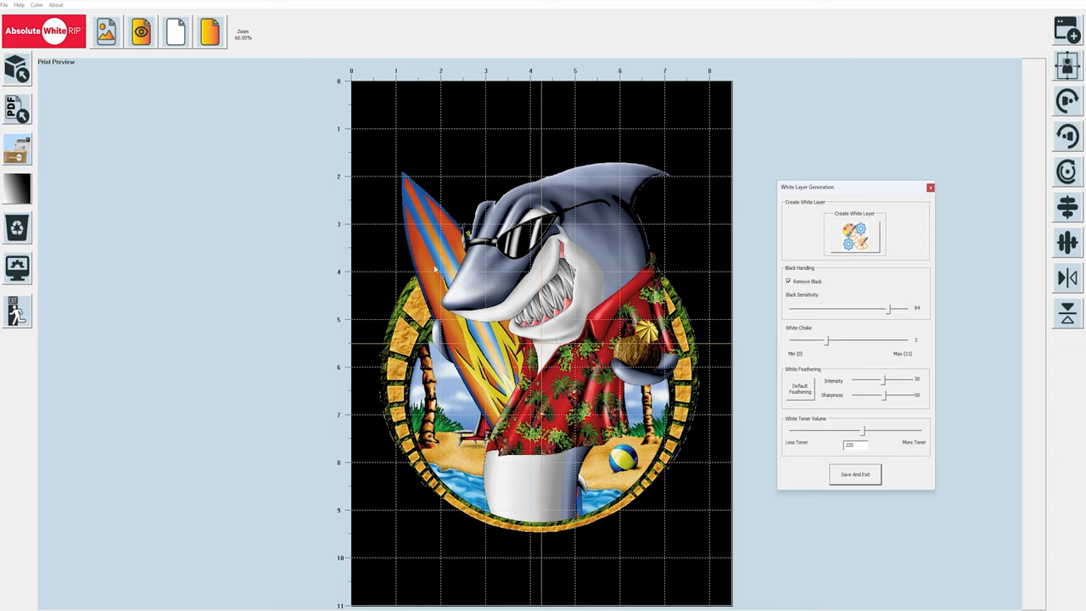
mouse_move(413, 194)
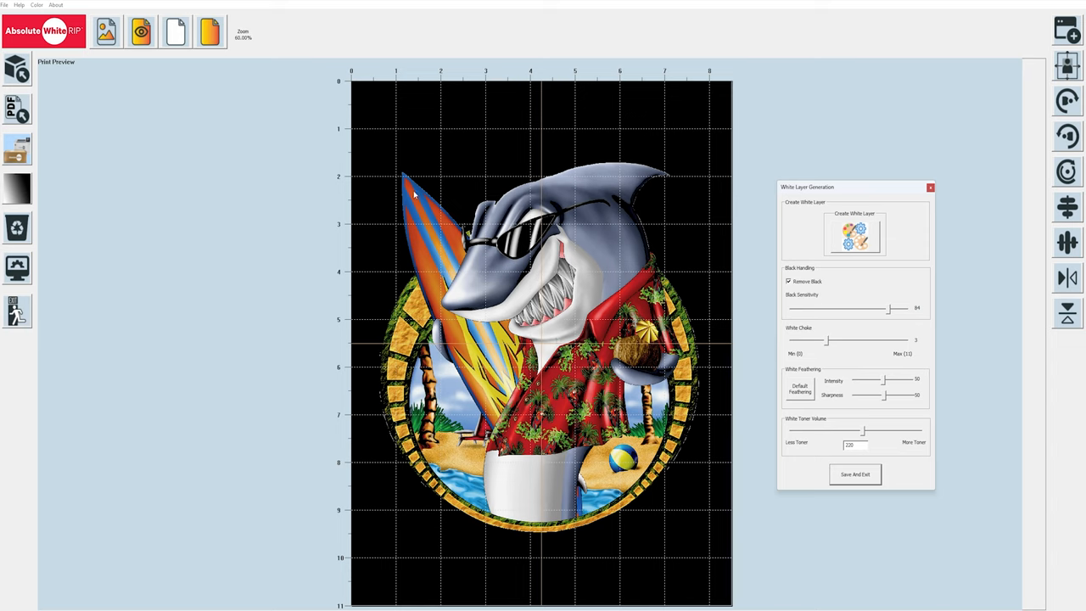
mouse_move(429, 224)
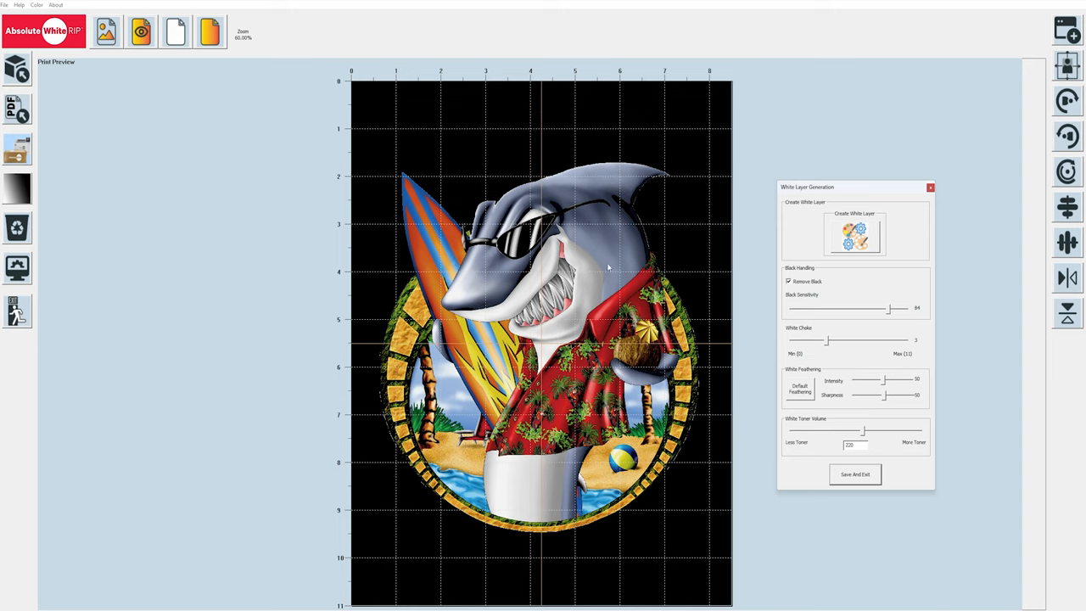
mouse_move(785, 352)
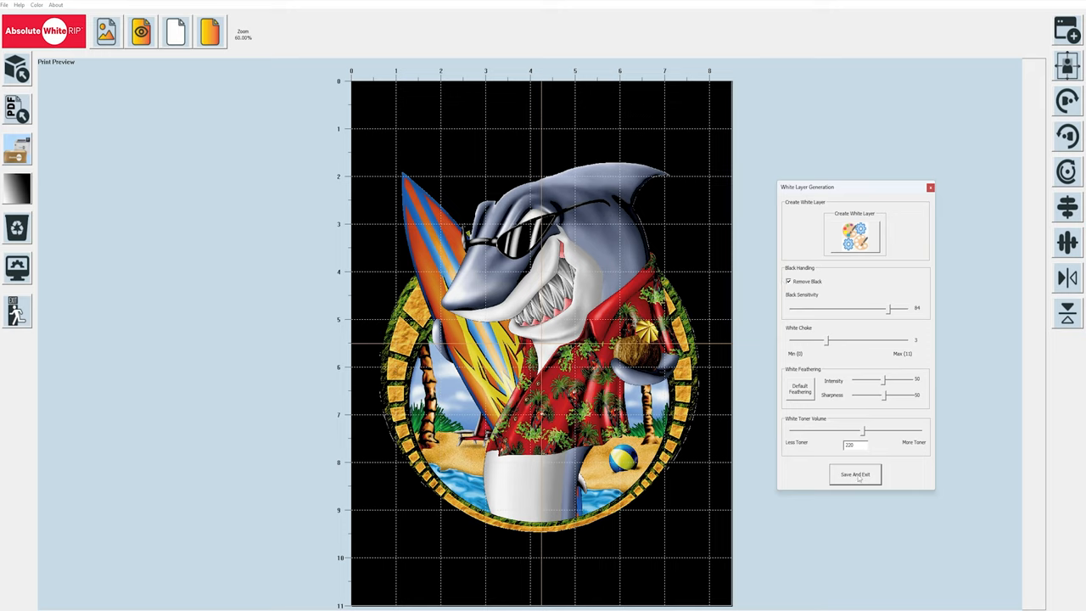
left_click(854, 474)
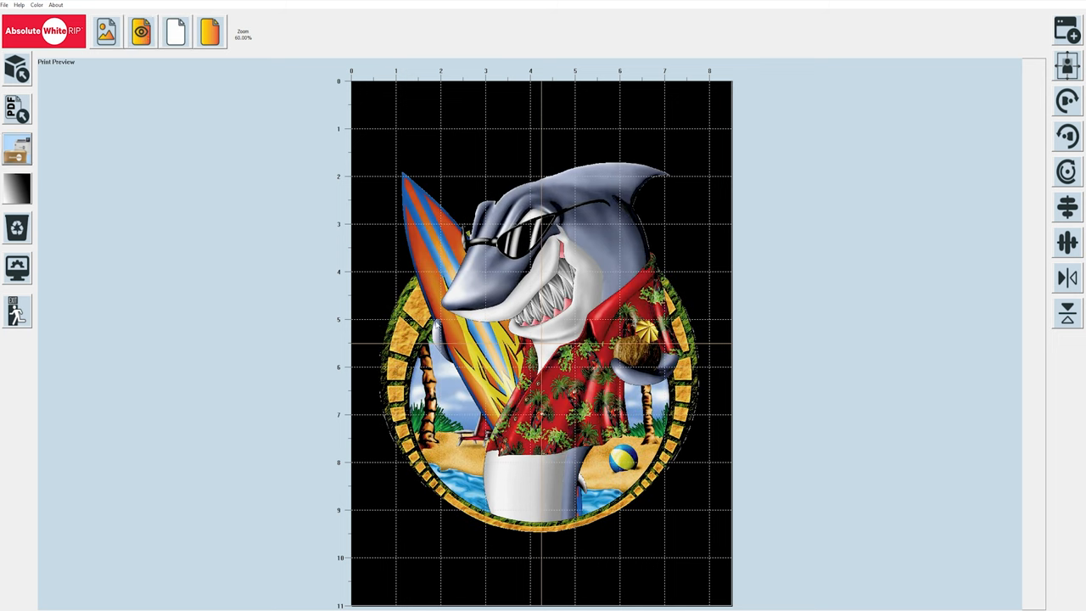
Select the shark graphic and move its Toner Reduction window aside
left_click(539, 339)
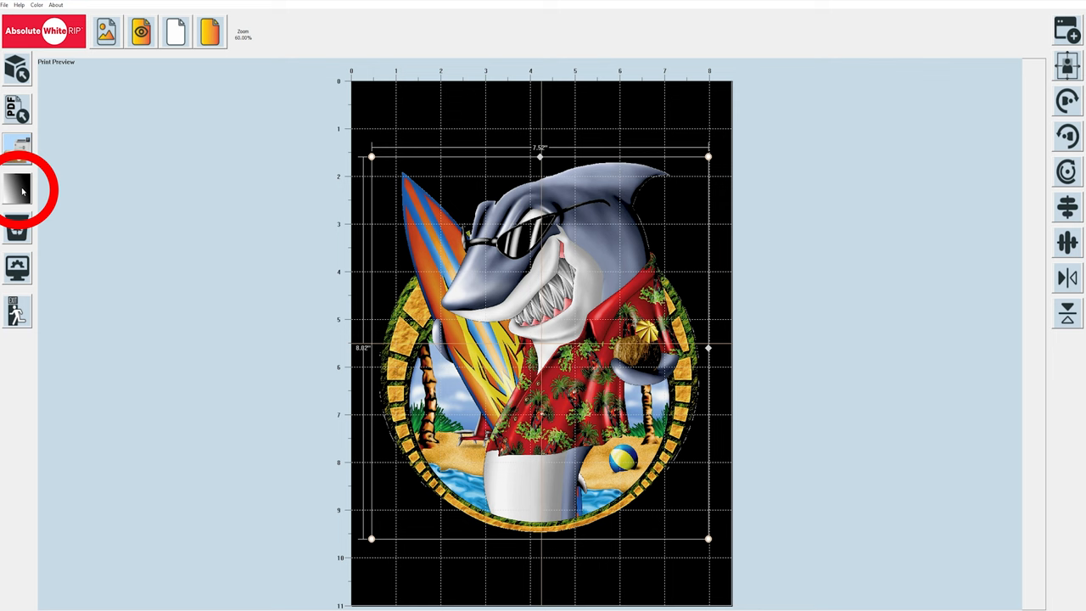
left_click(17, 188)
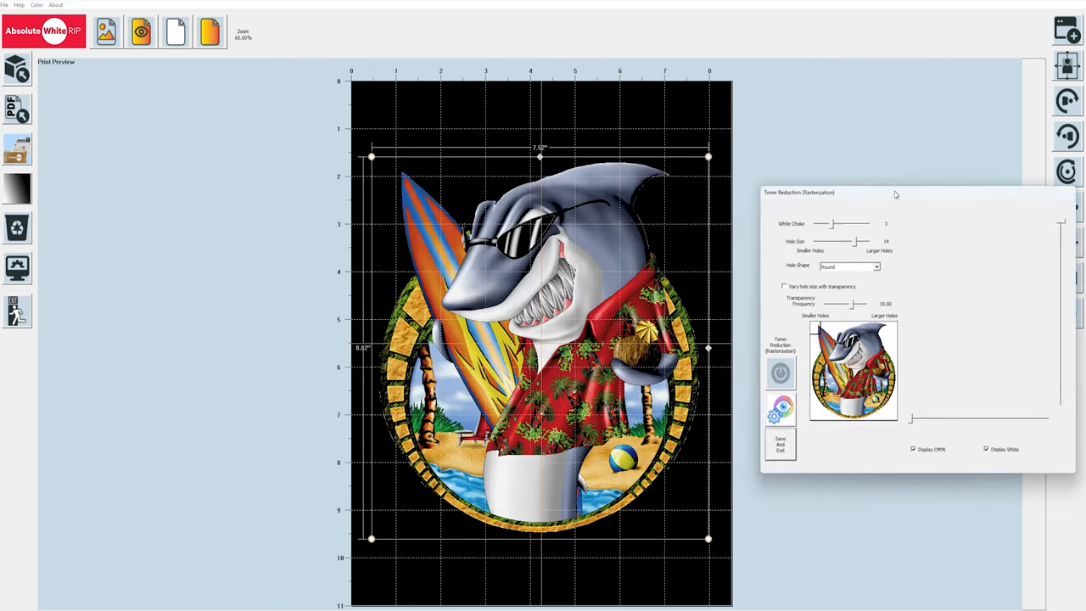
left_click_drag(895, 193, 891, 211)
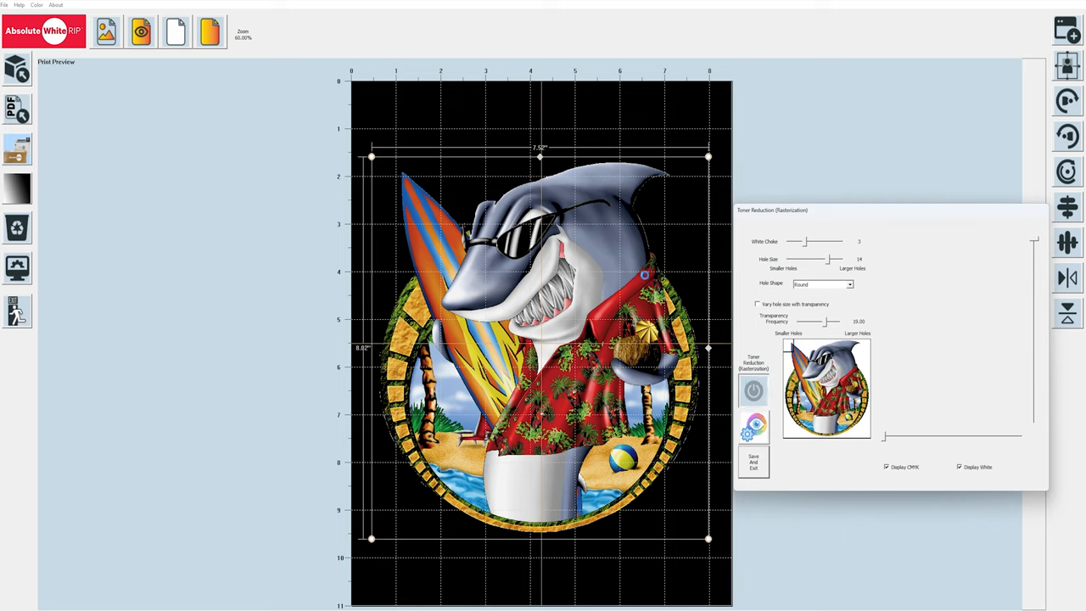
Power on toner reduction and enable 'Vary hole size with transparency'
left_click(750, 388)
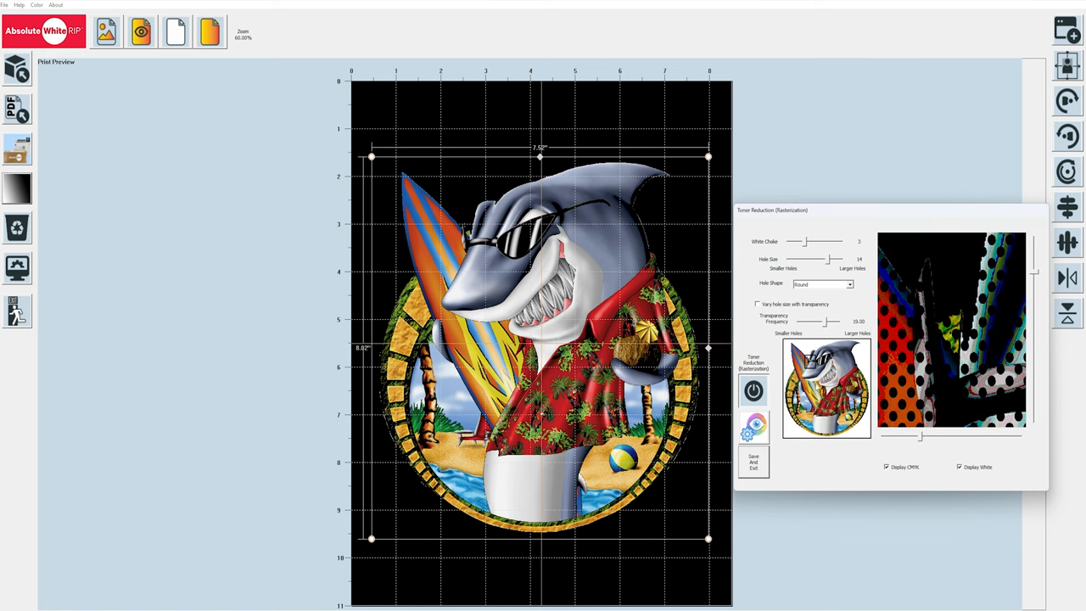
mouse_move(906, 379)
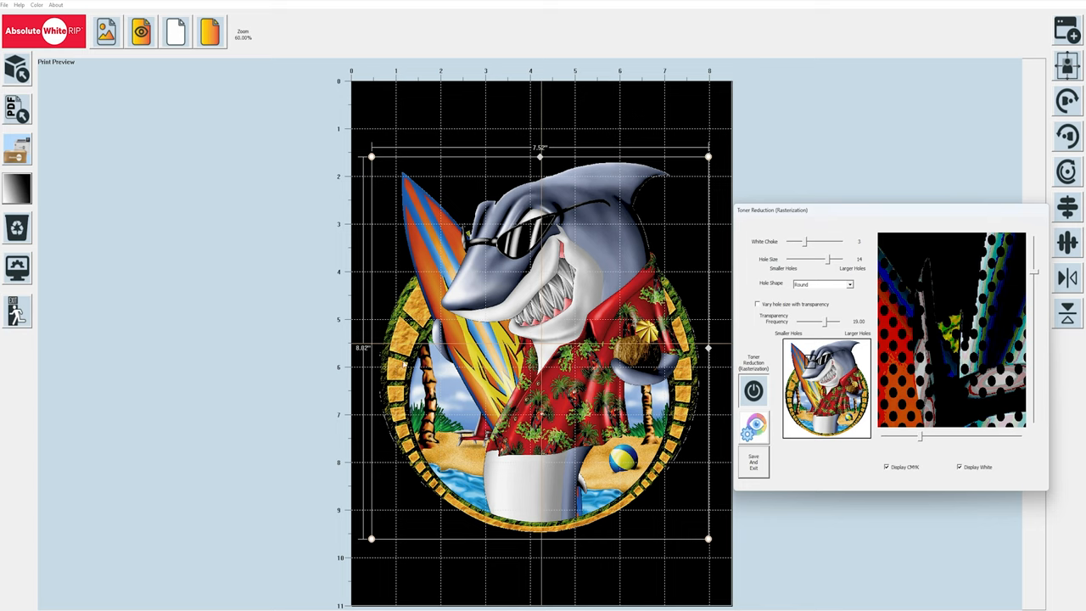
mouse_move(507, 166)
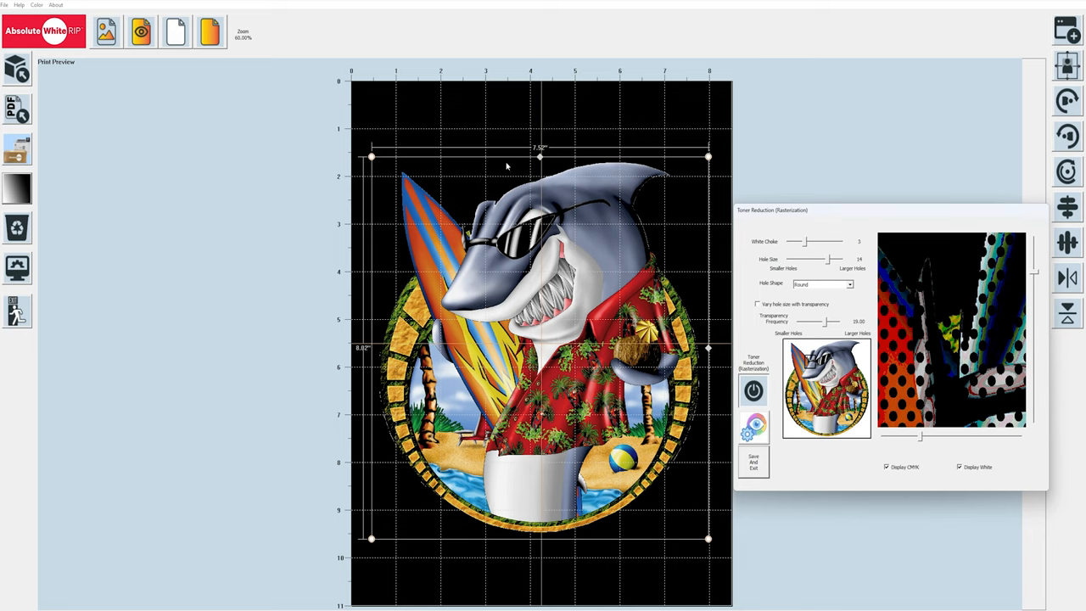
mouse_move(450, 227)
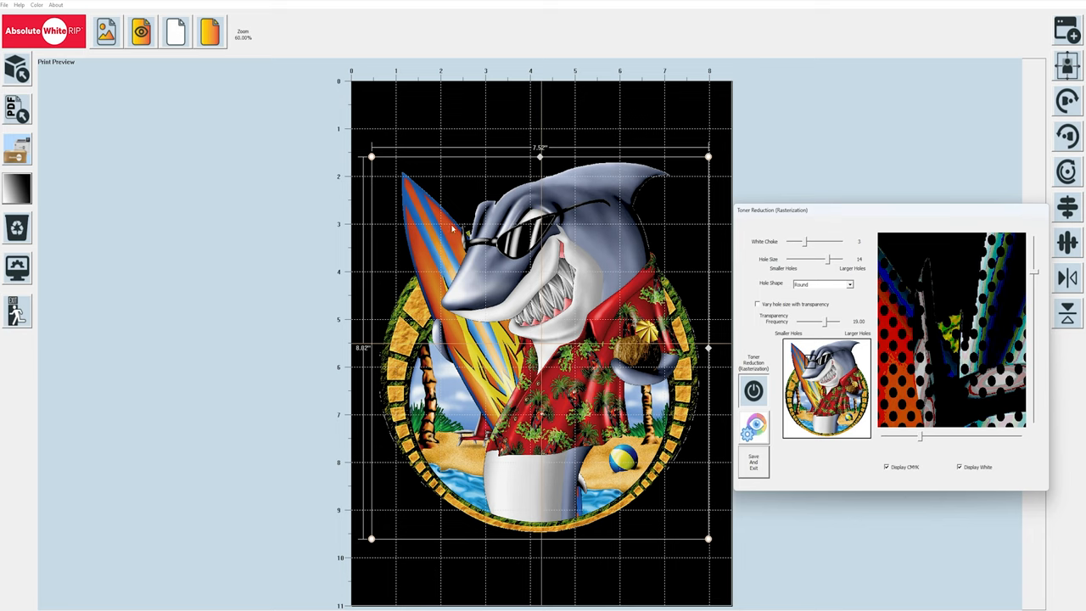
mouse_move(589, 302)
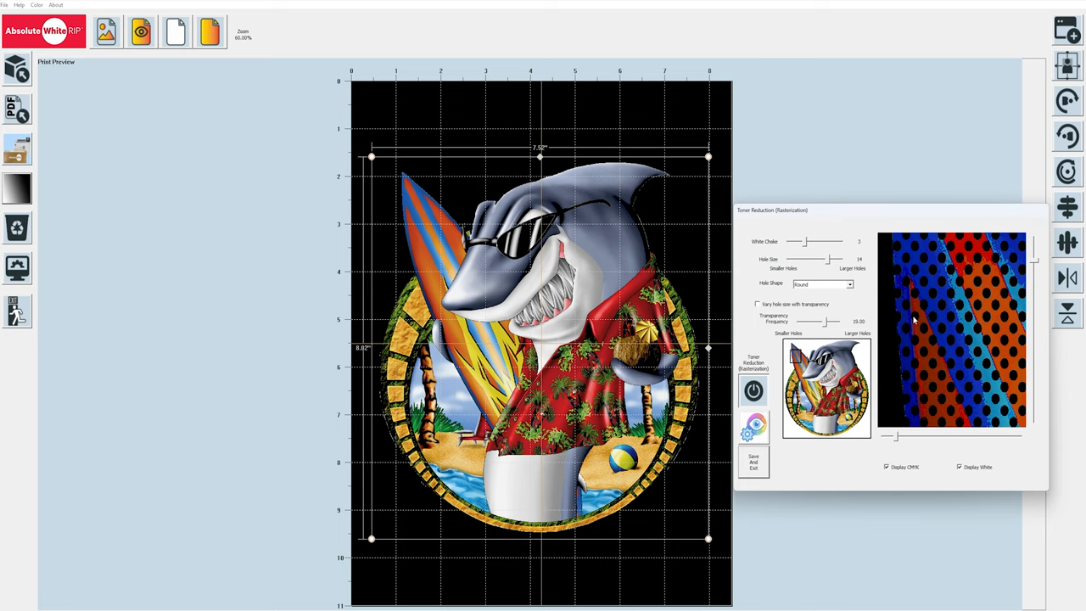
mouse_move(932, 350)
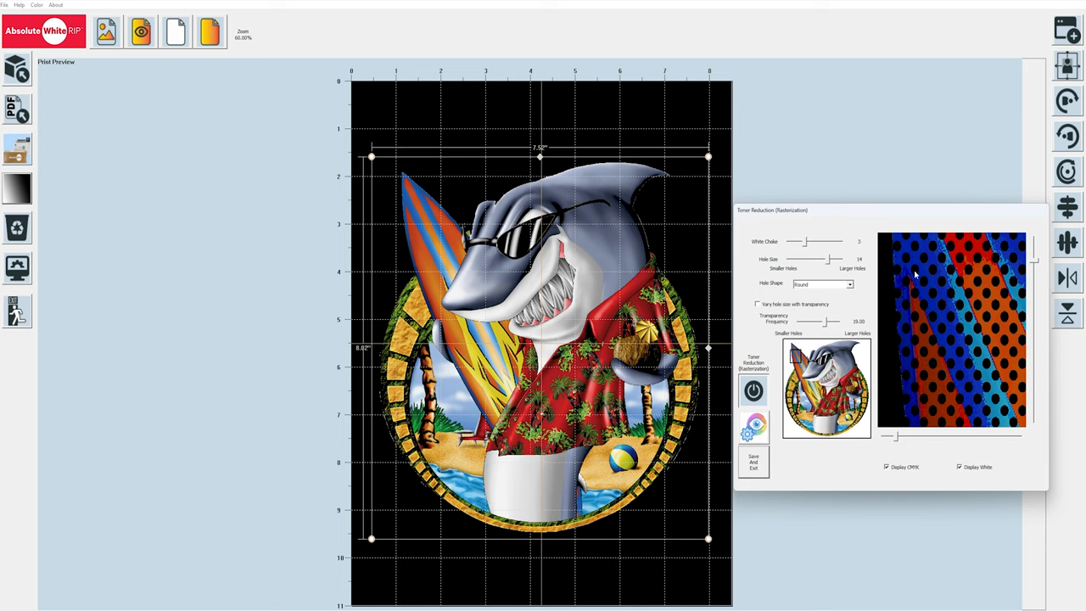
mouse_move(905, 286)
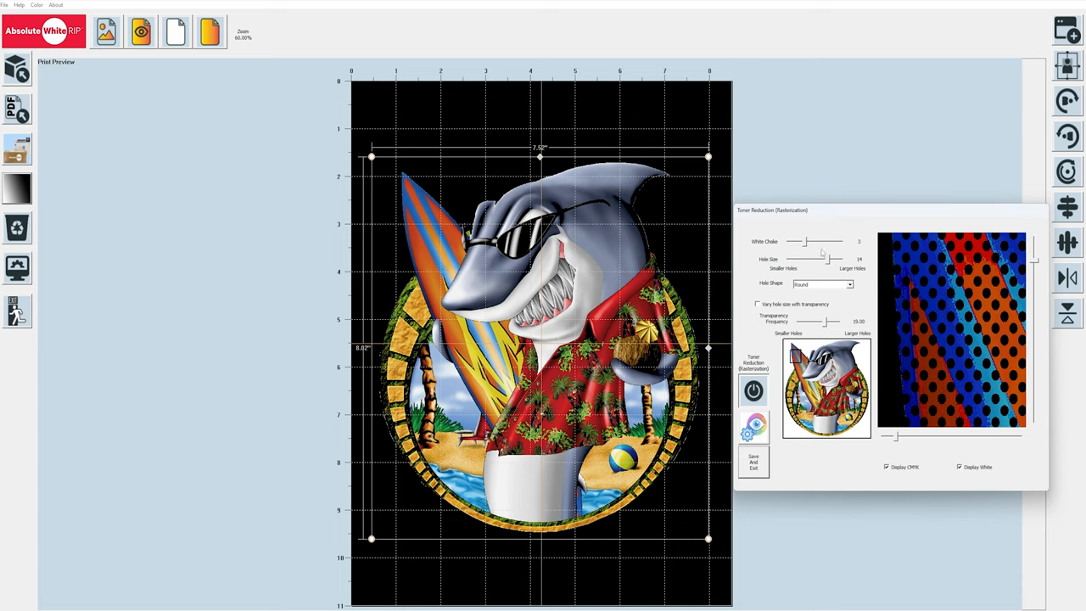
left_click_drag(806, 242, 828, 242)
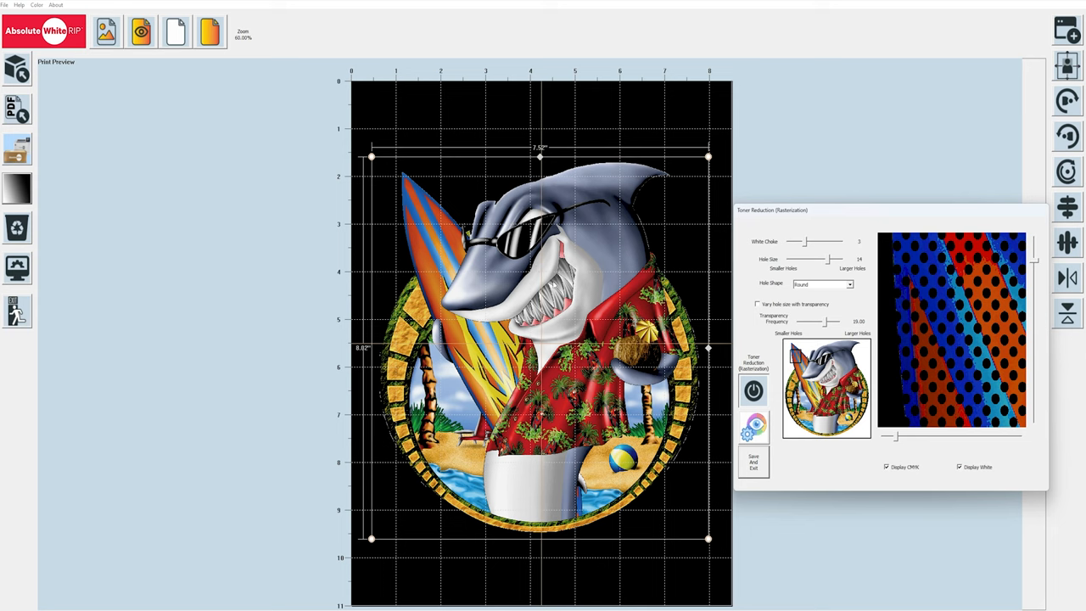
mouse_move(693, 255)
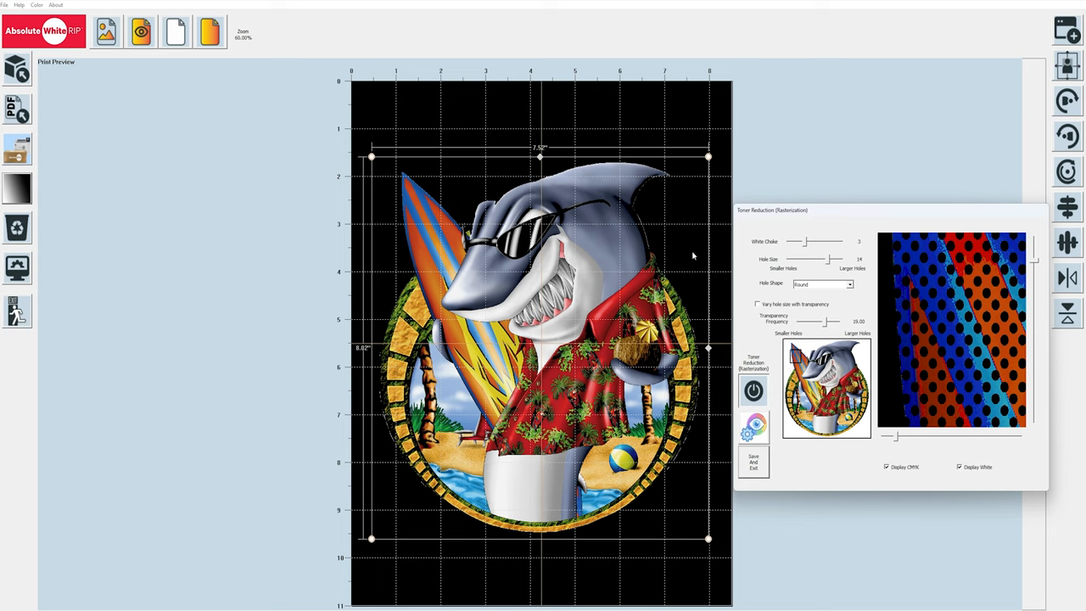
mouse_move(682, 261)
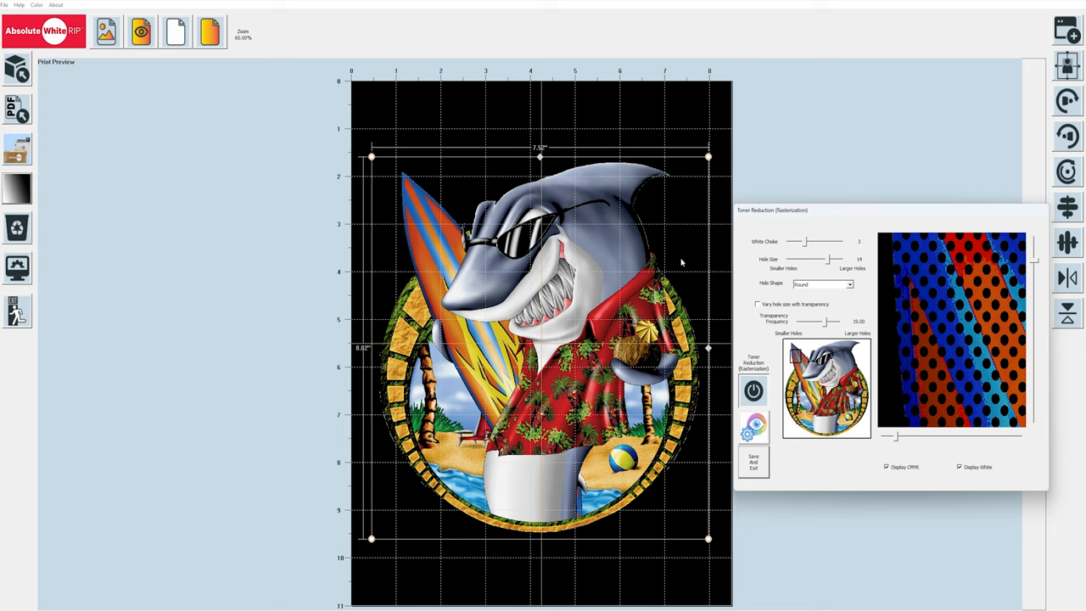
mouse_move(668, 156)
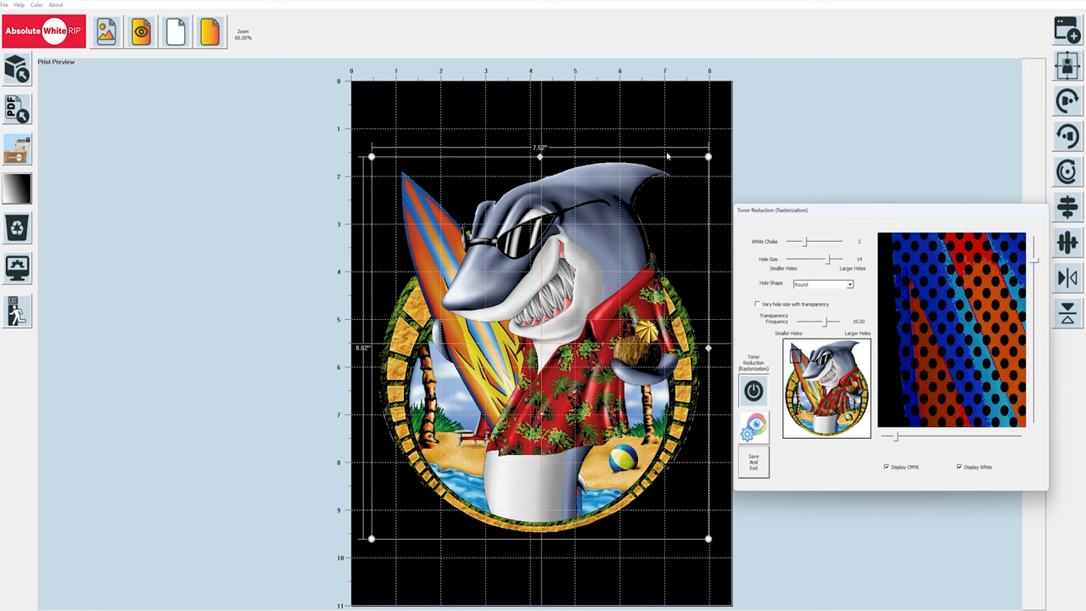
left_click(758, 304)
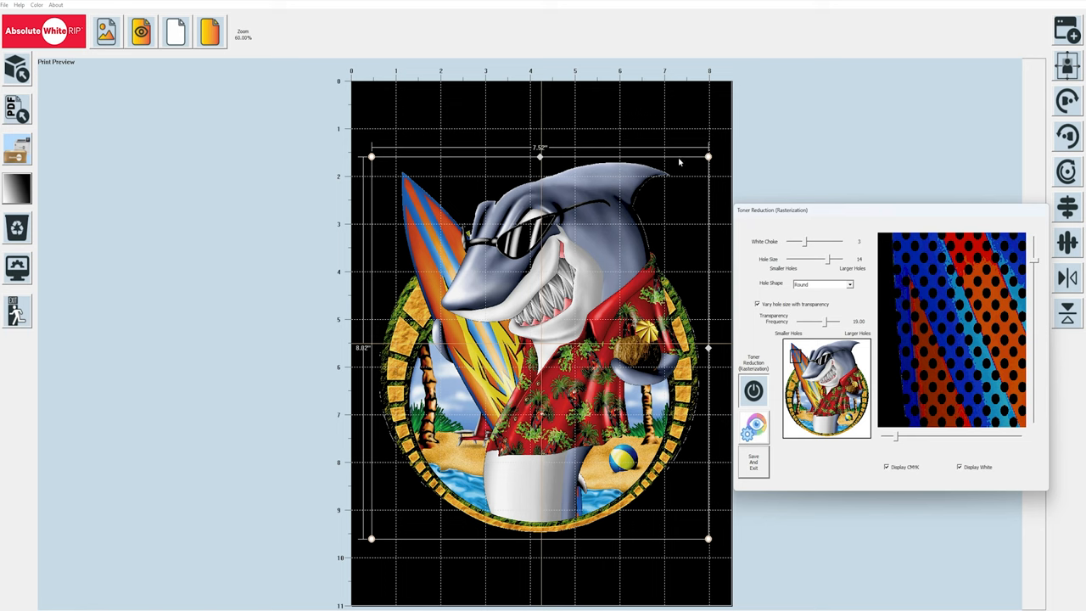
mouse_move(681, 272)
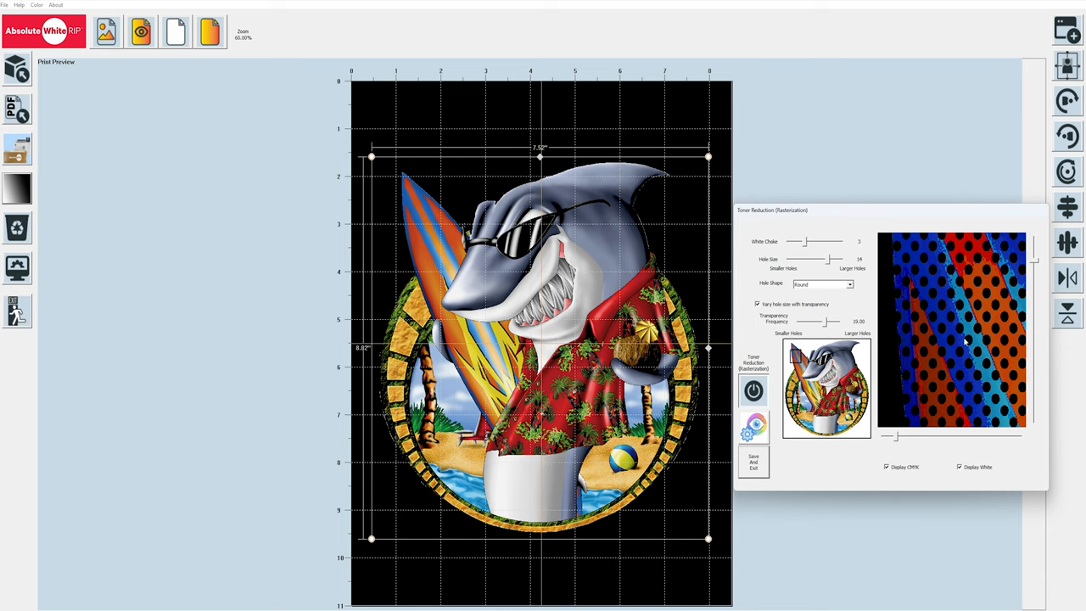
mouse_move(1003, 322)
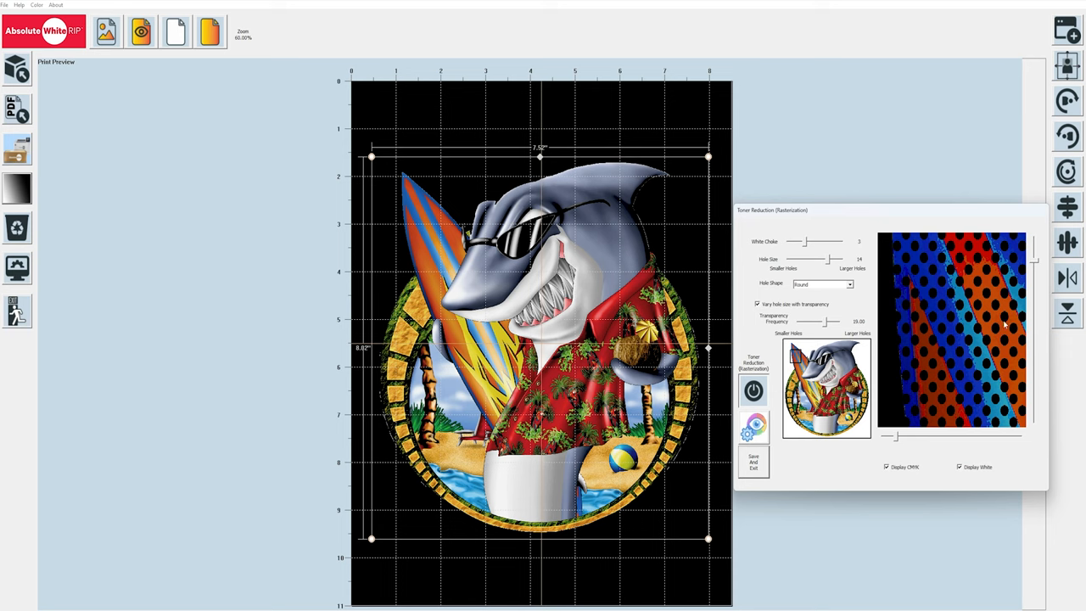
mouse_move(979, 321)
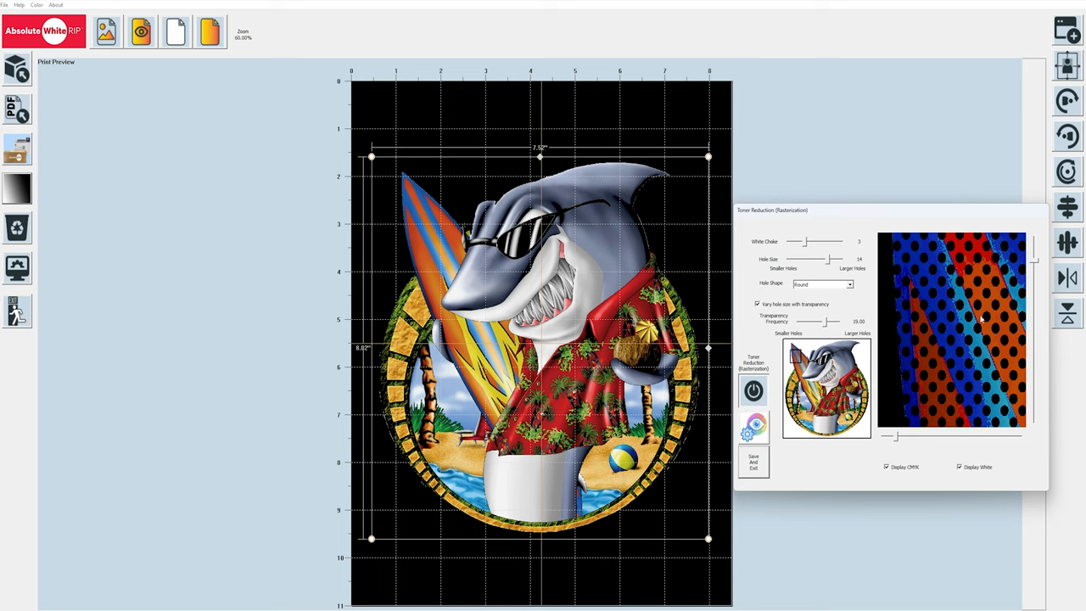
mouse_move(916, 297)
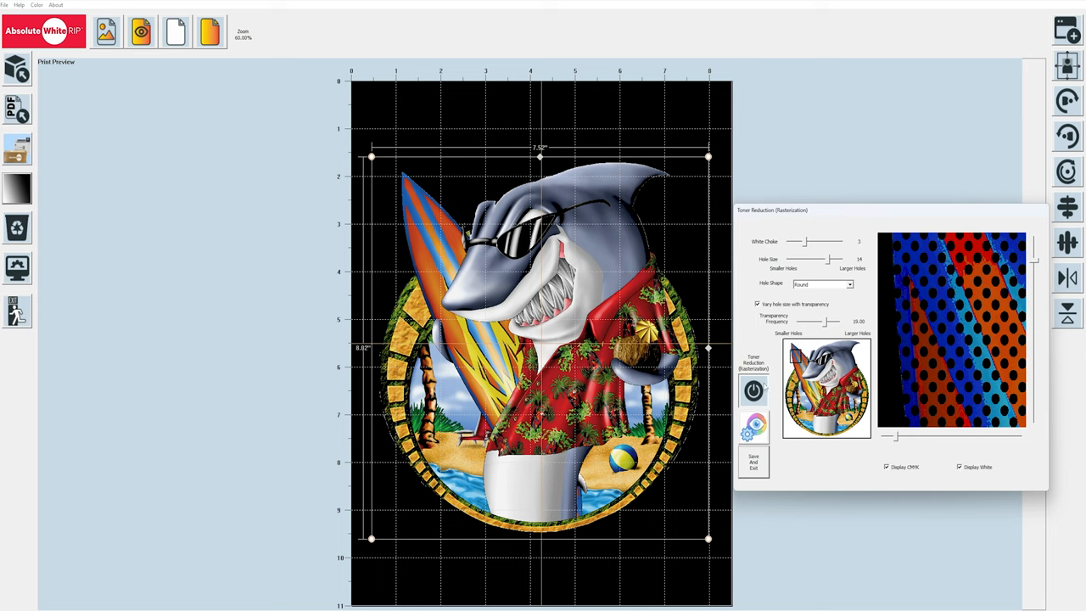
mouse_move(987, 369)
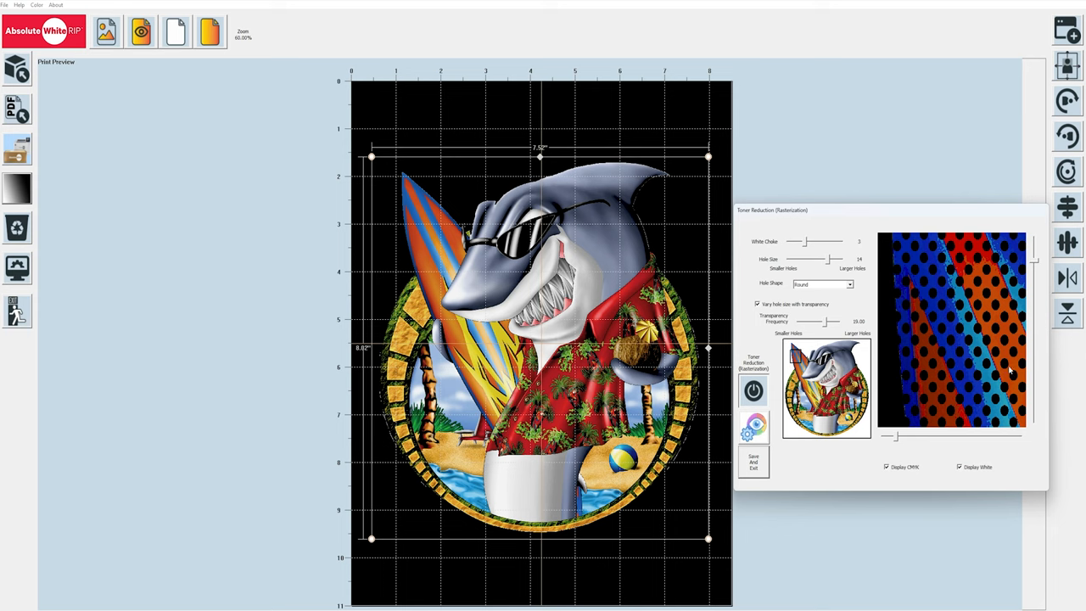
mouse_move(922, 360)
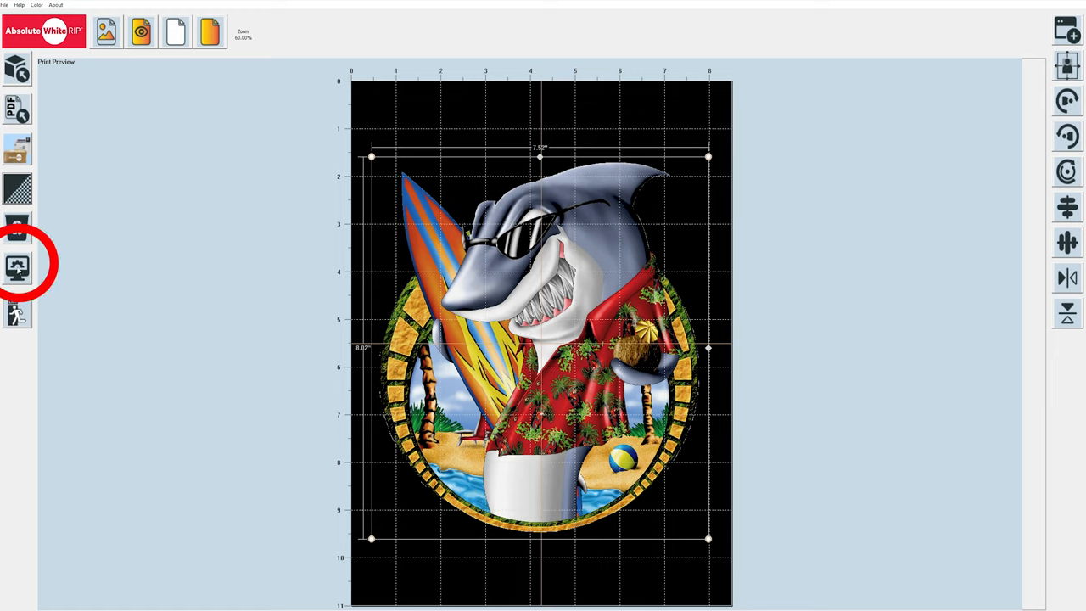
Open Settings, try the White Toner Volume slider, then the Output Resolution dropdown
left_click(16, 268)
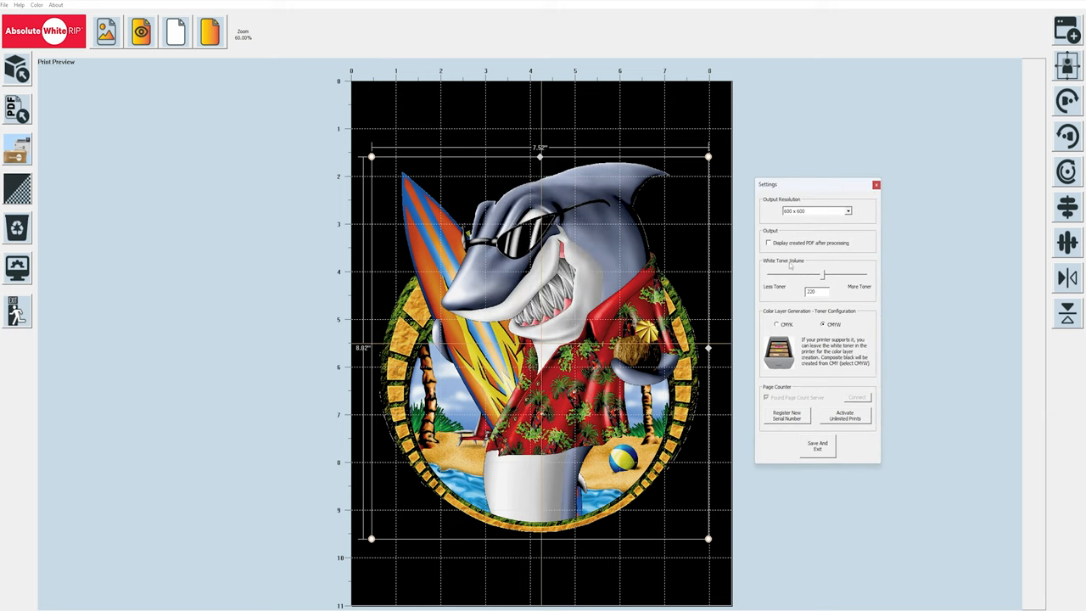
left_click_drag(821, 274, 835, 274)
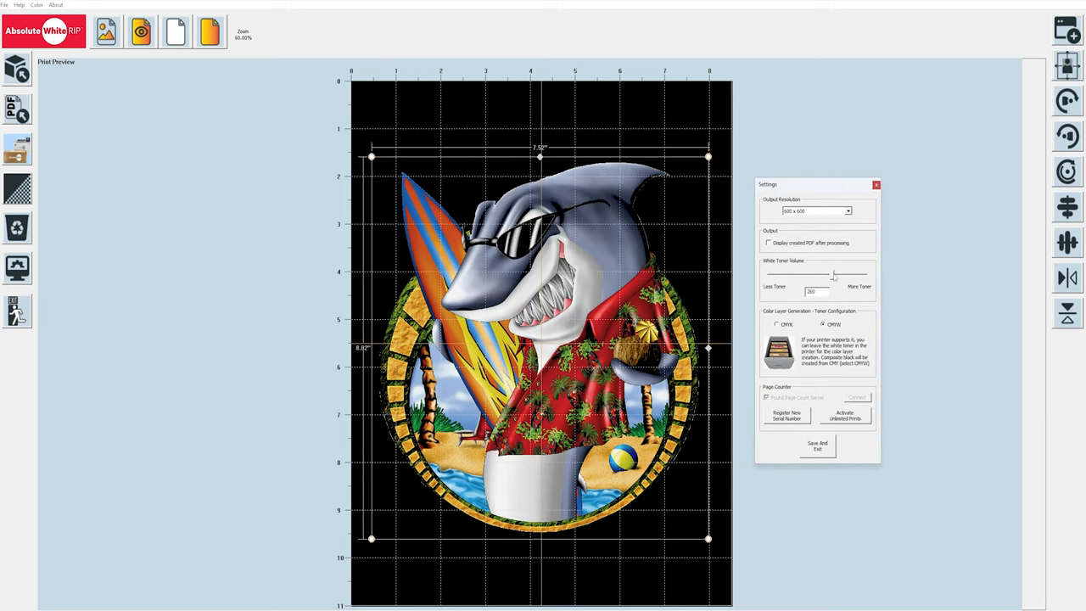
left_click_drag(834, 275, 841, 275)
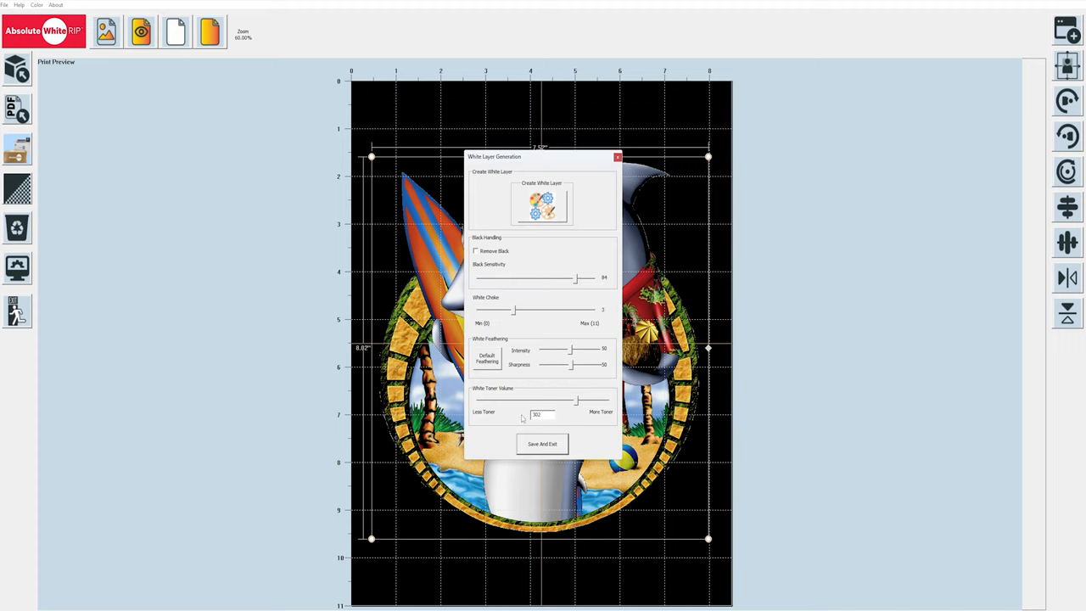
left_click_drag(577, 399, 552, 399)
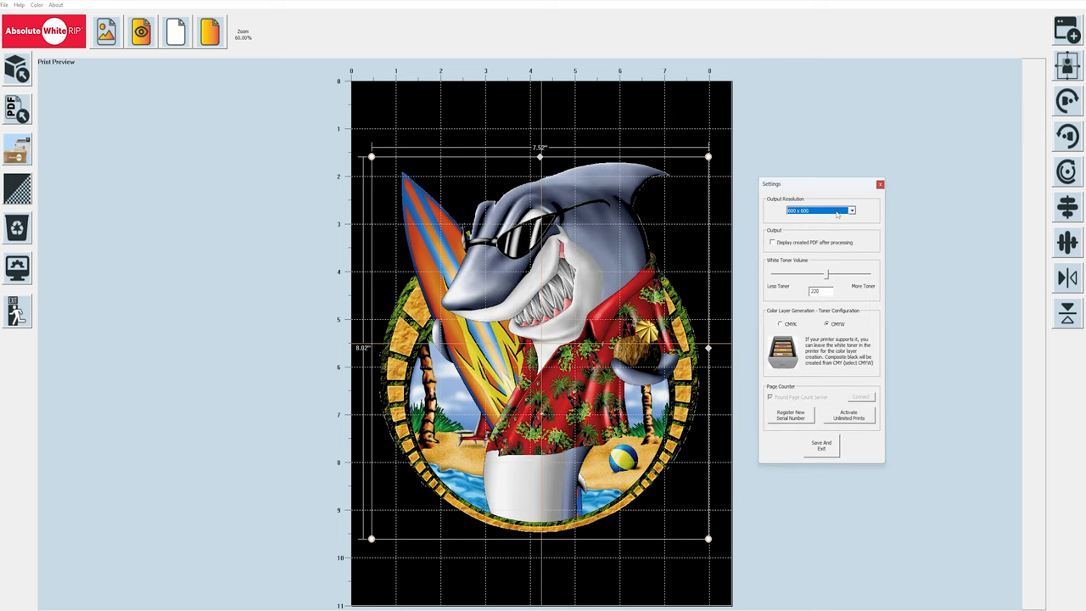
left_click(853, 210)
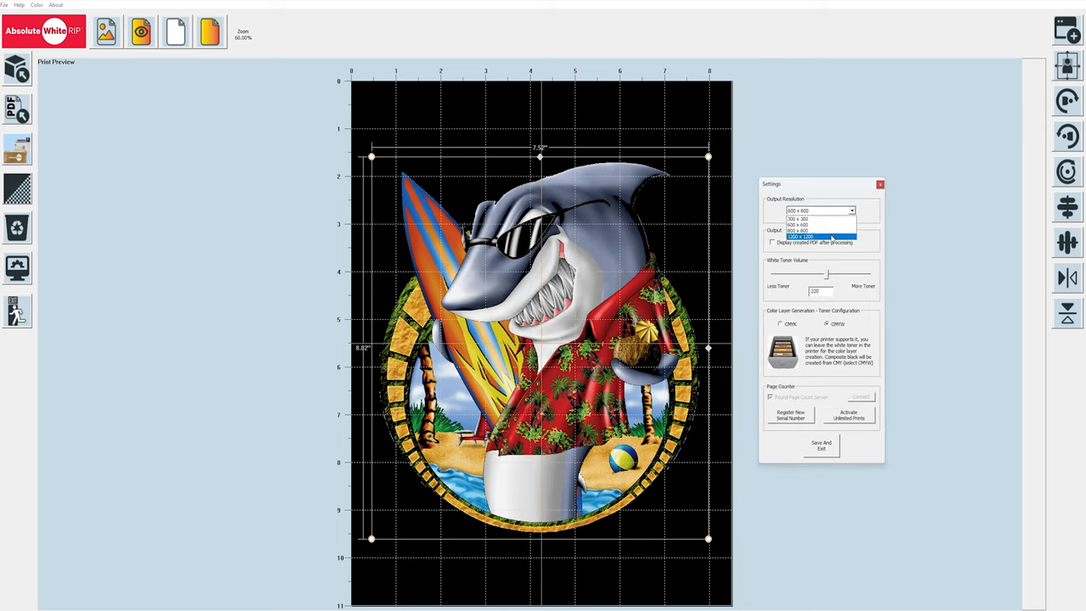
left_click(814, 219)
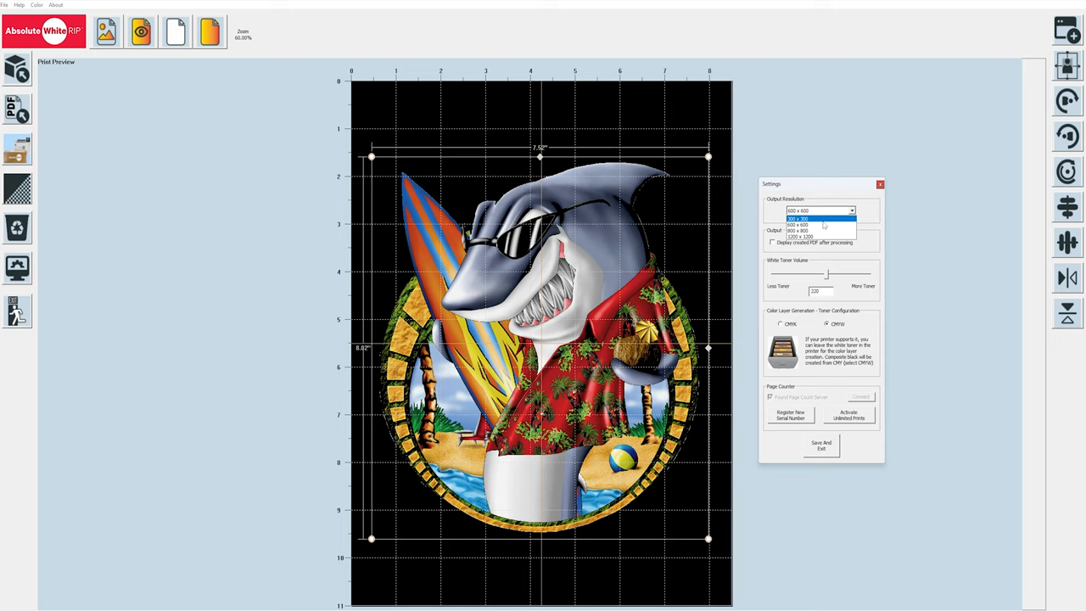
left_click(819, 229)
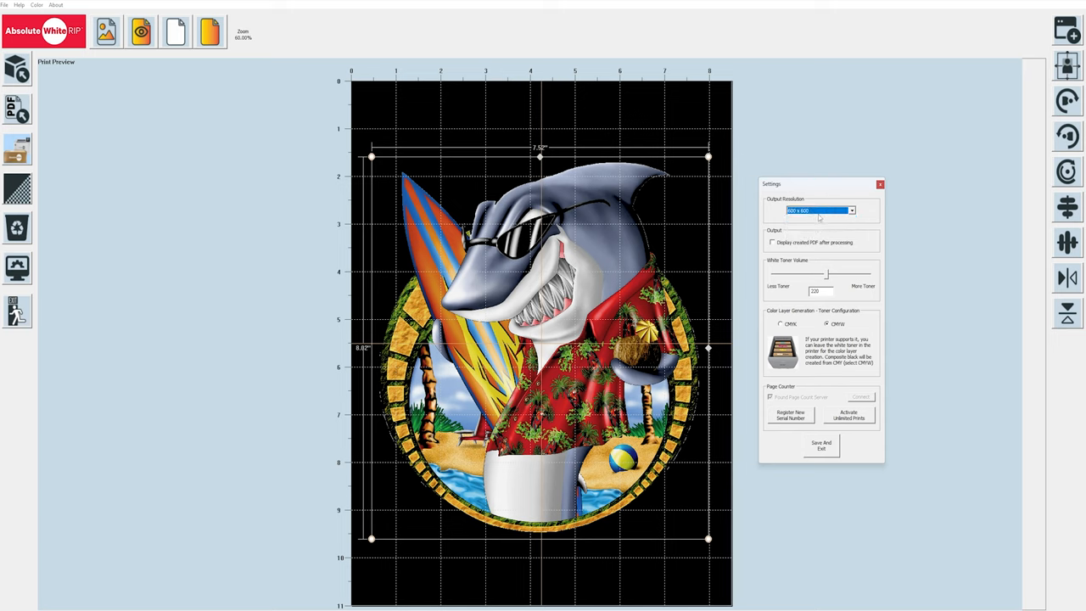
mouse_move(833, 212)
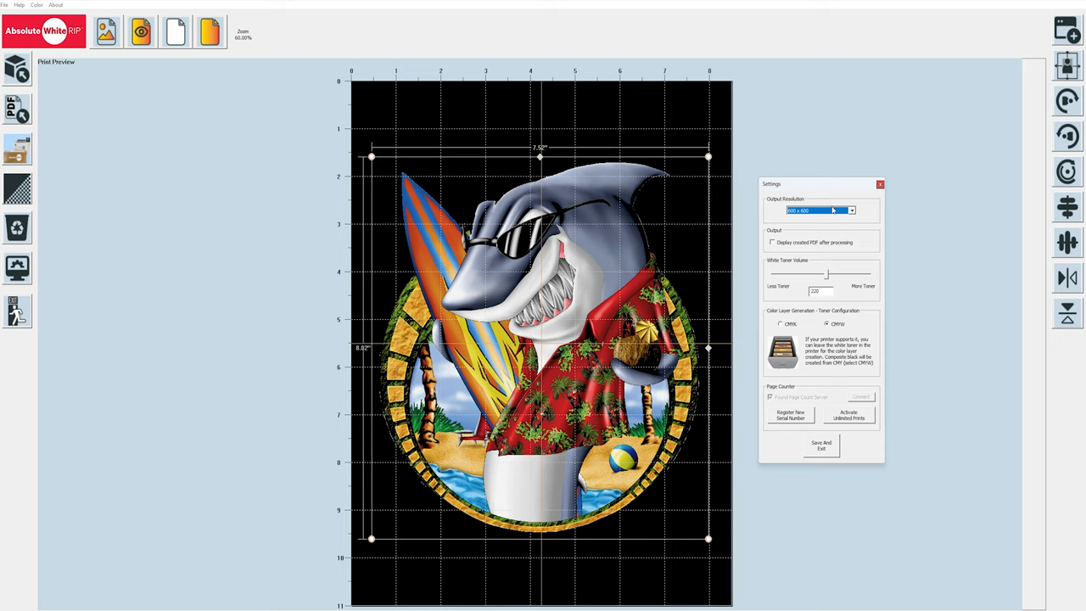
mouse_move(518, 230)
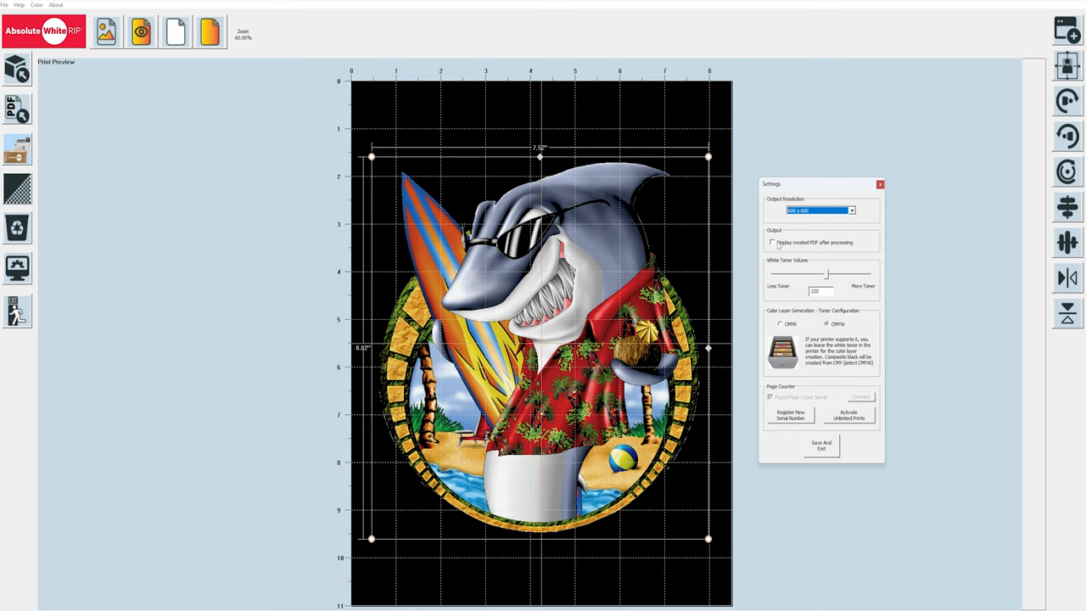
mouse_move(772, 242)
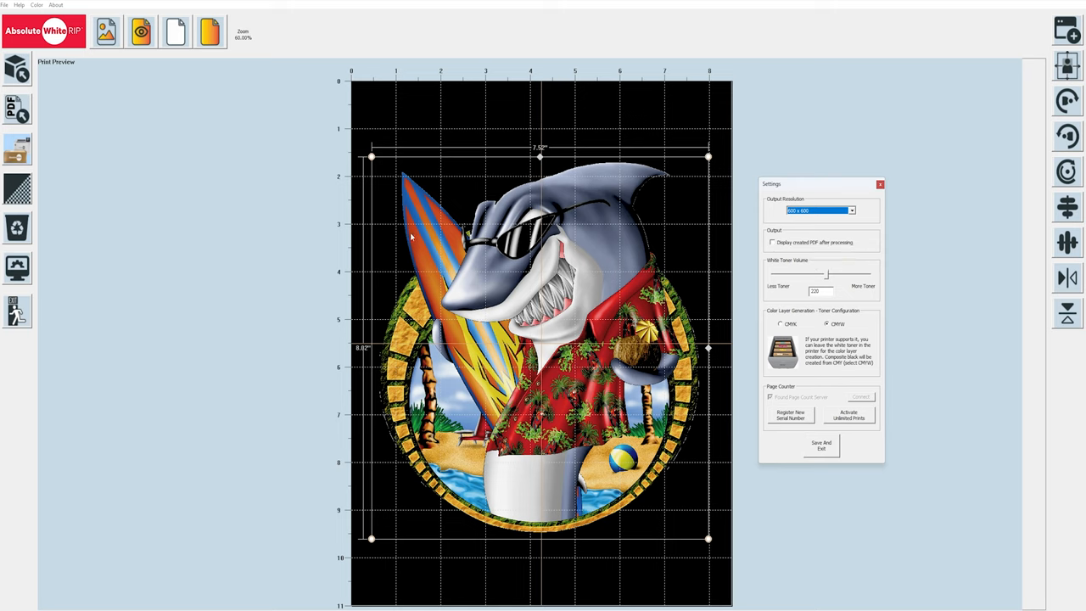
mouse_move(725, 348)
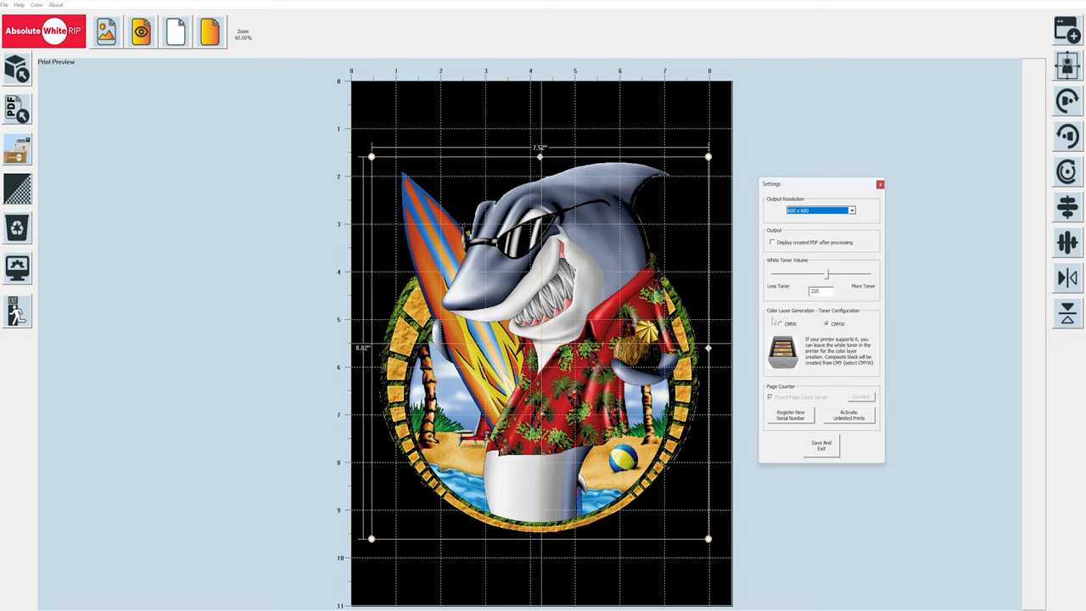
left_click(778, 323)
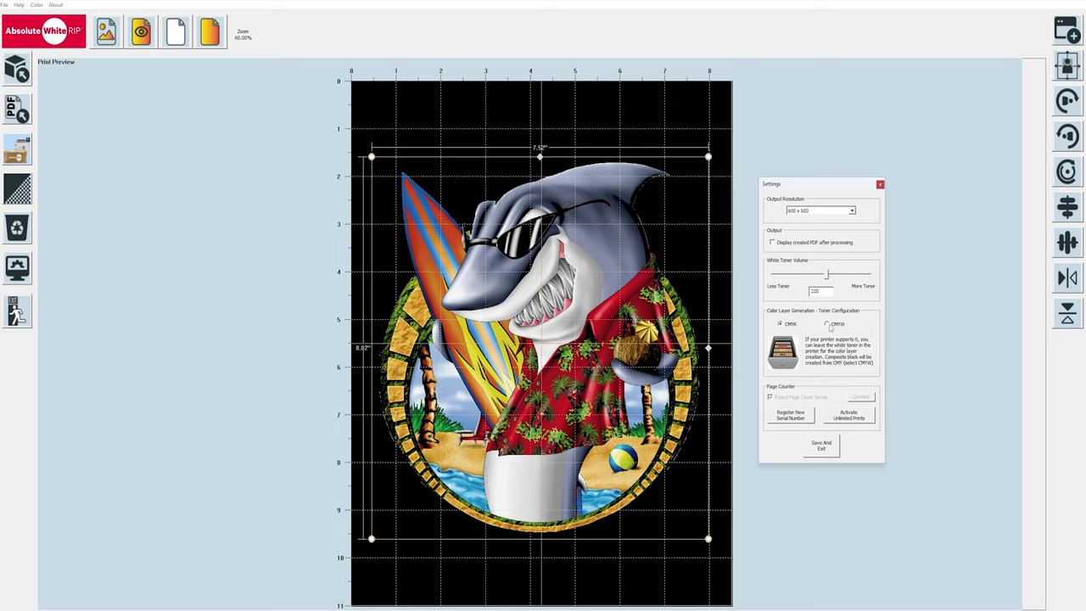
left_click(828, 326)
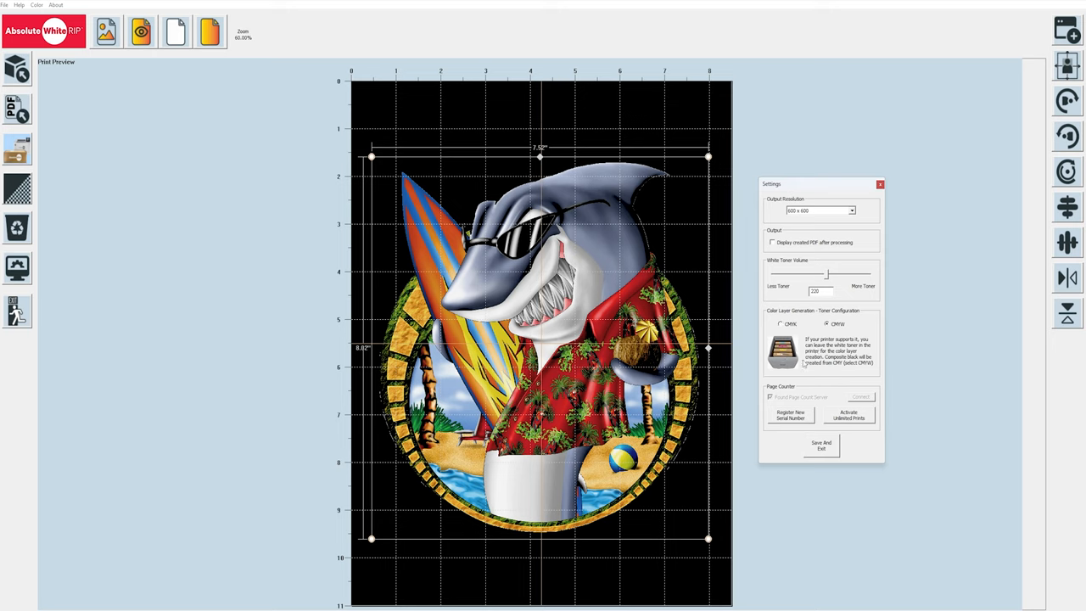
mouse_move(832, 389)
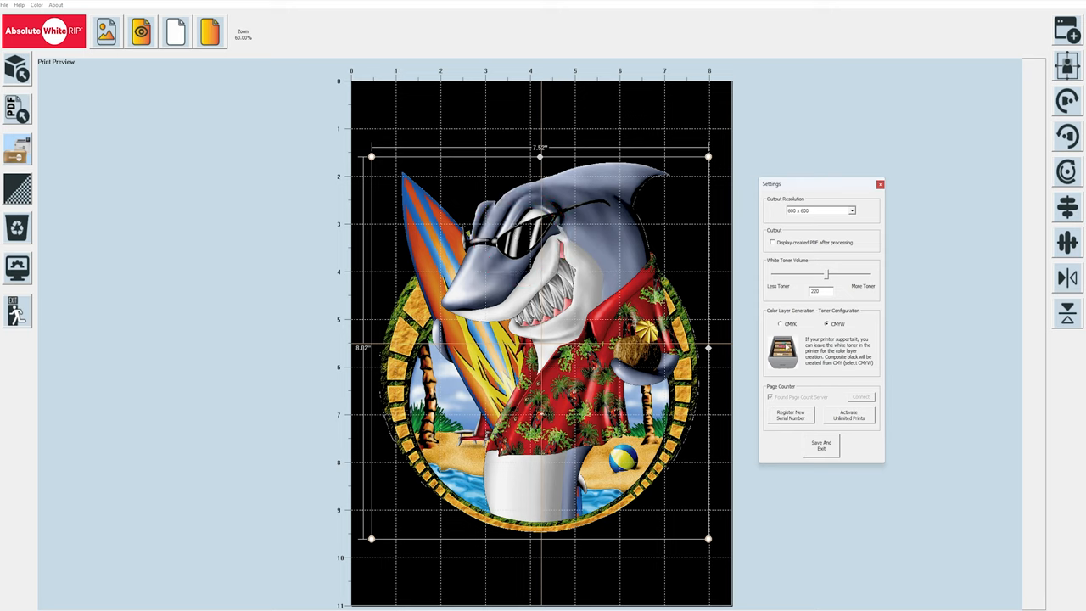
mouse_move(616, 219)
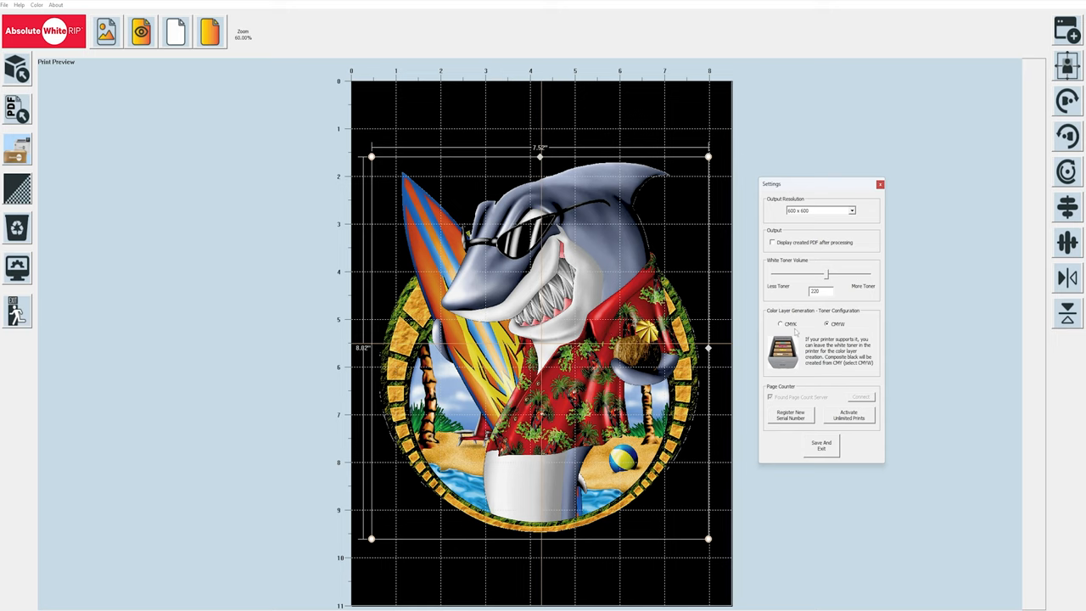
left_click(779, 325)
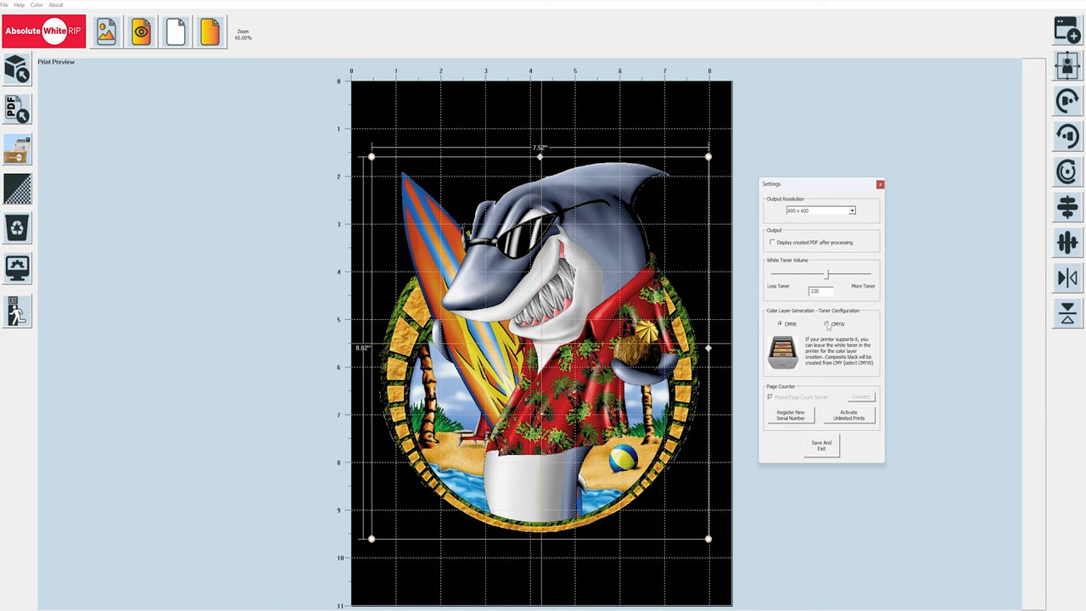
left_click(826, 325)
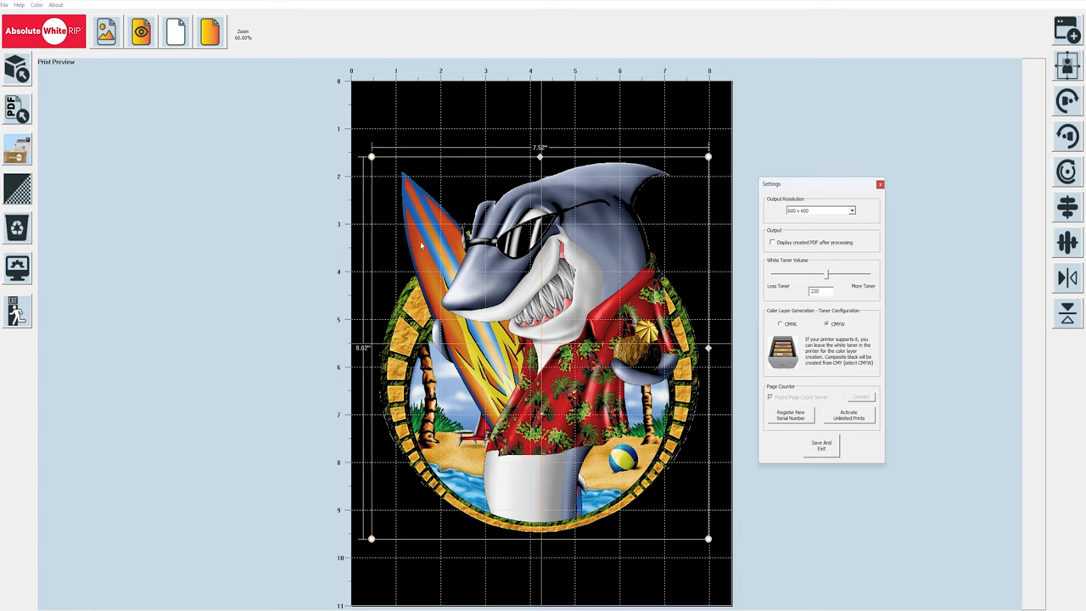
mouse_move(59, 127)
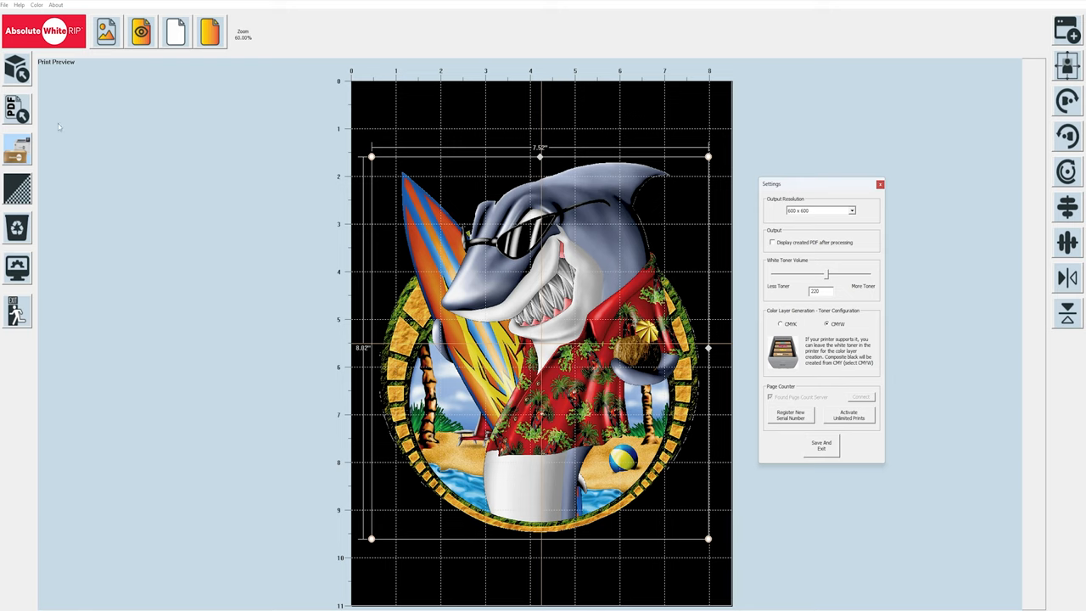
mouse_move(49, 120)
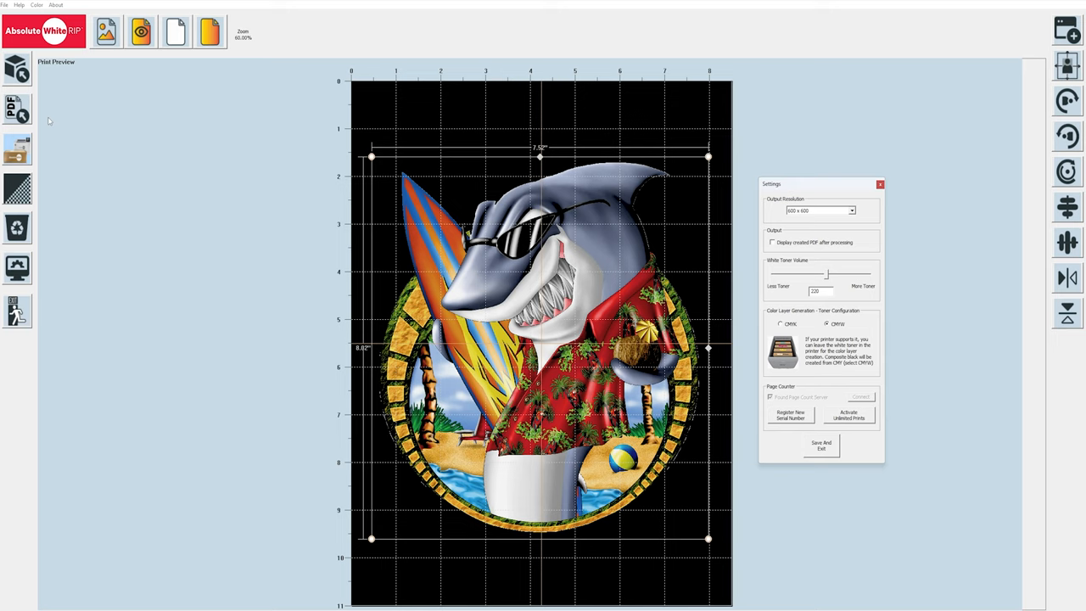
mouse_move(40, 119)
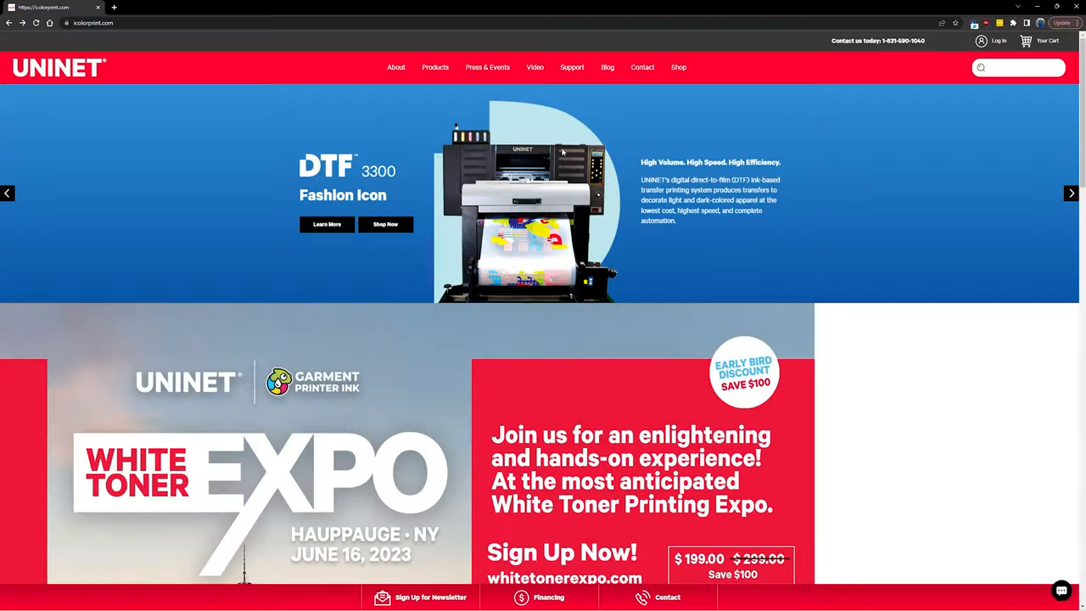
Filter the Uninet shop to Software and open the Lifetime Unlimited product
left_click(678, 67)
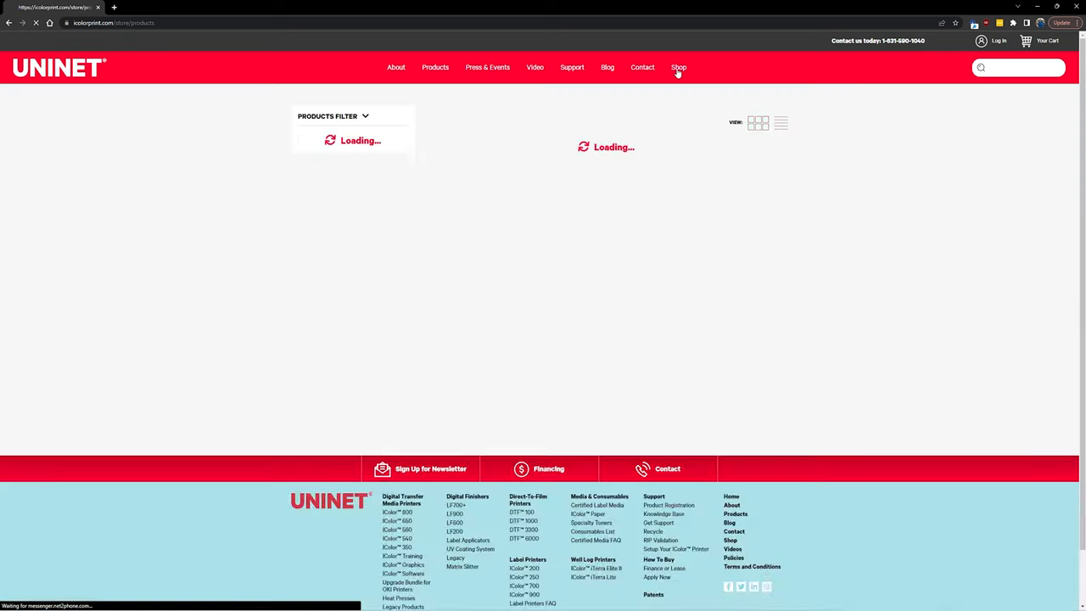
left_click(302, 172)
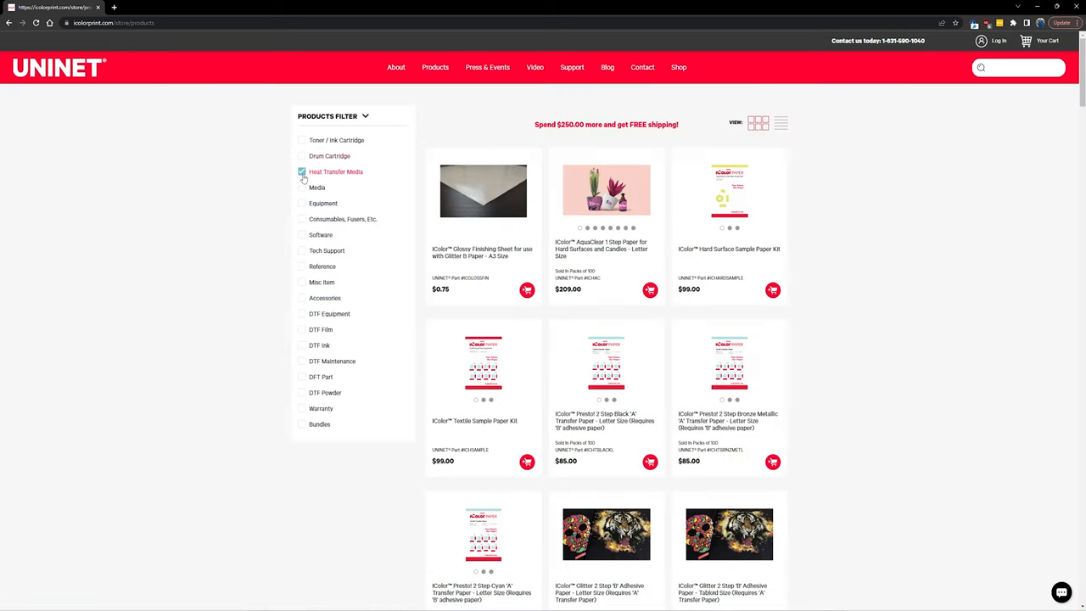
left_click(302, 235)
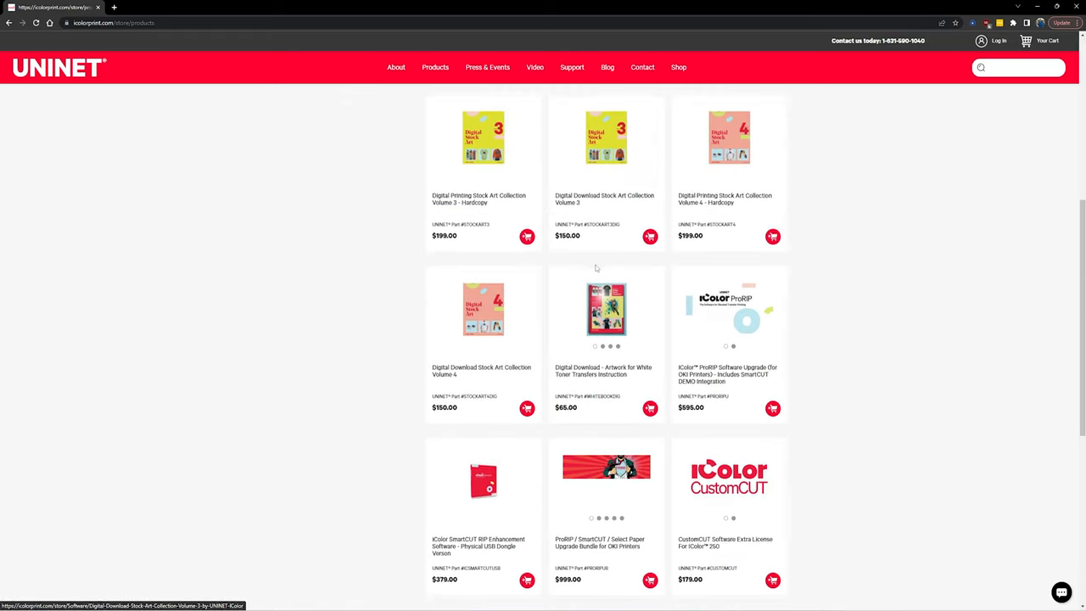
scroll("down", 3)
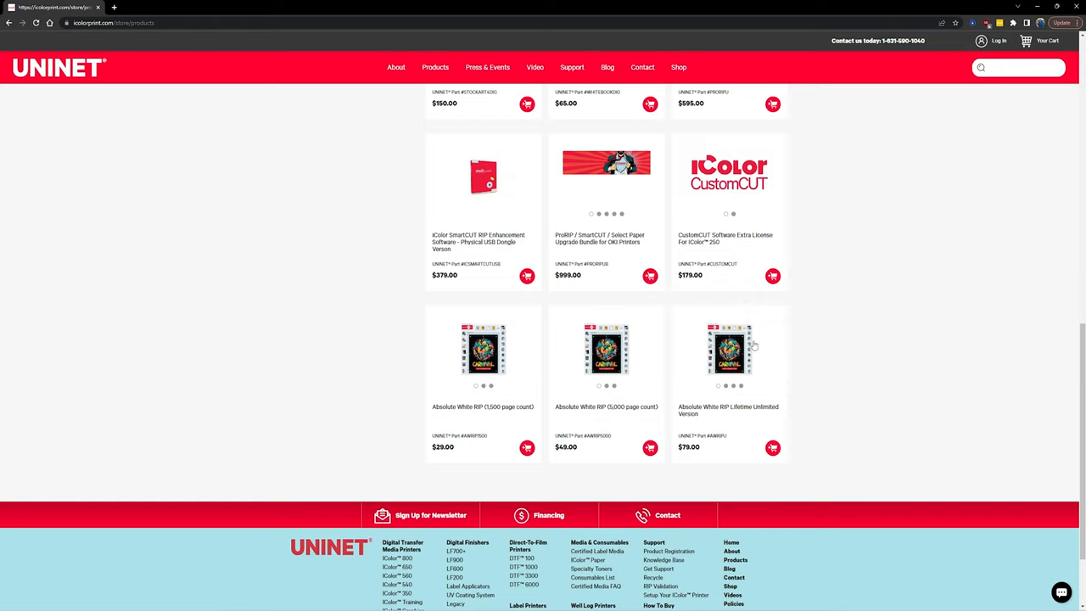
mouse_move(701, 359)
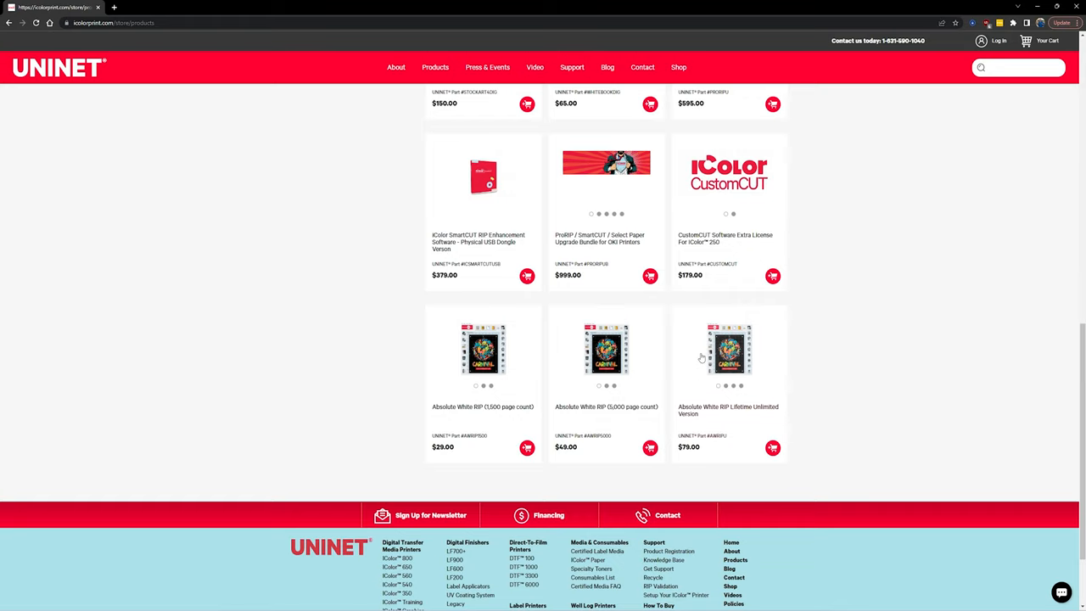
mouse_move(756, 339)
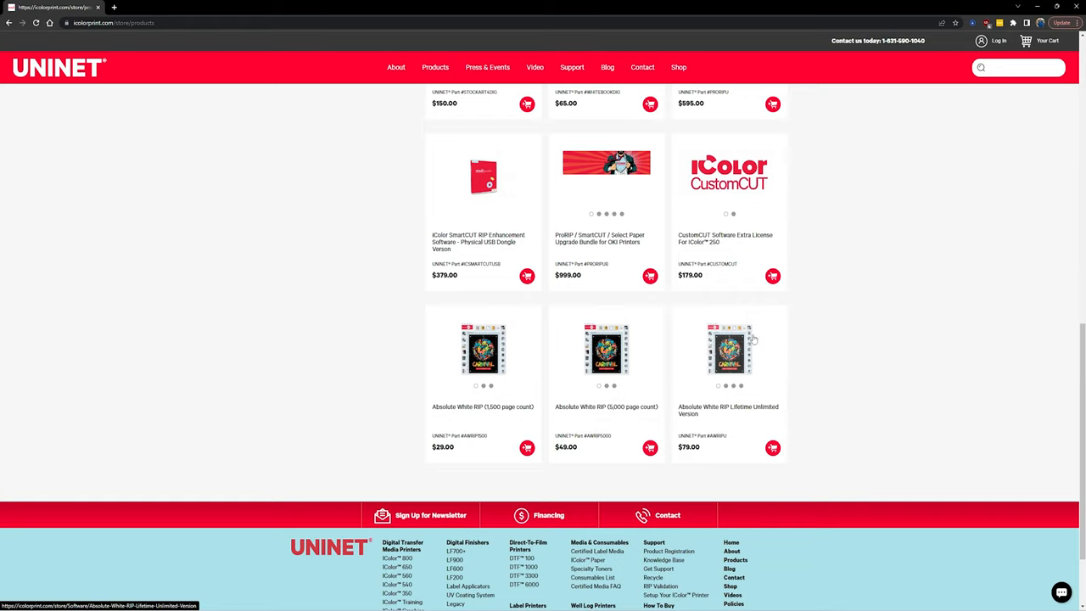
left_click(729, 353)
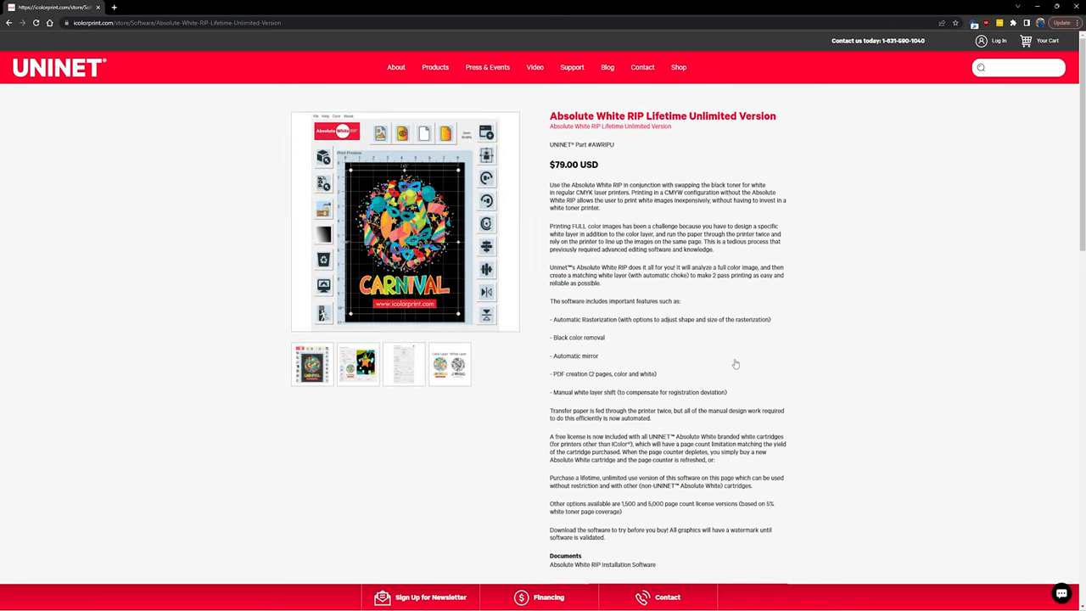
mouse_move(731, 359)
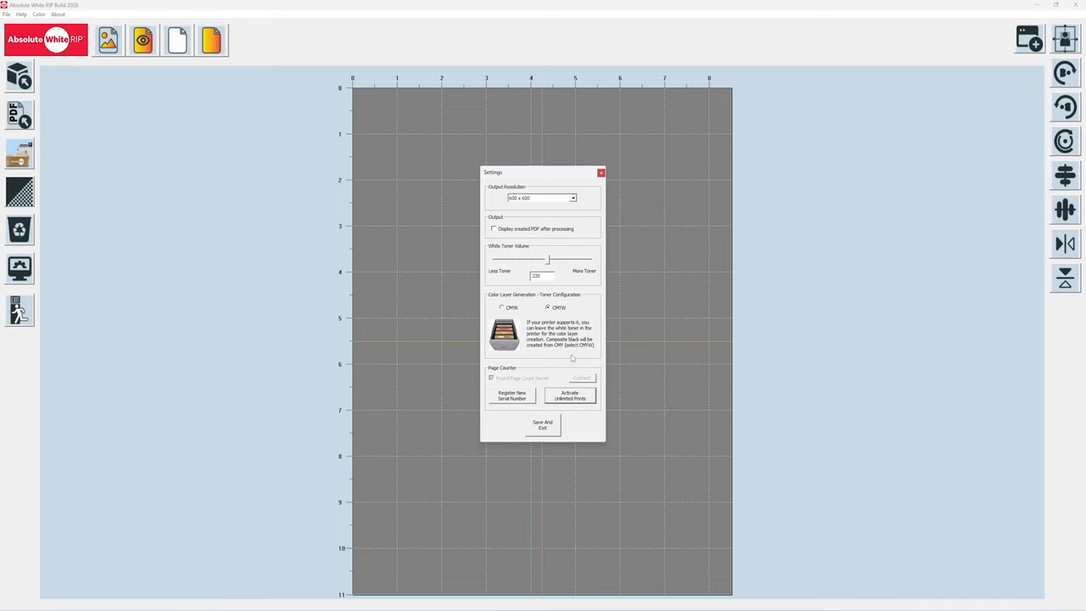
Click in the Settings dialog, then Save And Exit
left_click(570, 394)
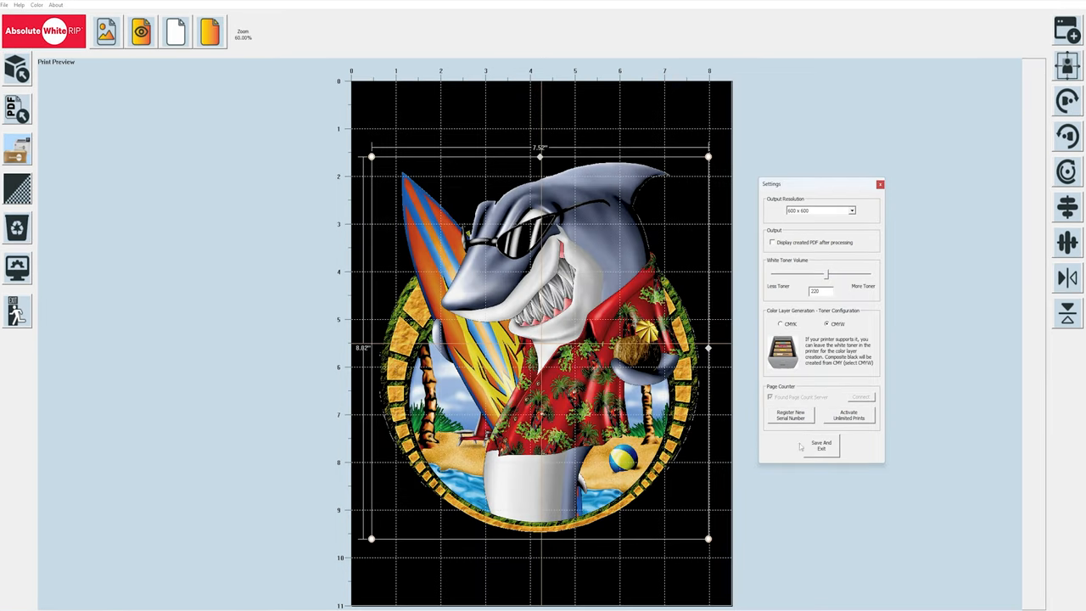
left_click(821, 446)
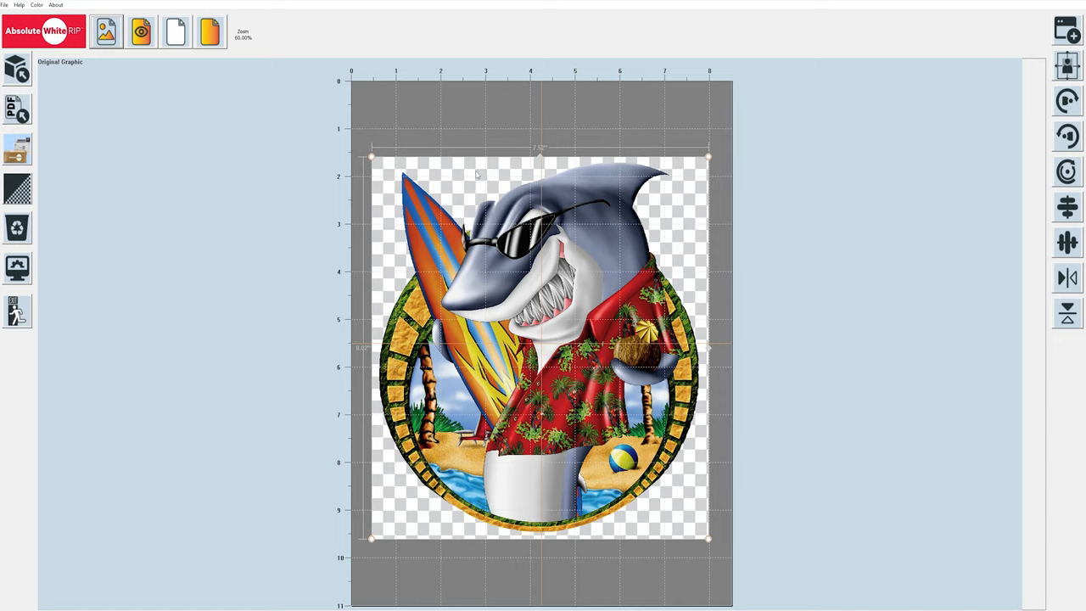
mouse_move(1002, 110)
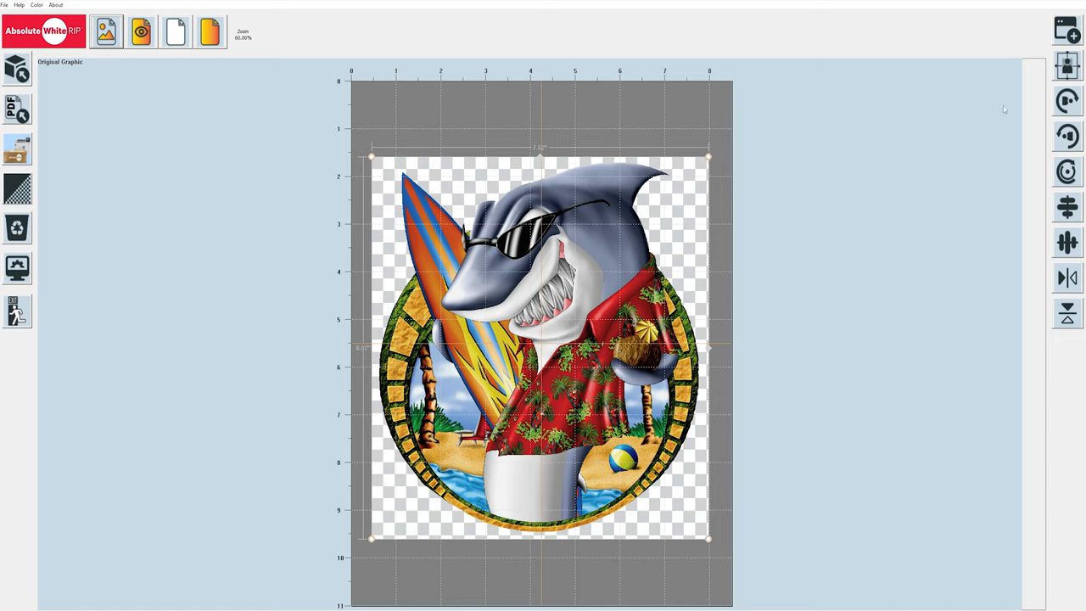
mouse_move(77, 342)
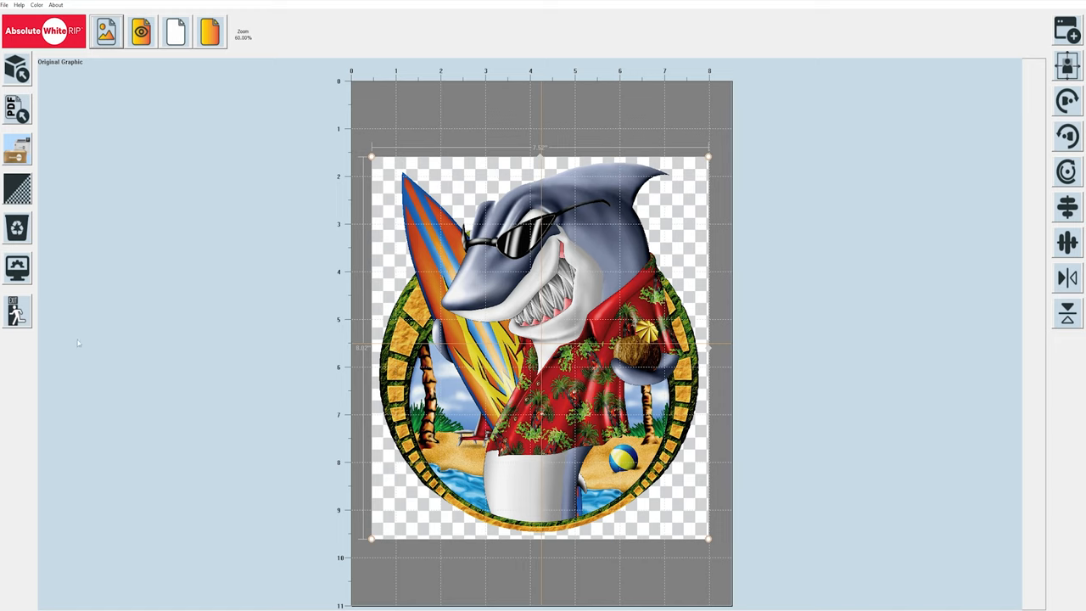